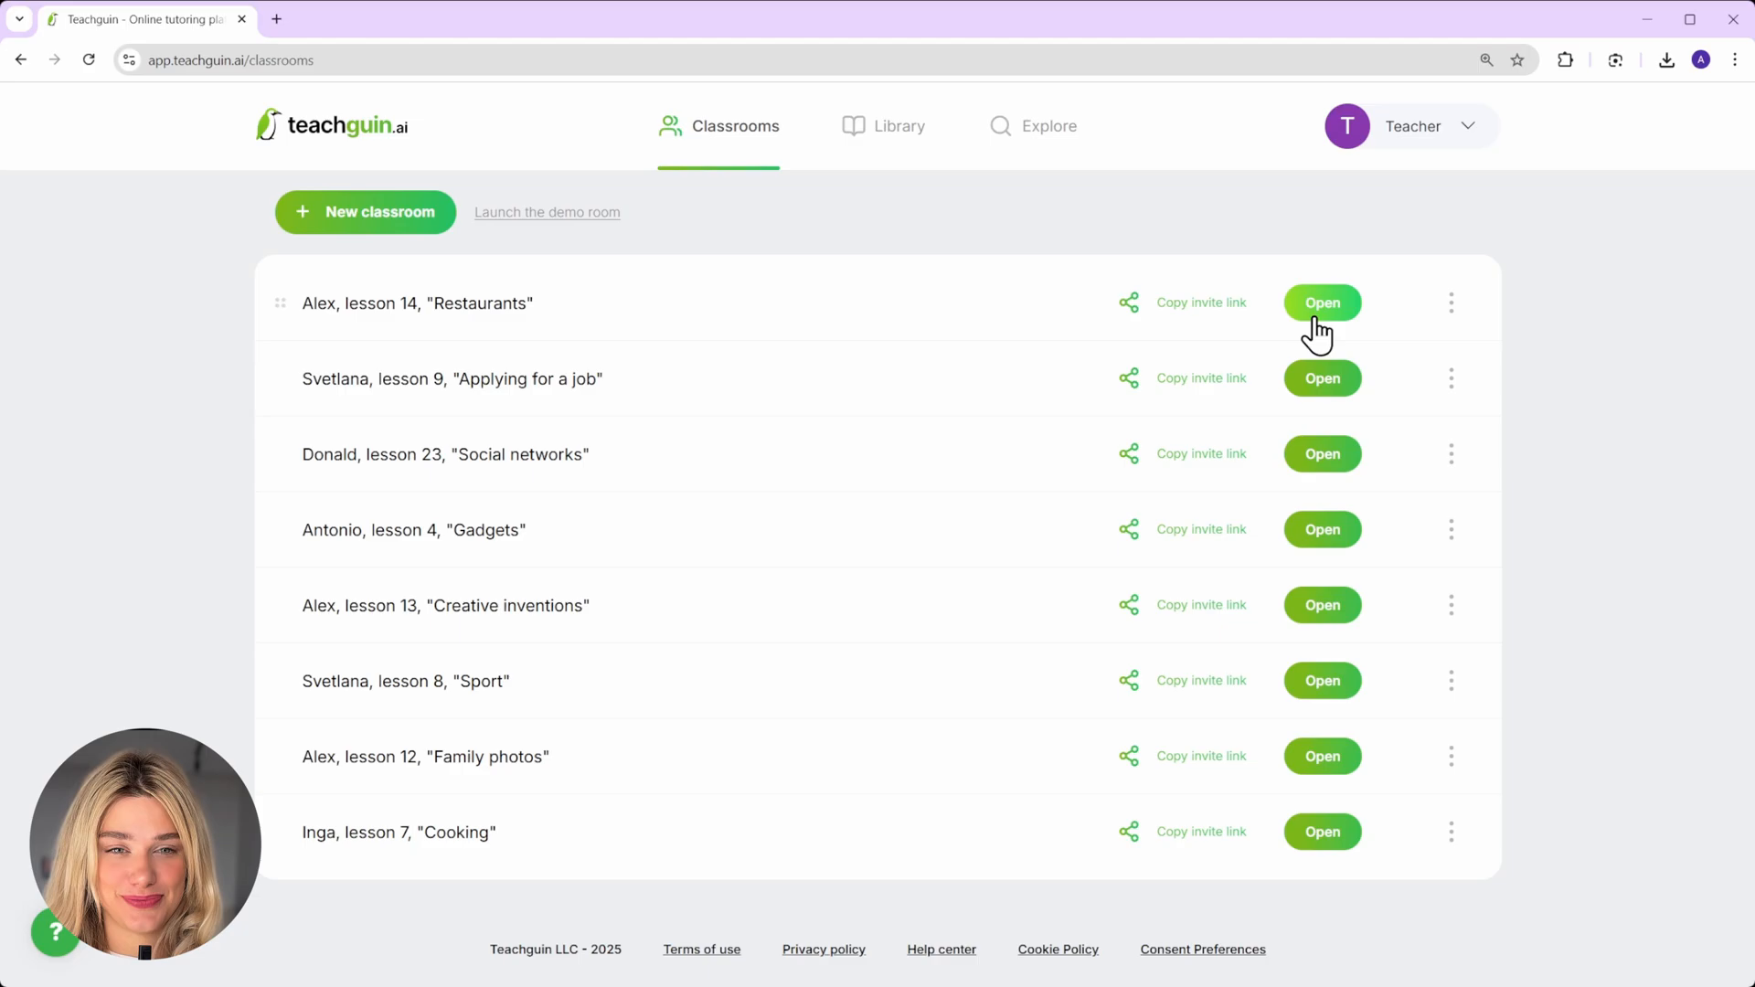
- Enter Alex's lesson 14 'Restaurants' classroom, landing on the warm-up speaking slide
{"action": "left_click", "coordinate": [1322, 303]}
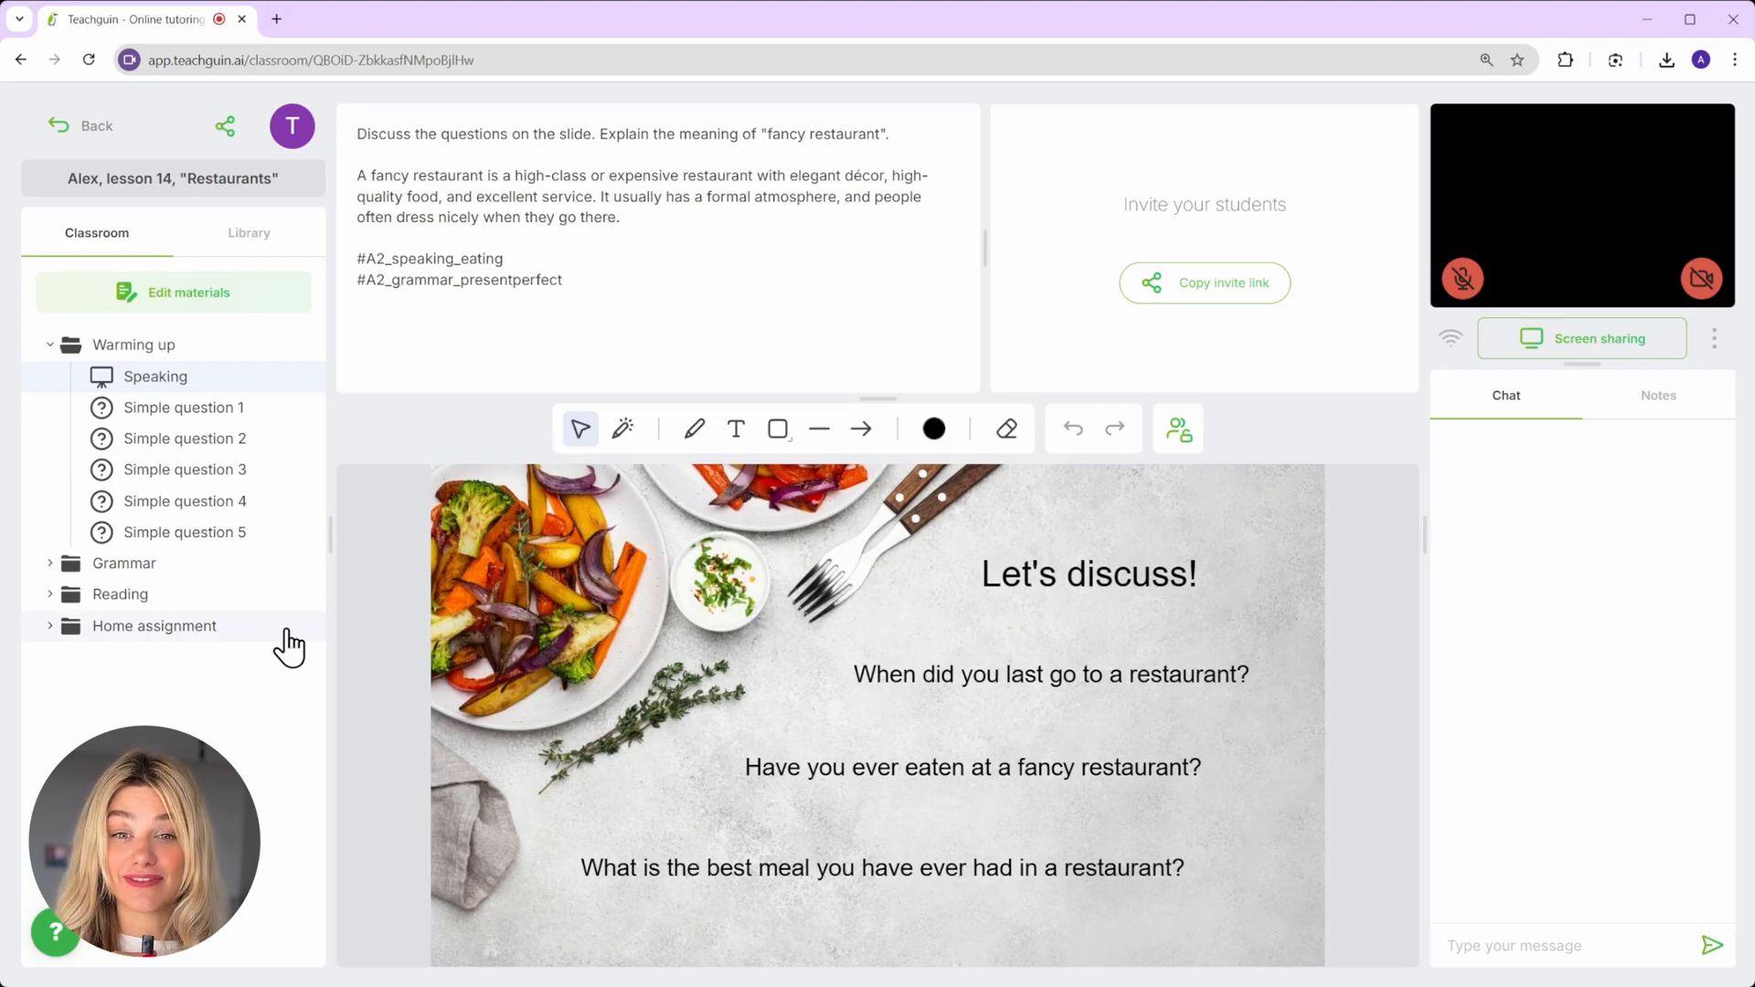
- Preview Simple question 1, the street food video, Unscramble and Writing 1, then edit materials
{"action": "left_click", "coordinate": [124, 563]}
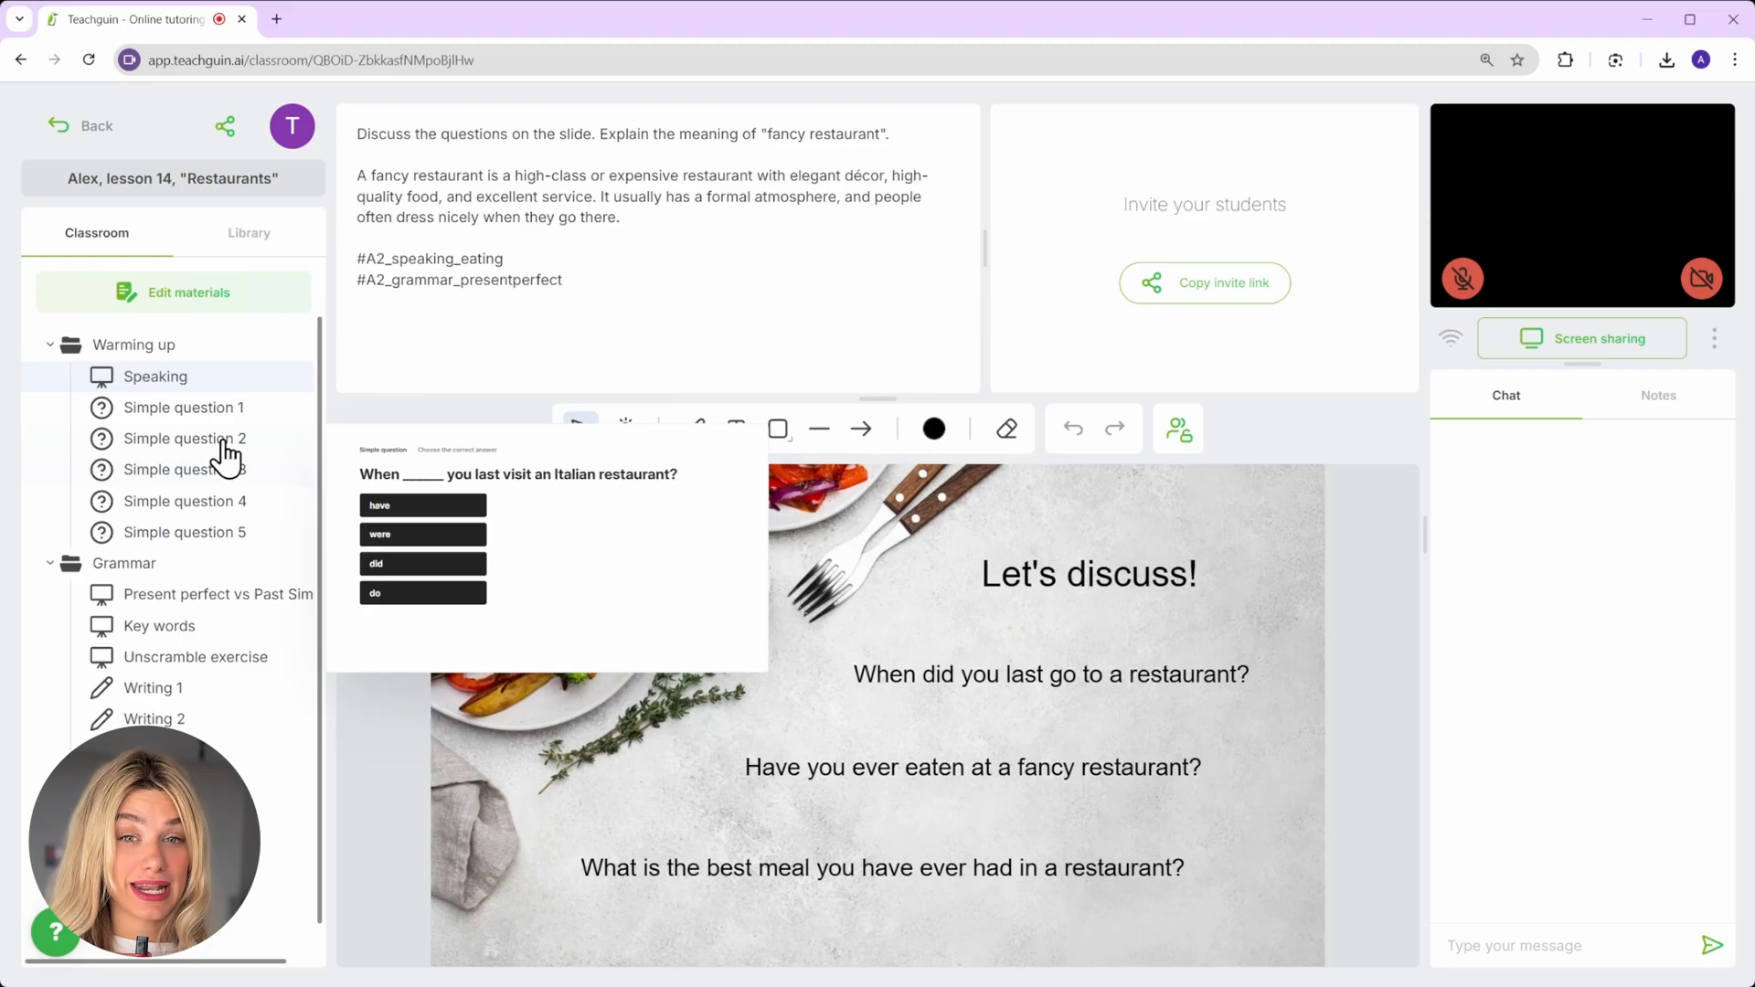
{"action": "left_click", "coordinate": [181, 406]}
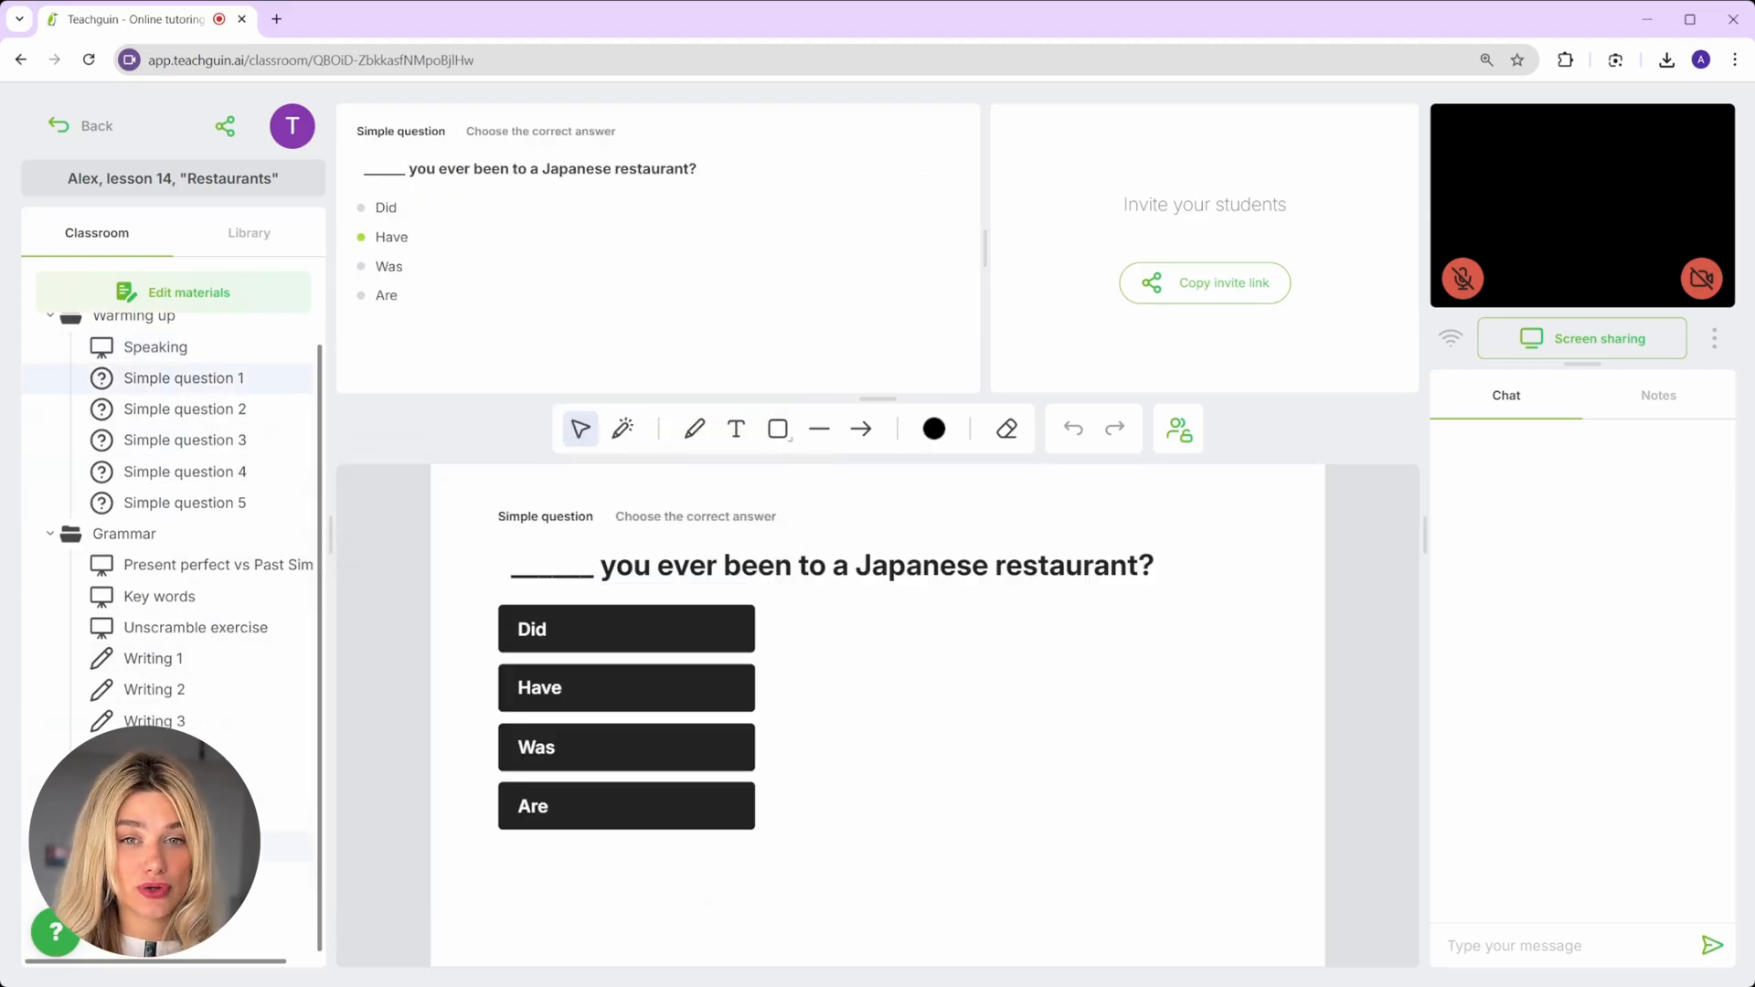
{"action": "left_click", "coordinate": [180, 560]}
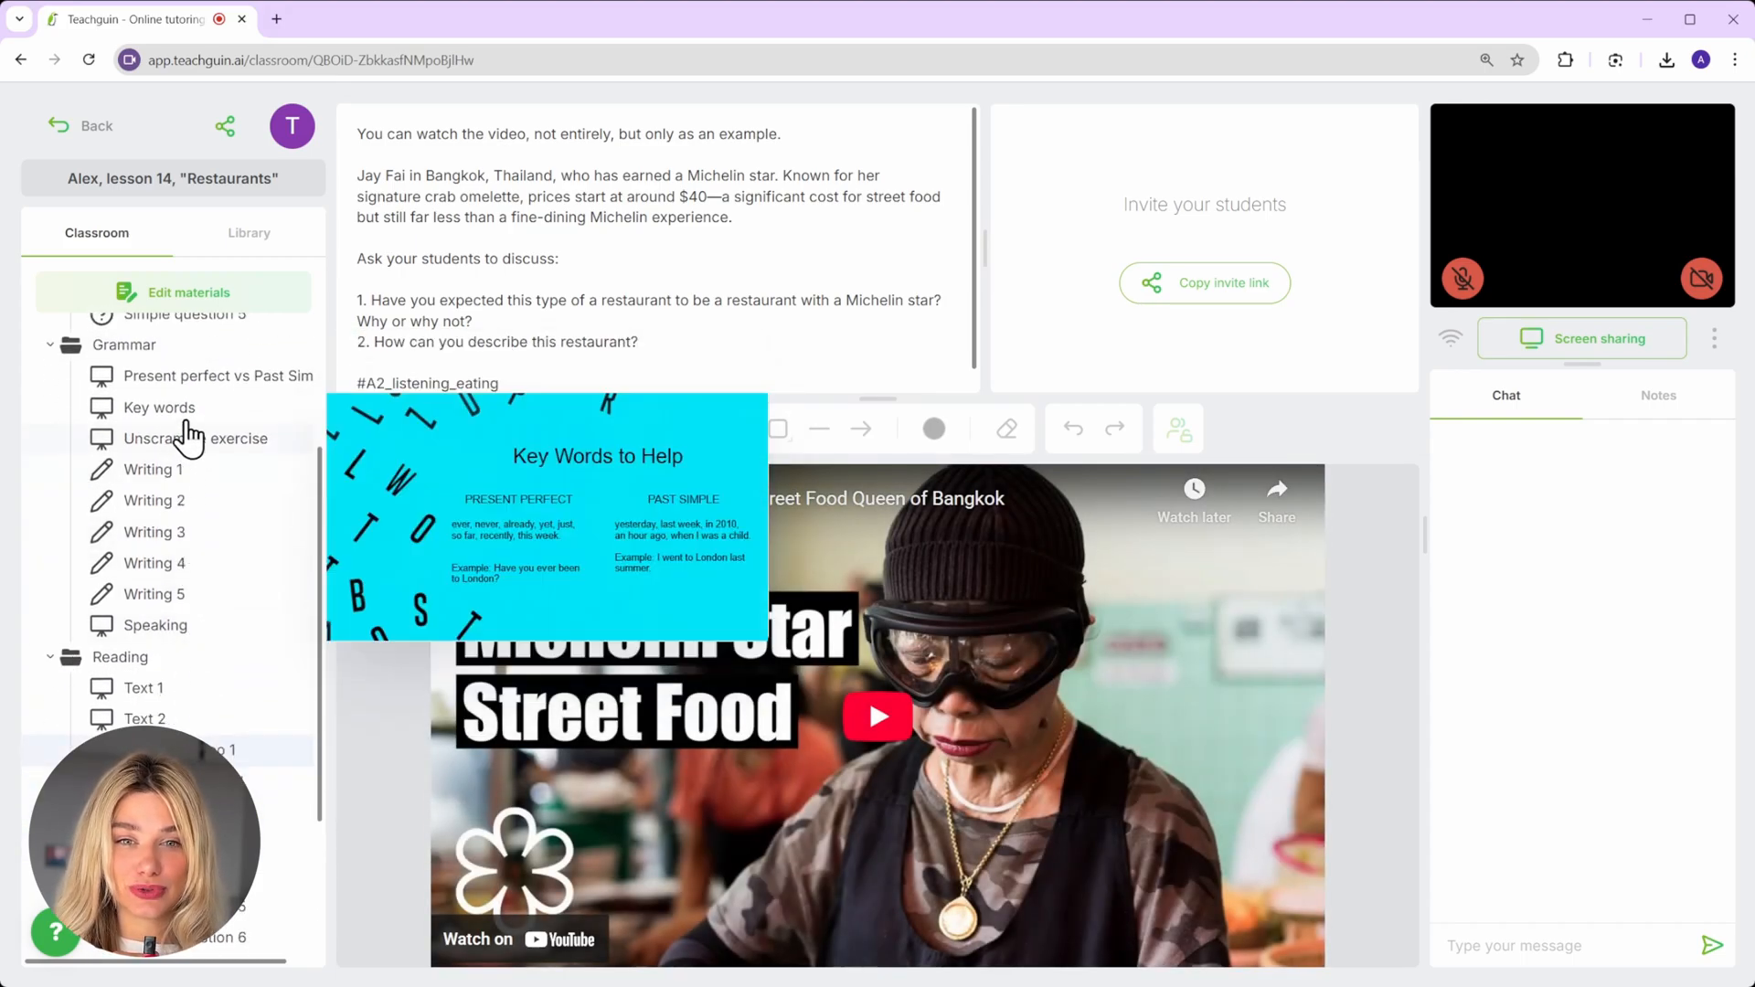
{"action": "left_click", "coordinate": [196, 438]}
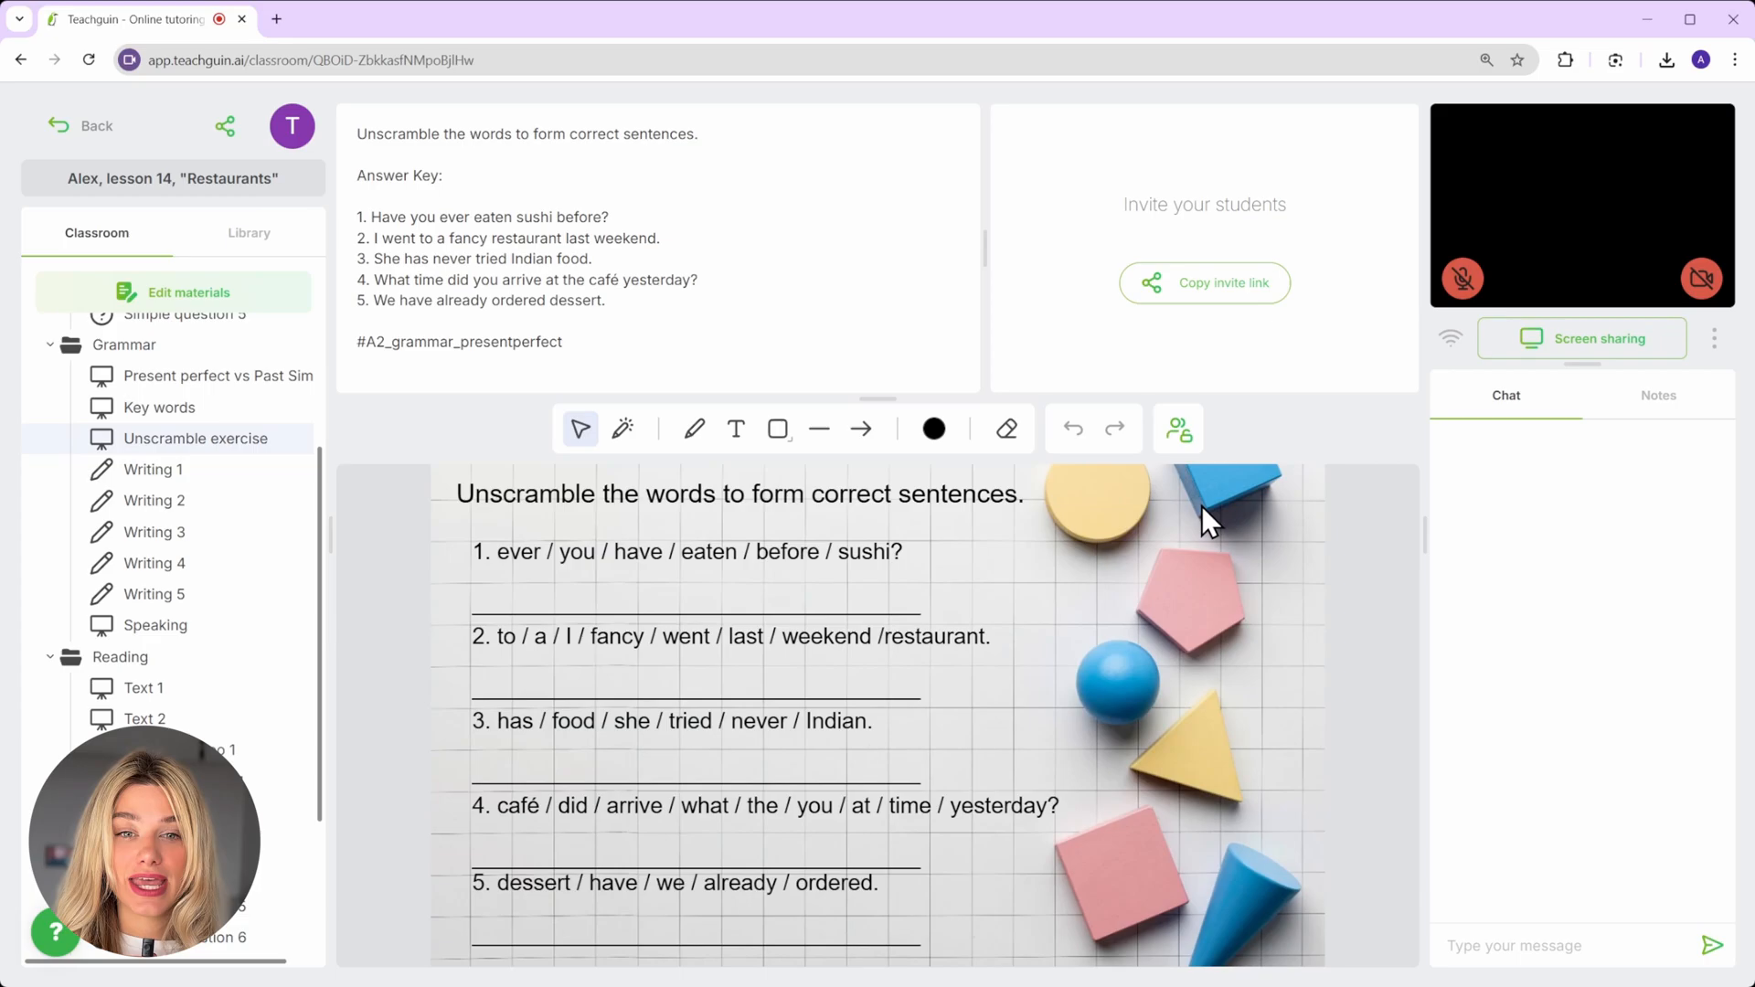
{"action": "mouse_move", "coordinate": [1327, 534]}
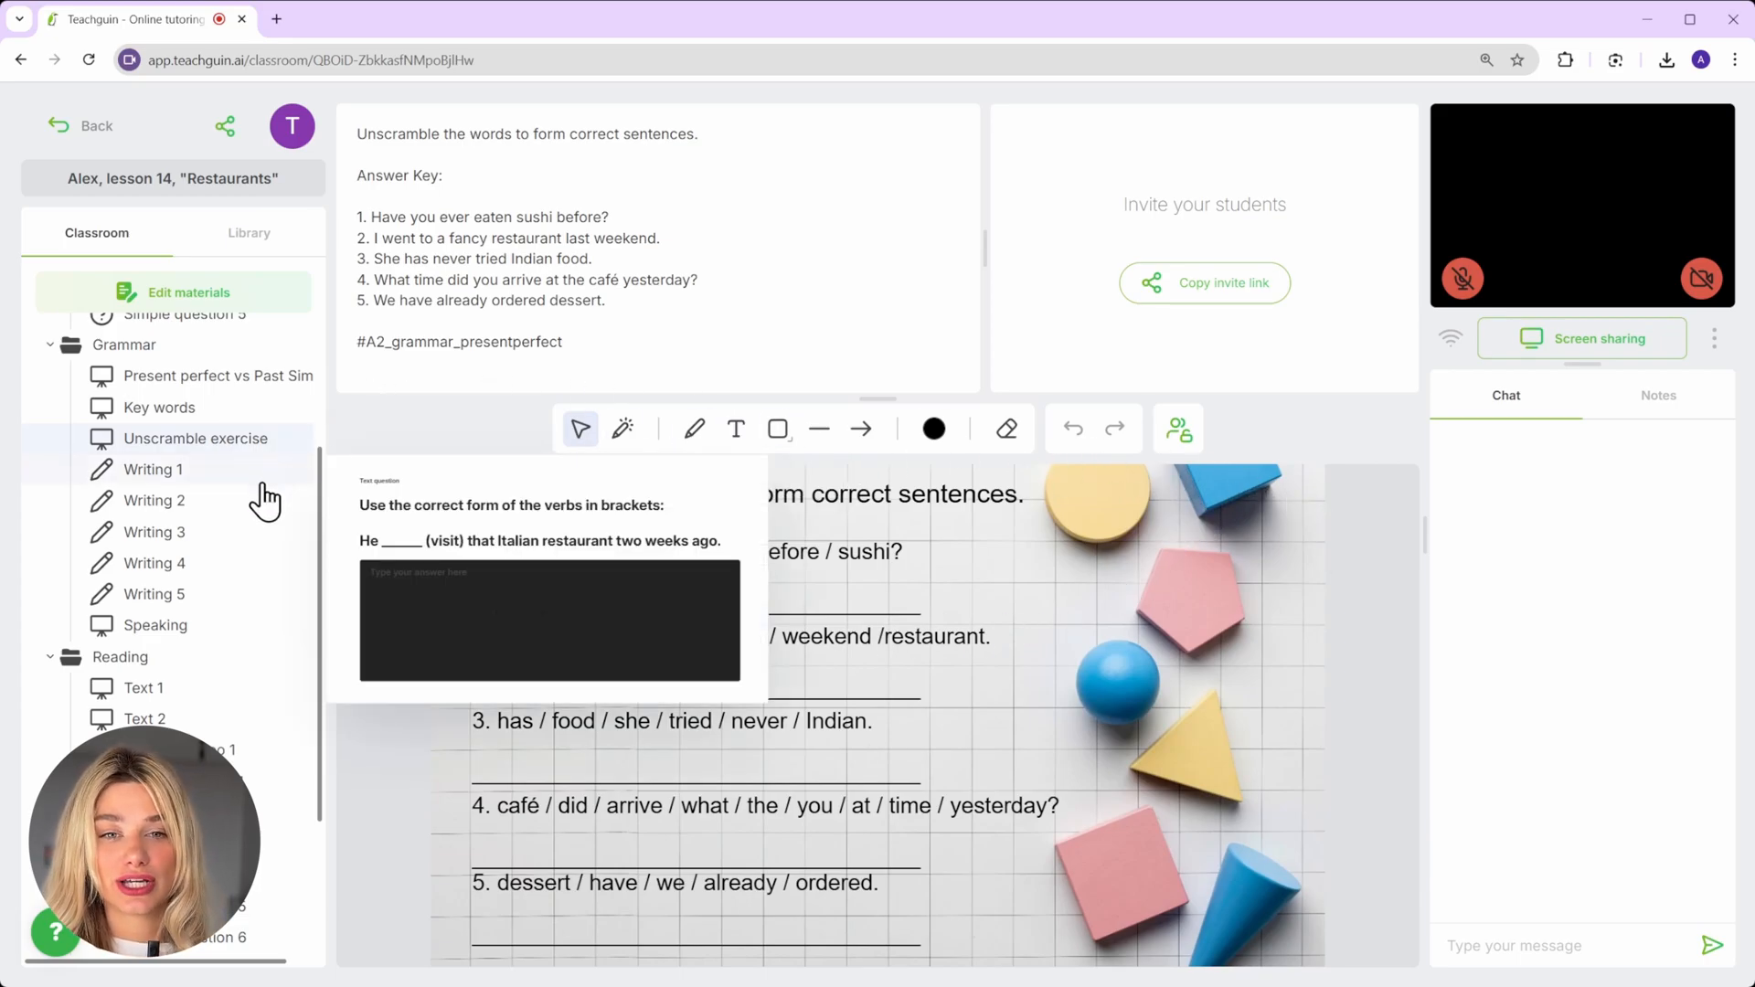
{"action": "left_click", "coordinate": [153, 469]}
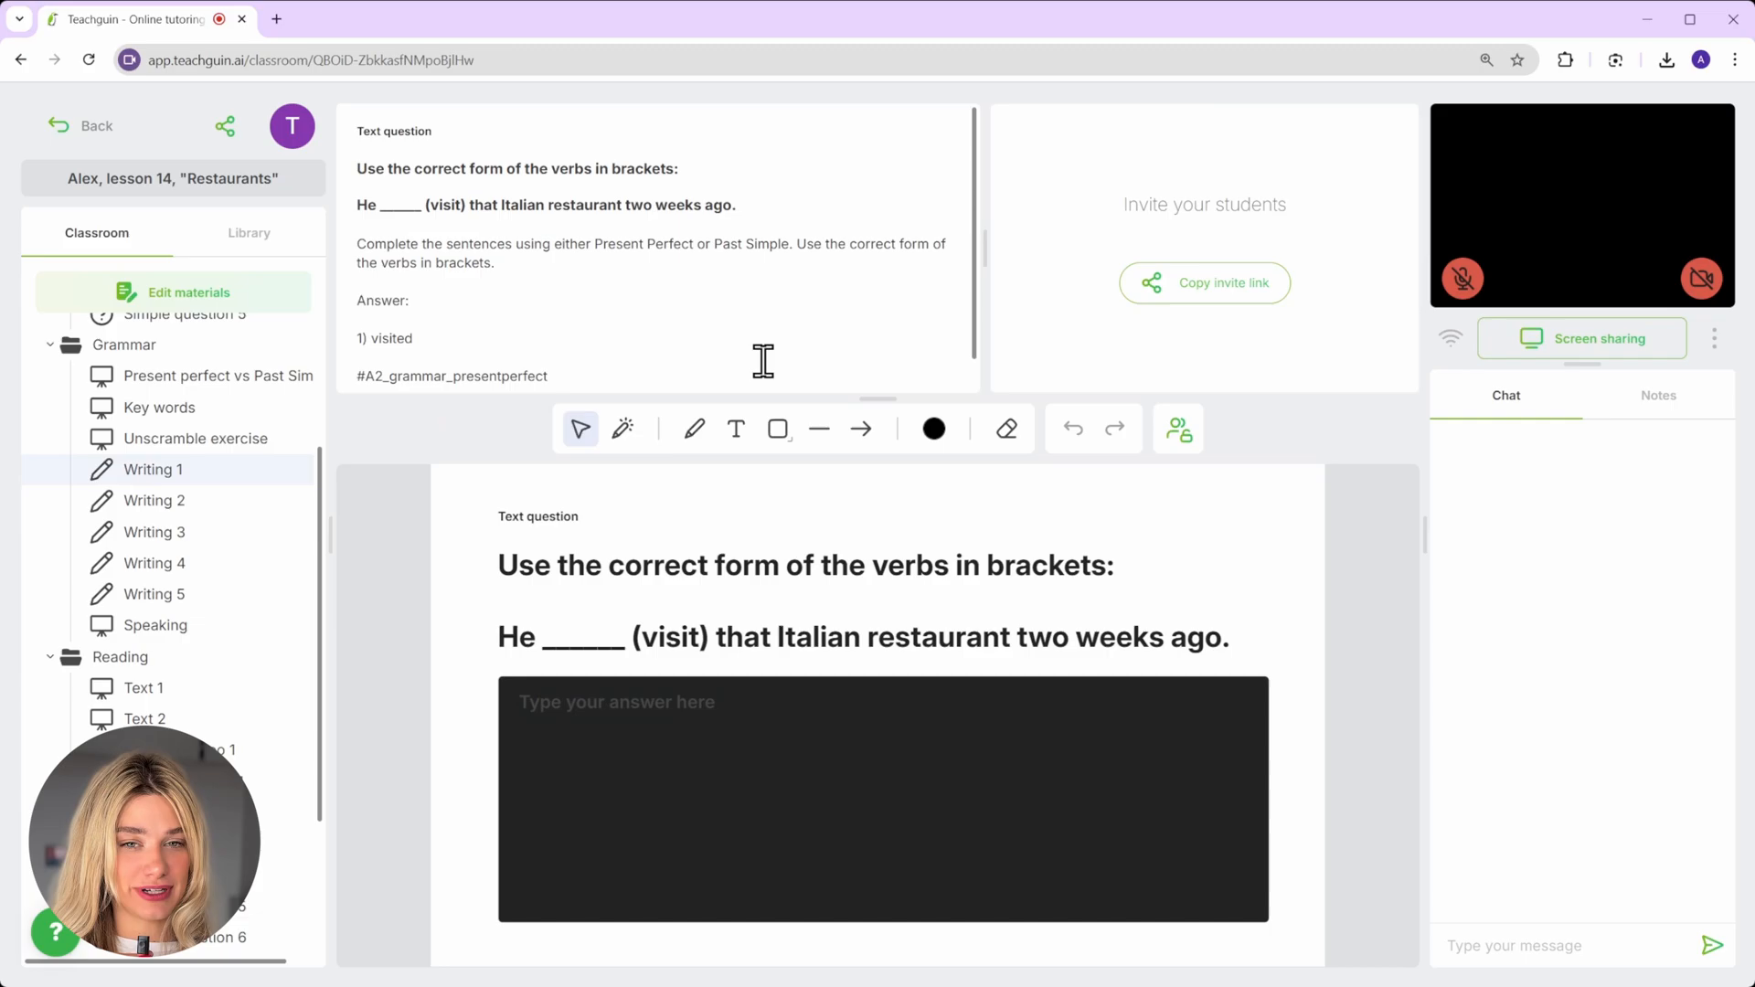
{"action": "mouse_move", "coordinate": [768, 361]}
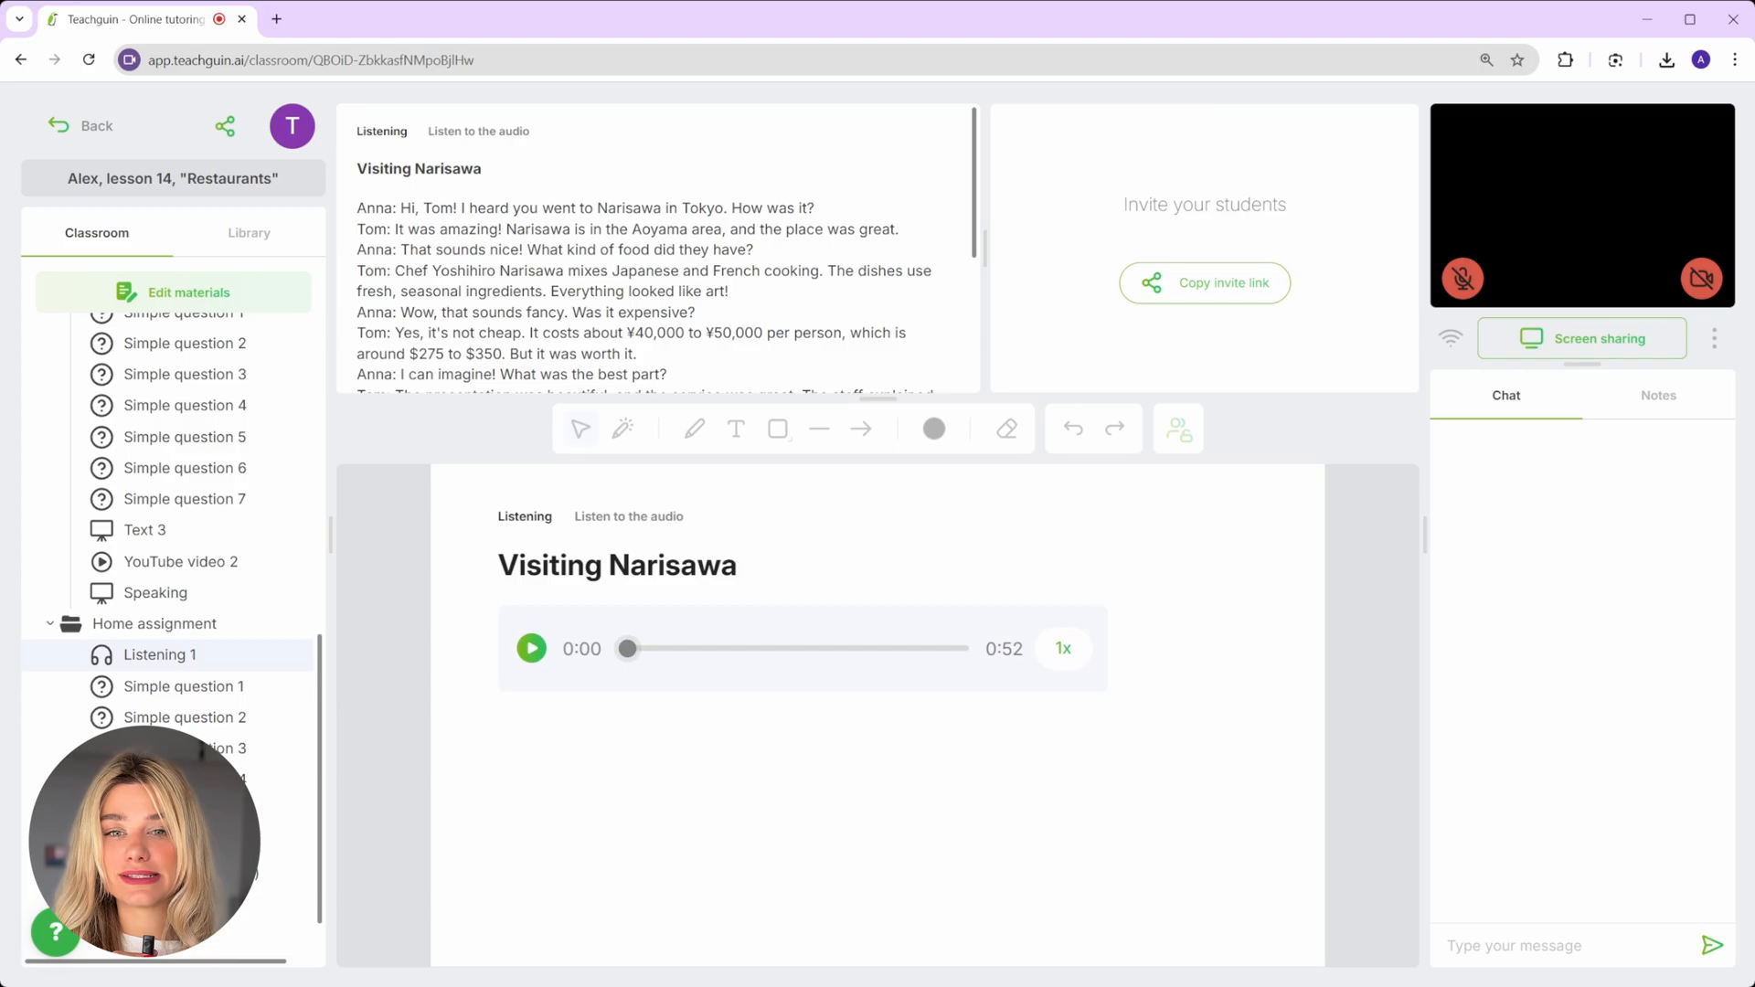
{"action": "left_click", "coordinate": [175, 293]}
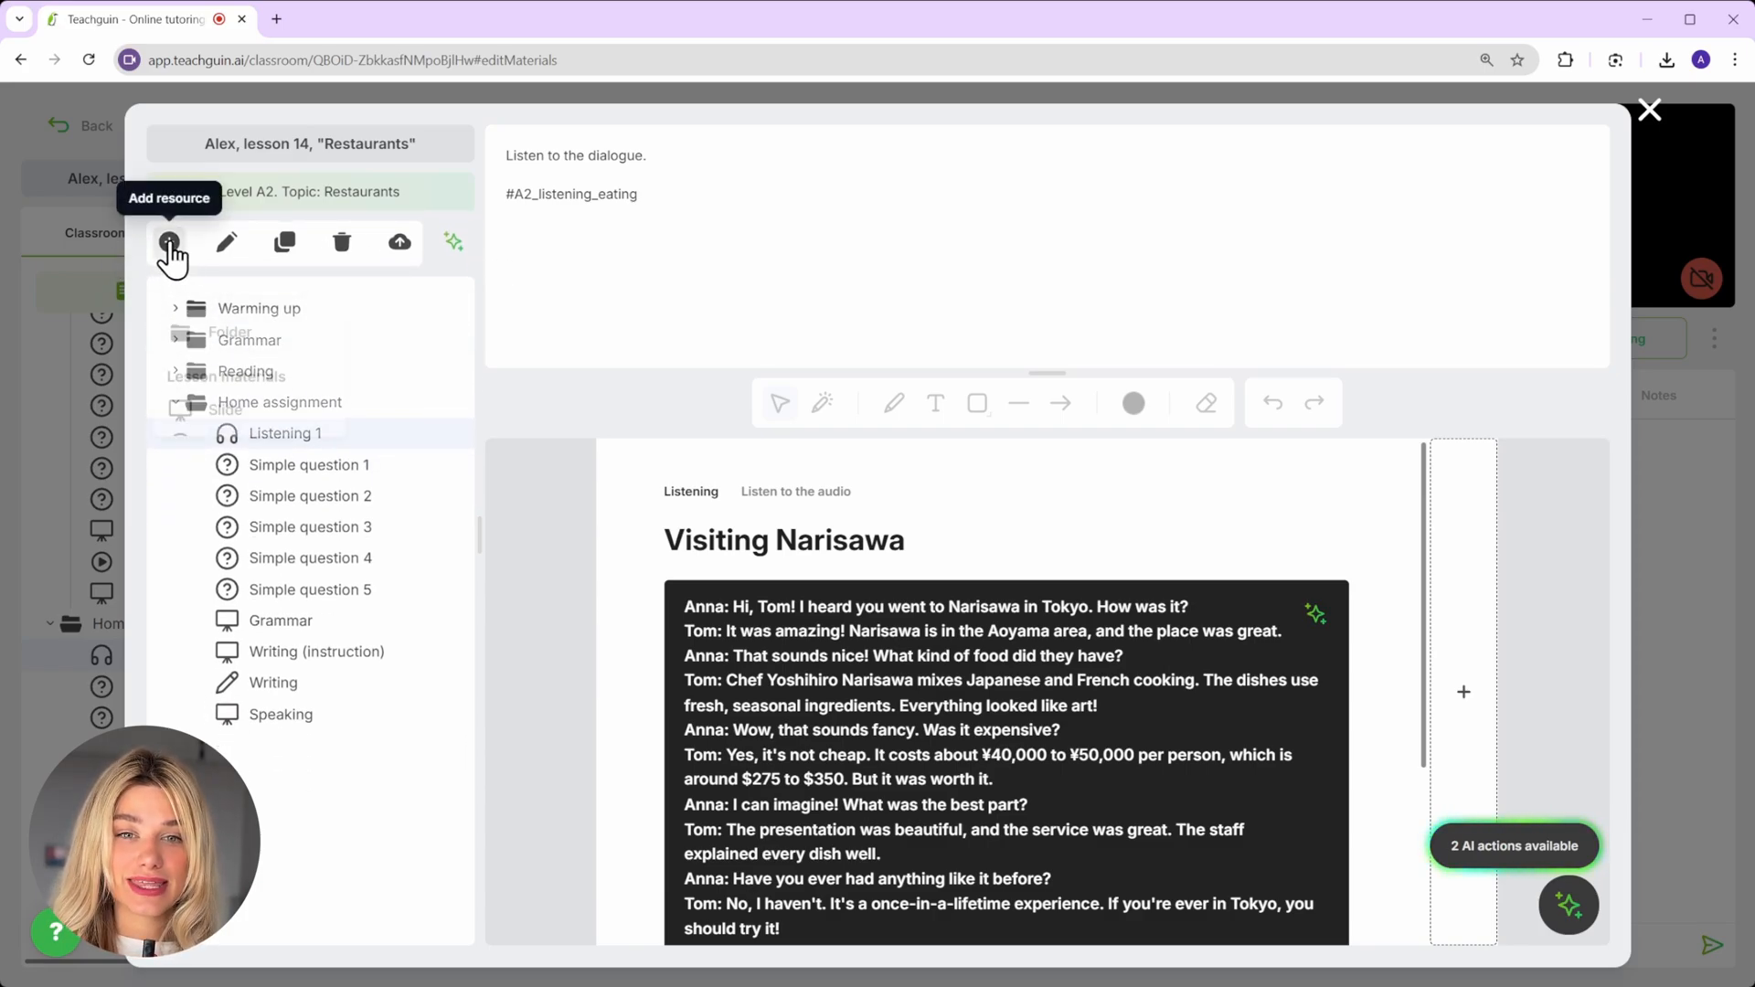
- Add a Listening resource to Home assignment titled 'Dialog at the airport'
{"action": "left_click", "coordinate": [169, 243]}
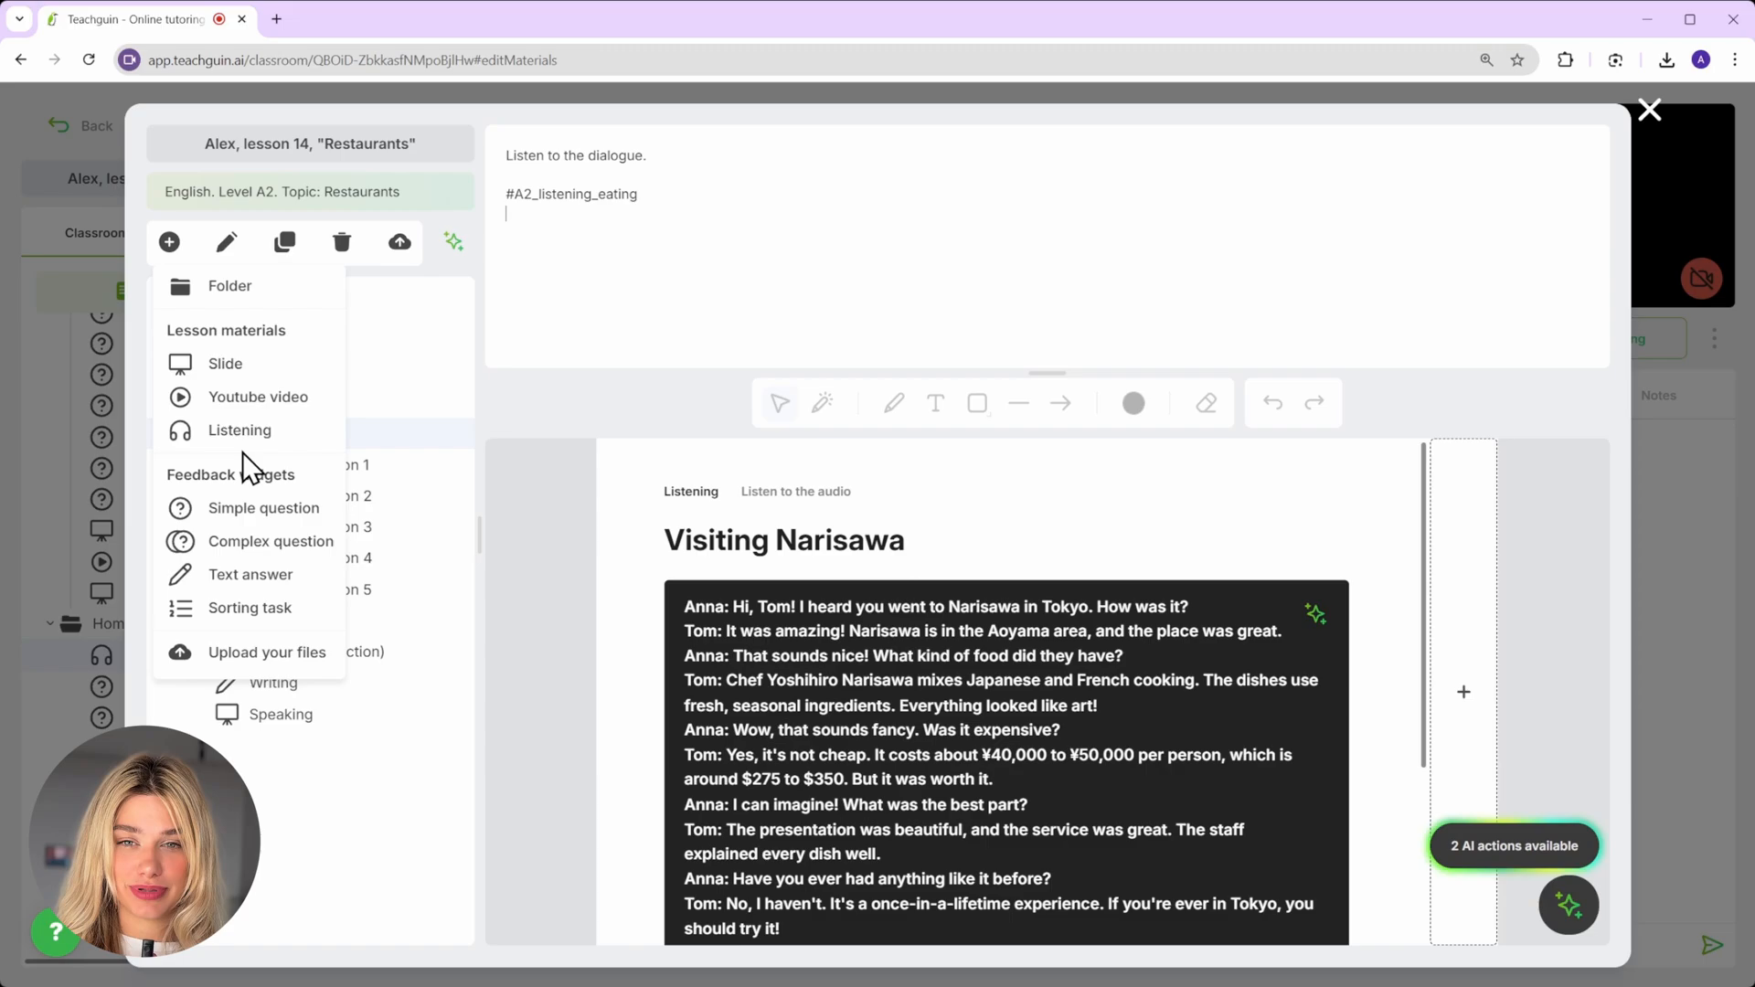
{"action": "left_click", "coordinate": [239, 430]}
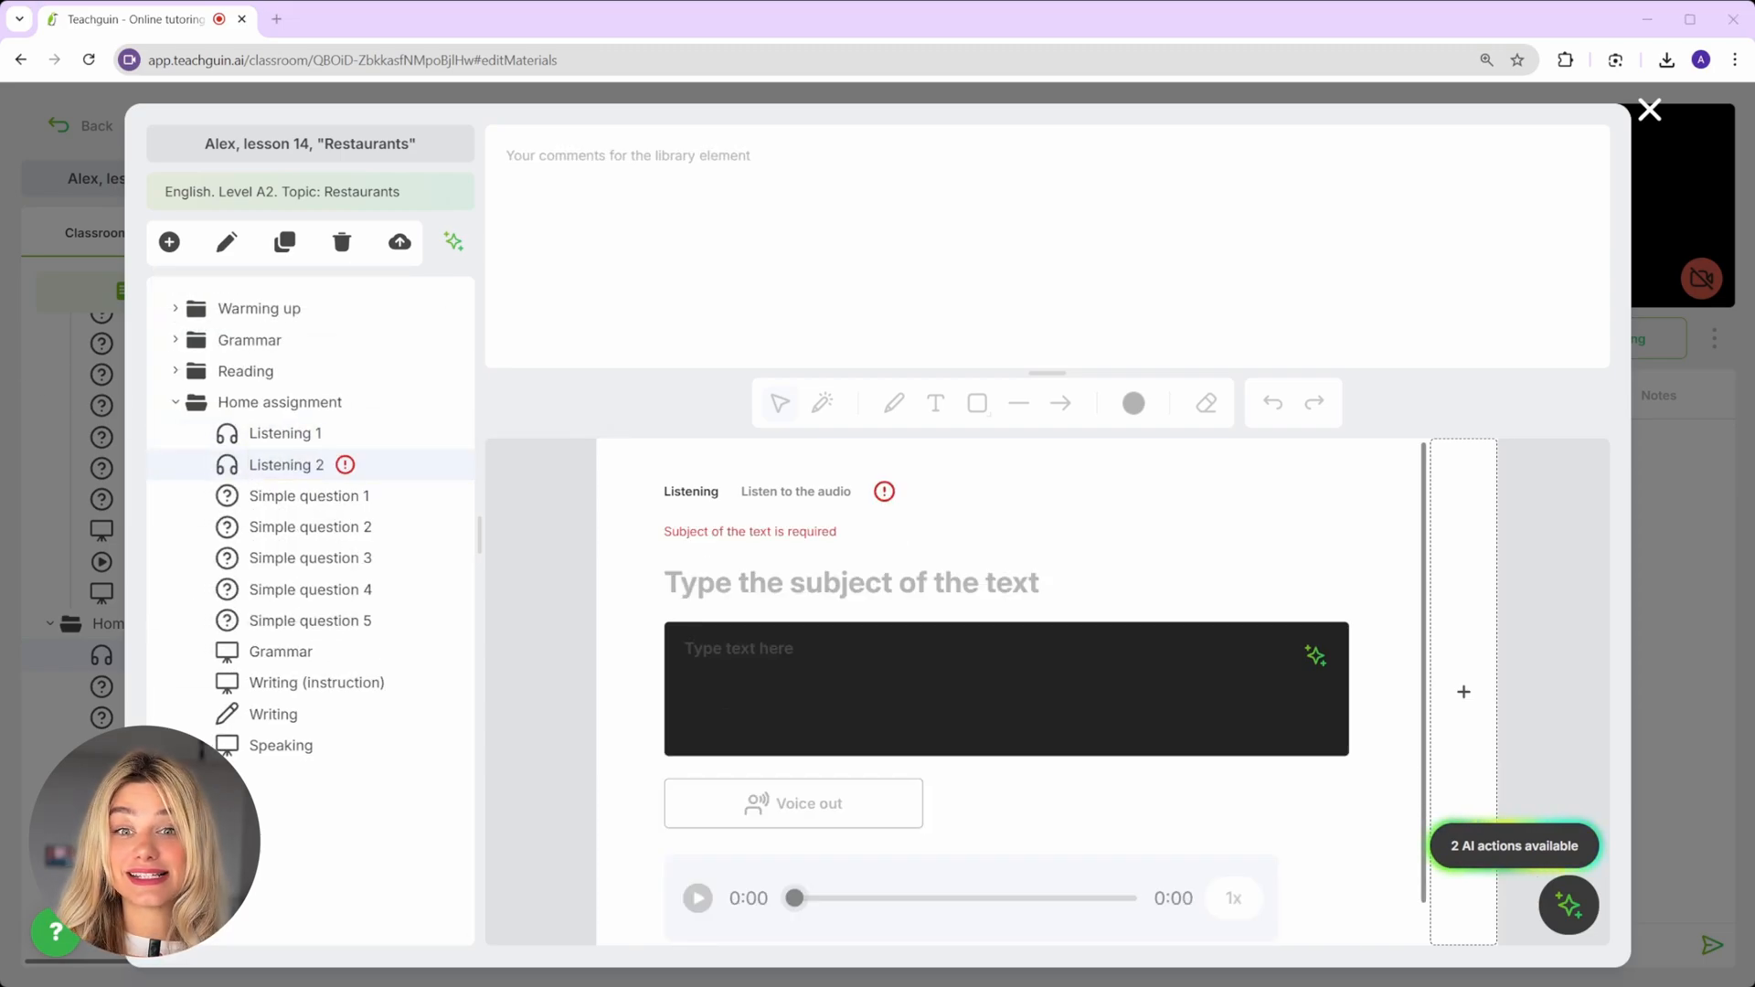
{"action": "type", "text": "Dialog at the airport"}
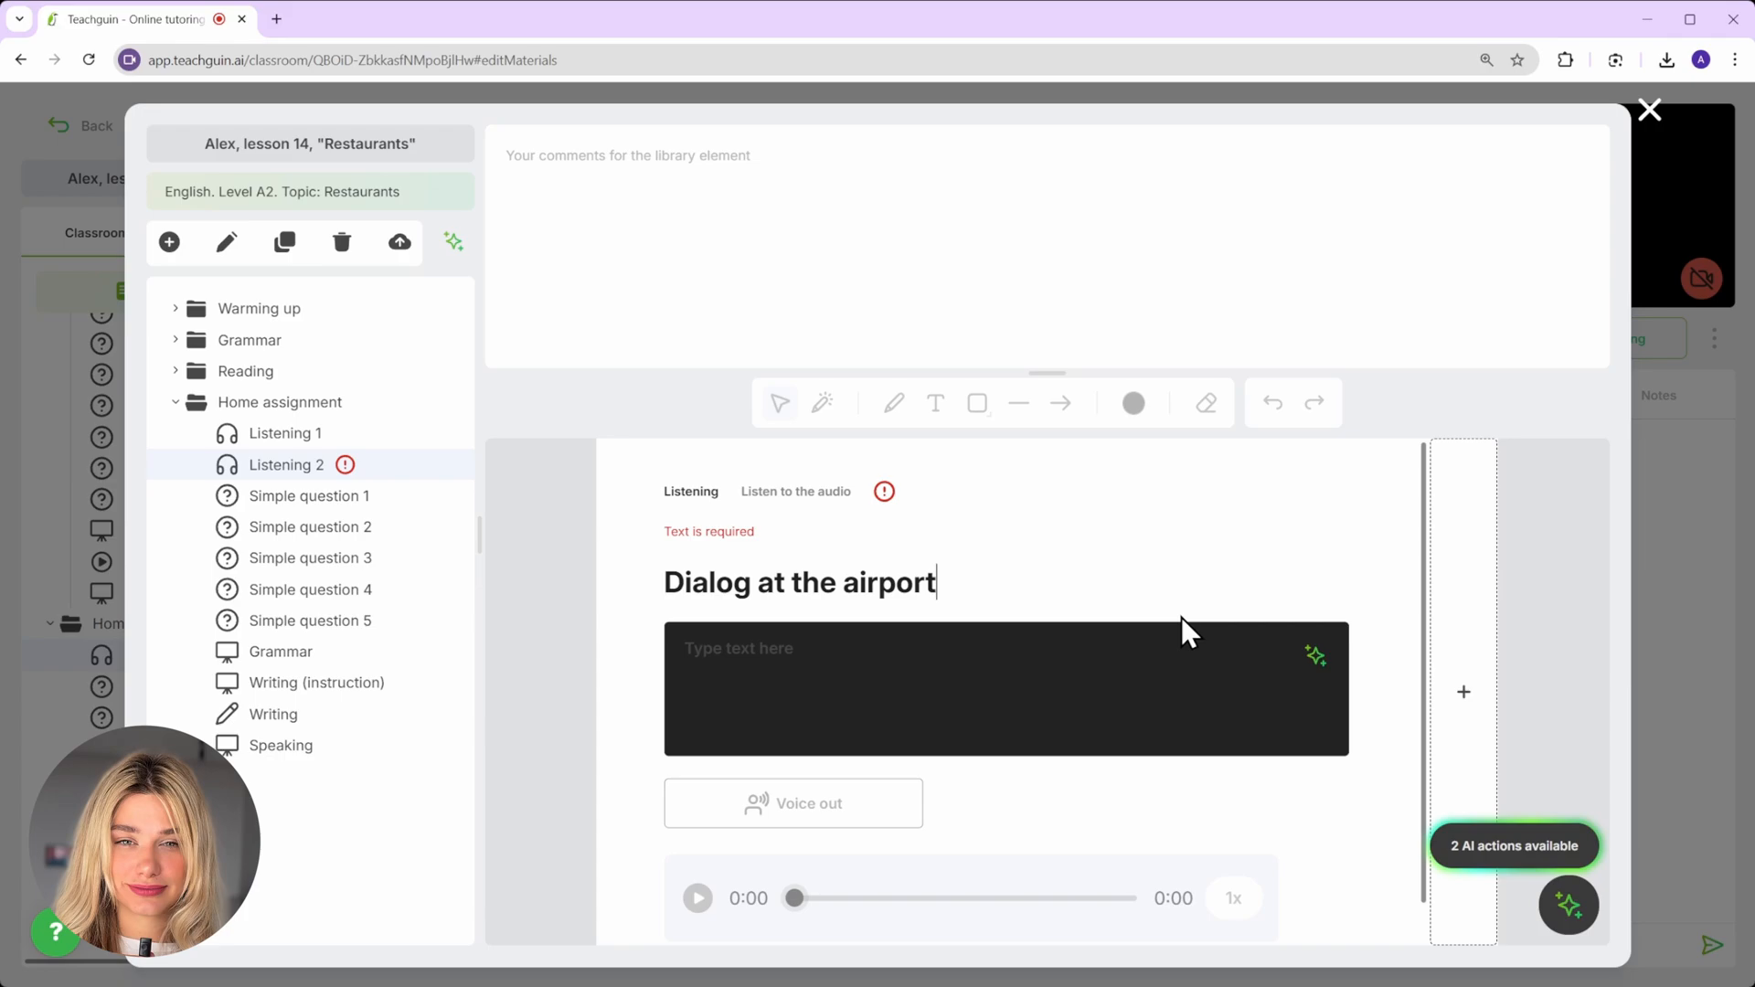
{"action": "mouse_move", "coordinate": [1316, 654]}
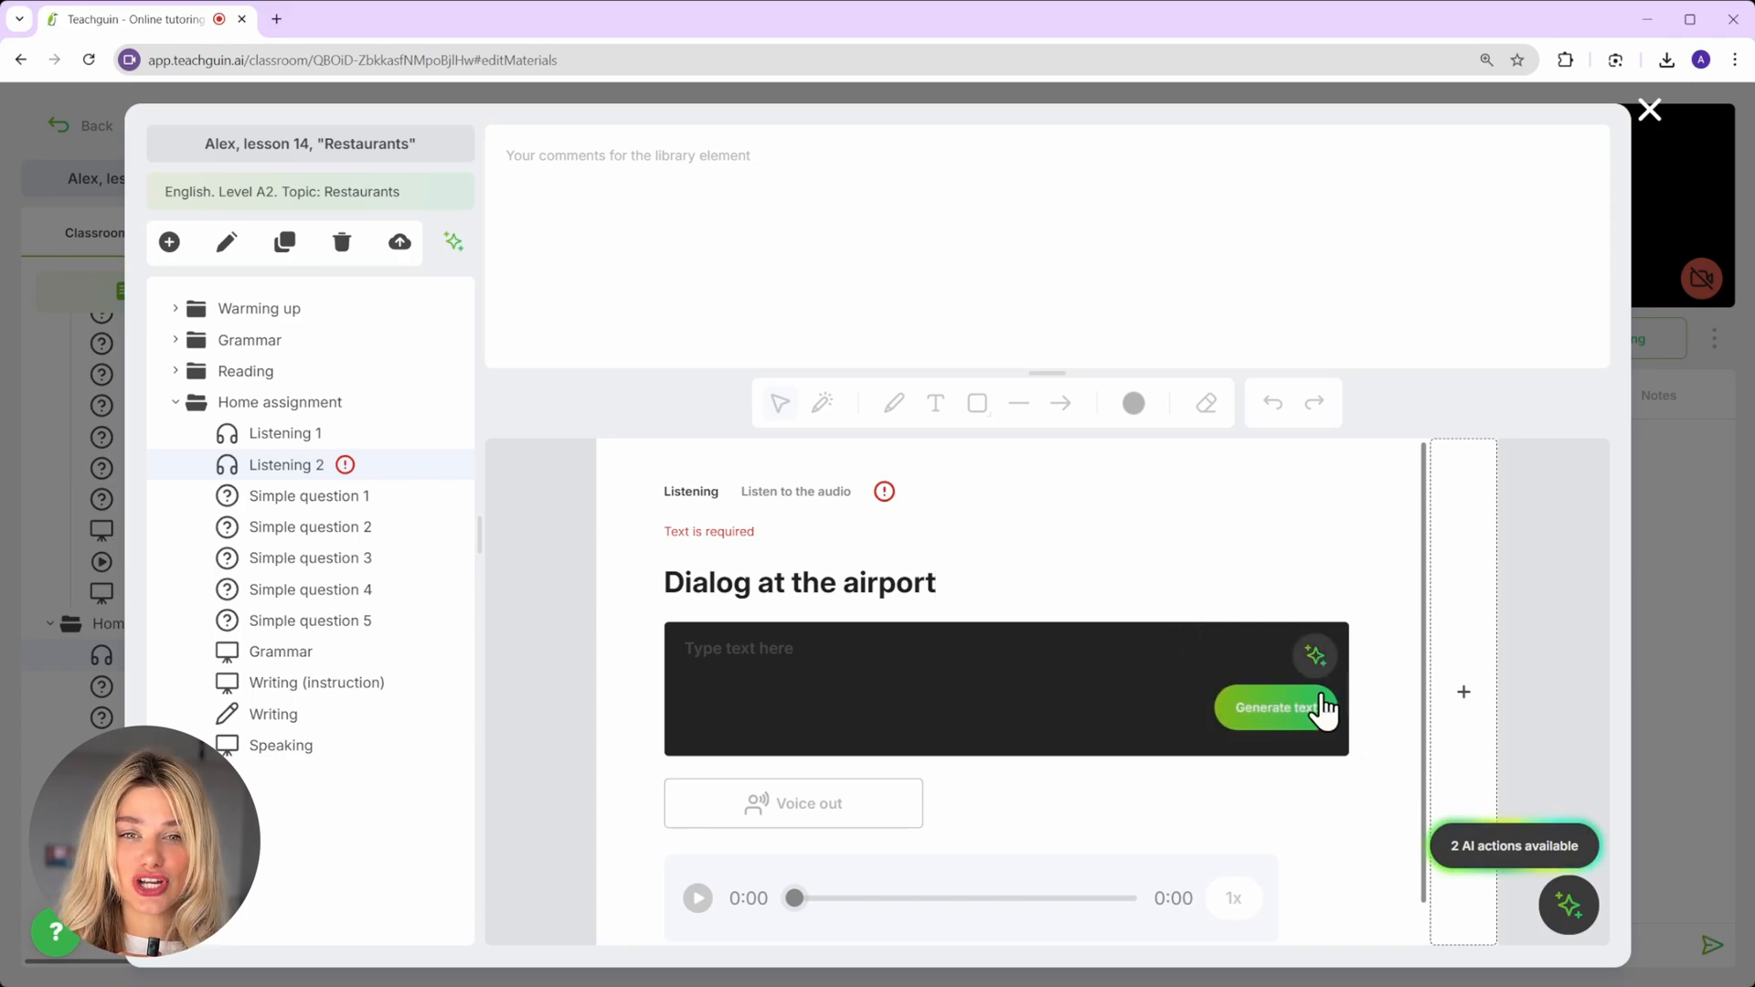
- Generate an AI passport-control dialogue using the words 'gun, pass' and insert it into Listening 2
{"action": "left_click", "coordinate": [1273, 708]}
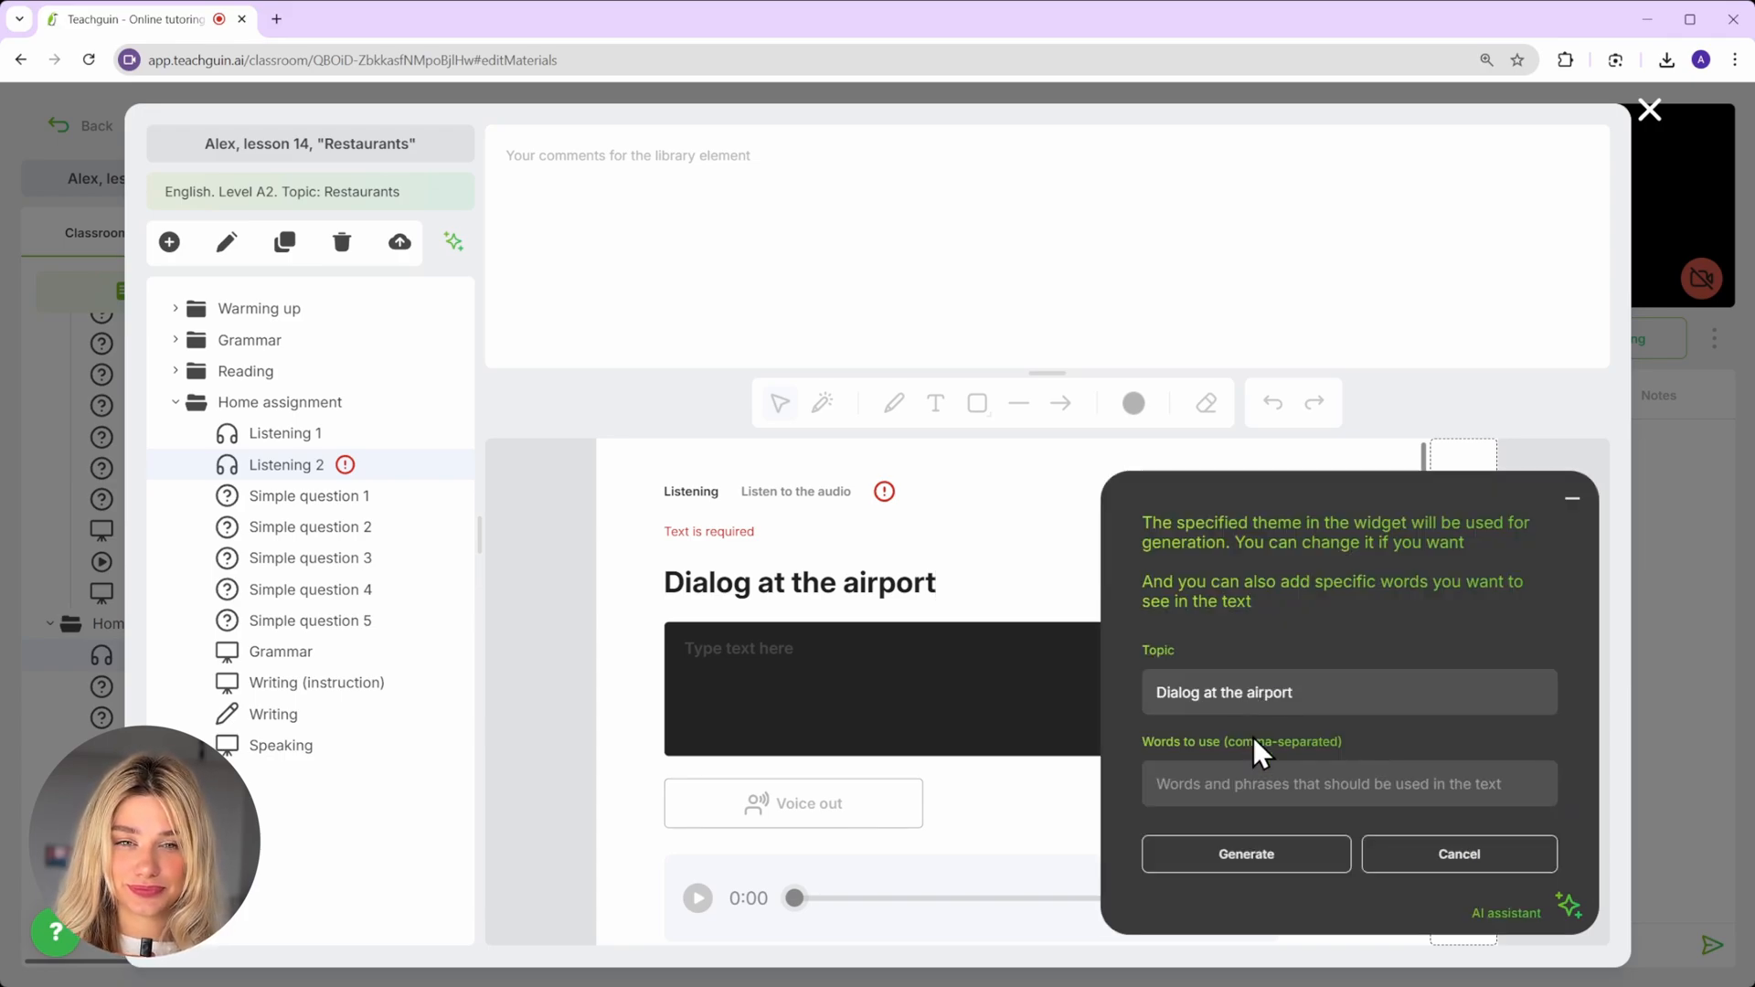
{"action": "left_click", "coordinate": [1347, 783]}
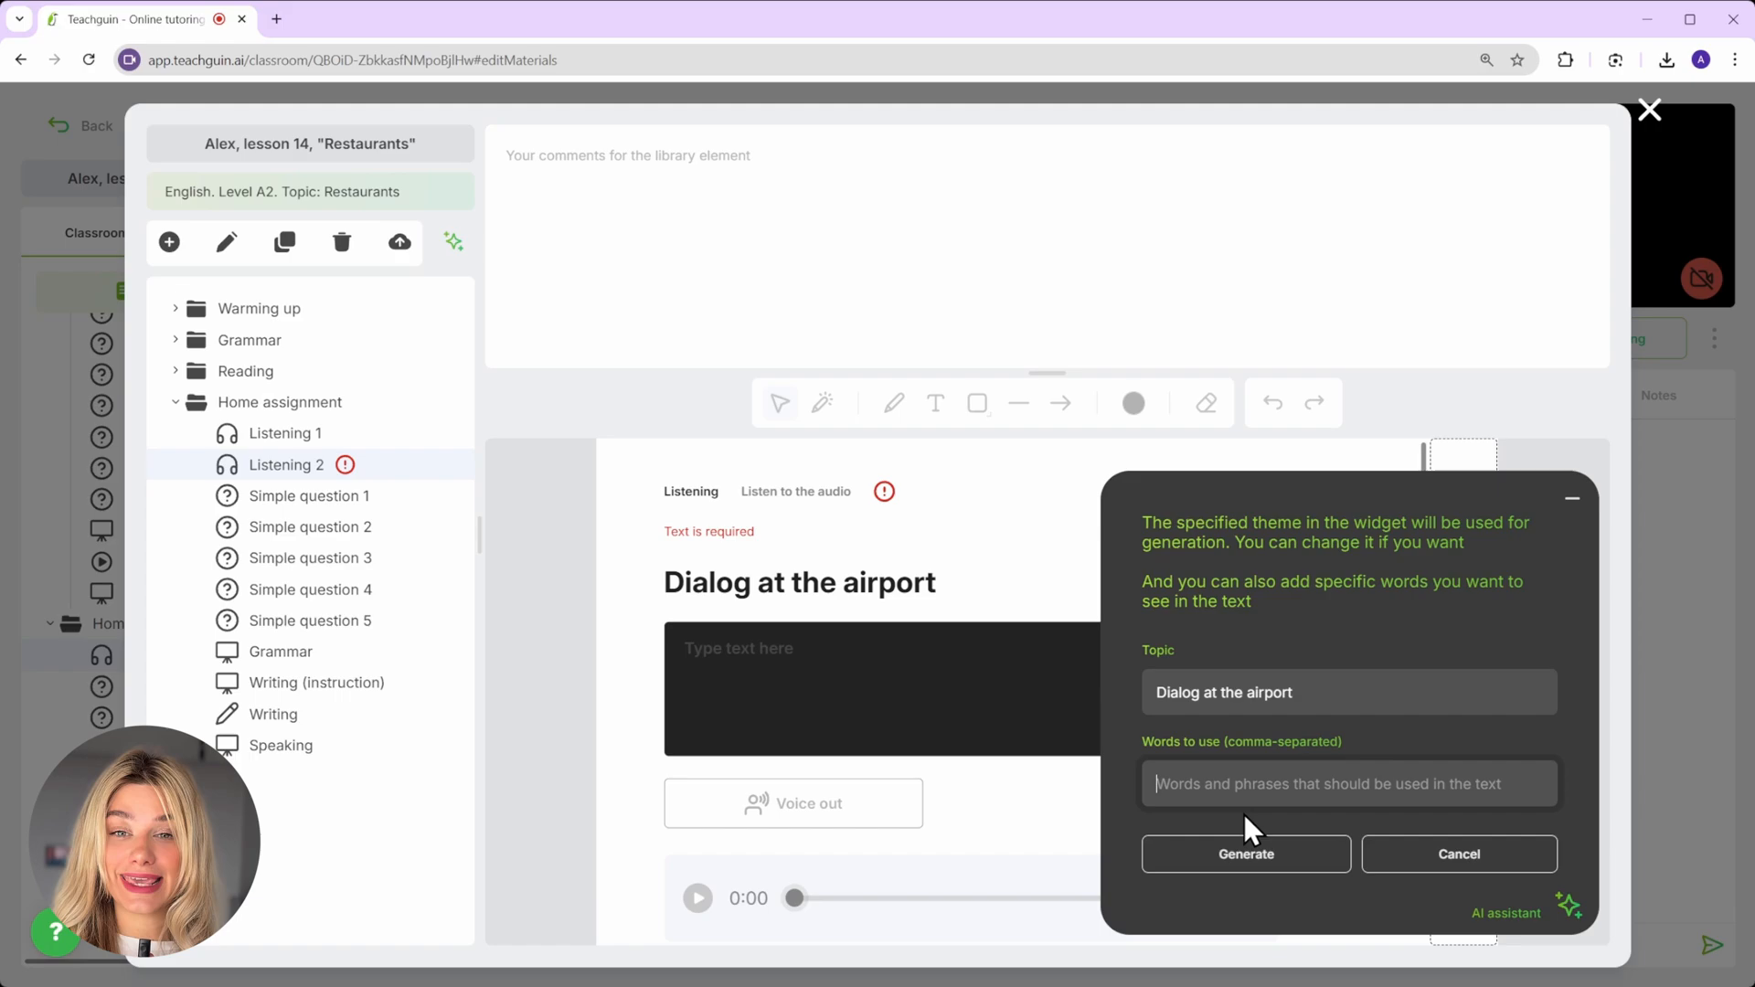
{"action": "type", "text": "gun, pass"}
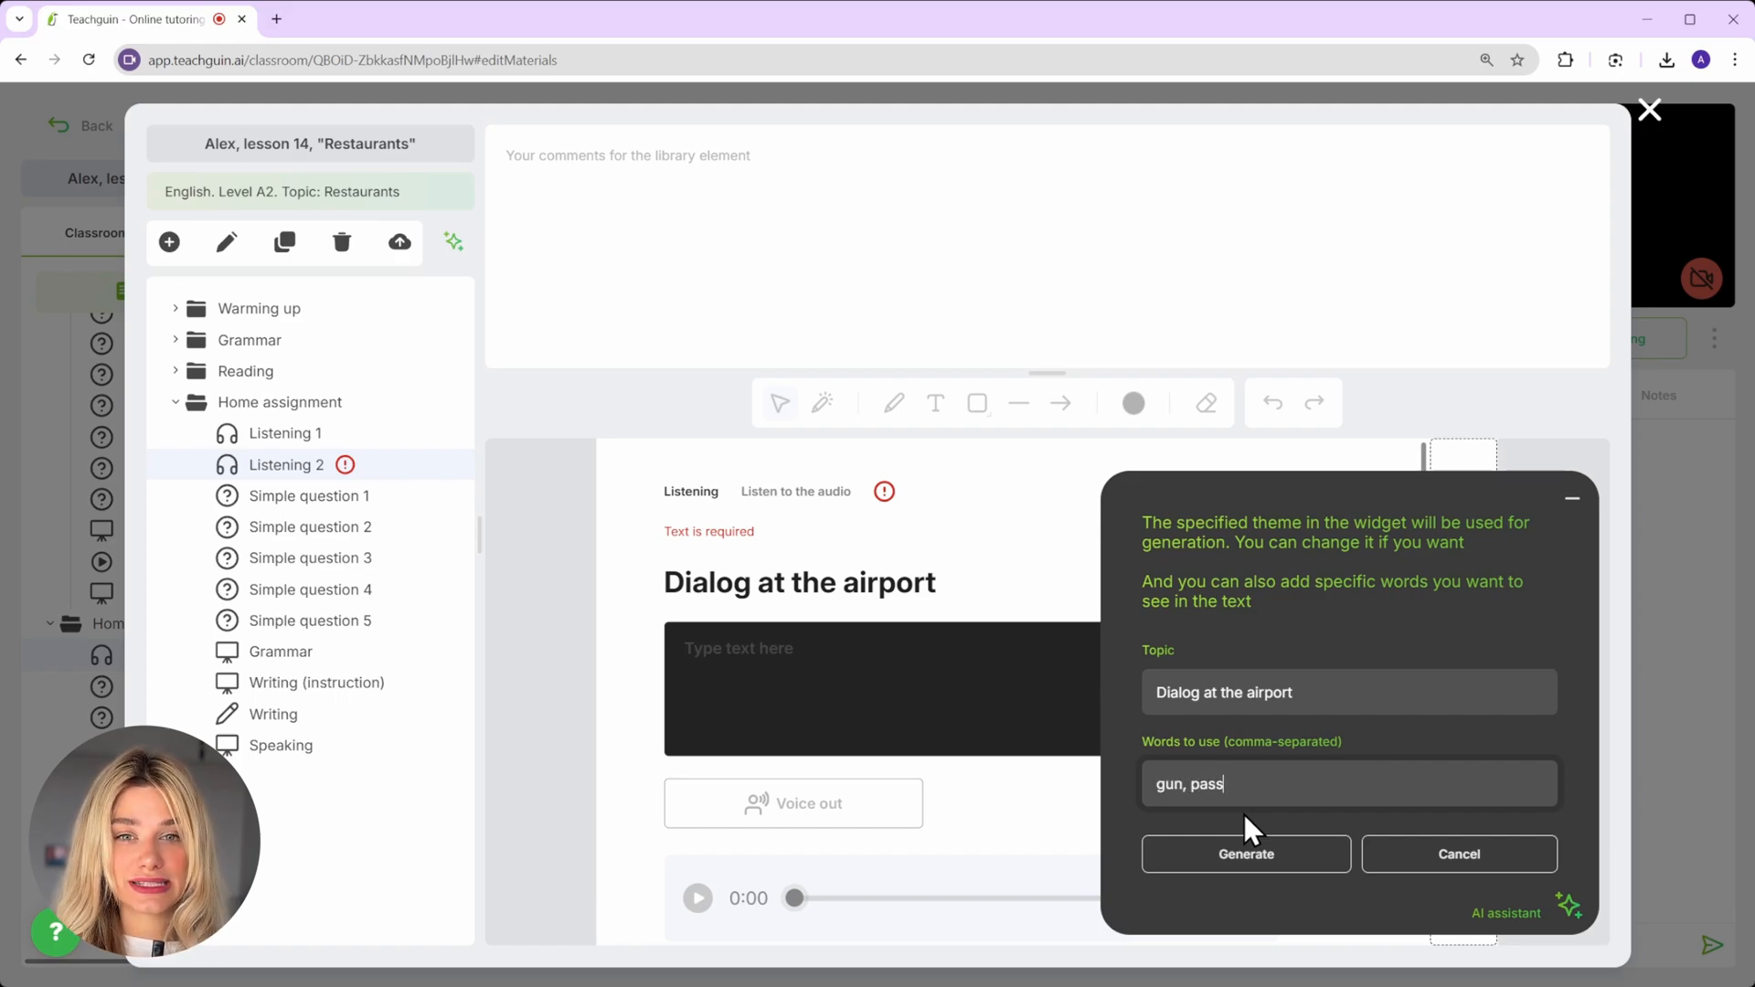
{"action": "left_click", "coordinate": [1243, 853]}
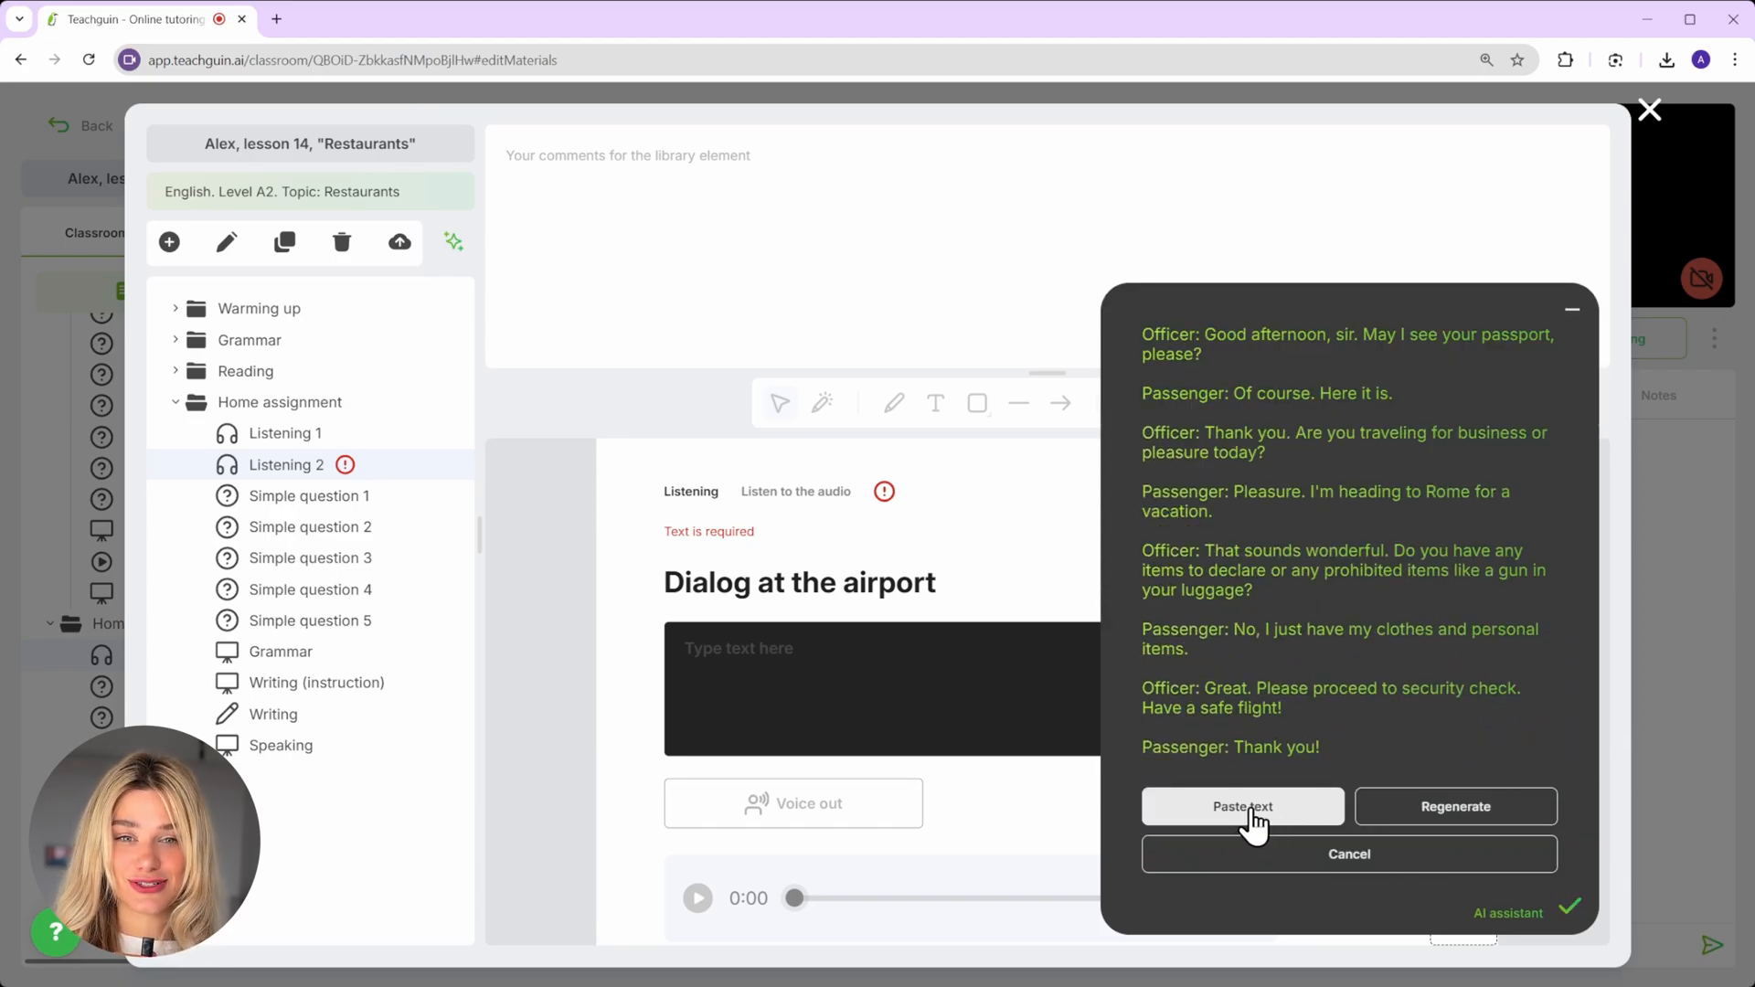
{"action": "left_click", "coordinate": [1242, 806]}
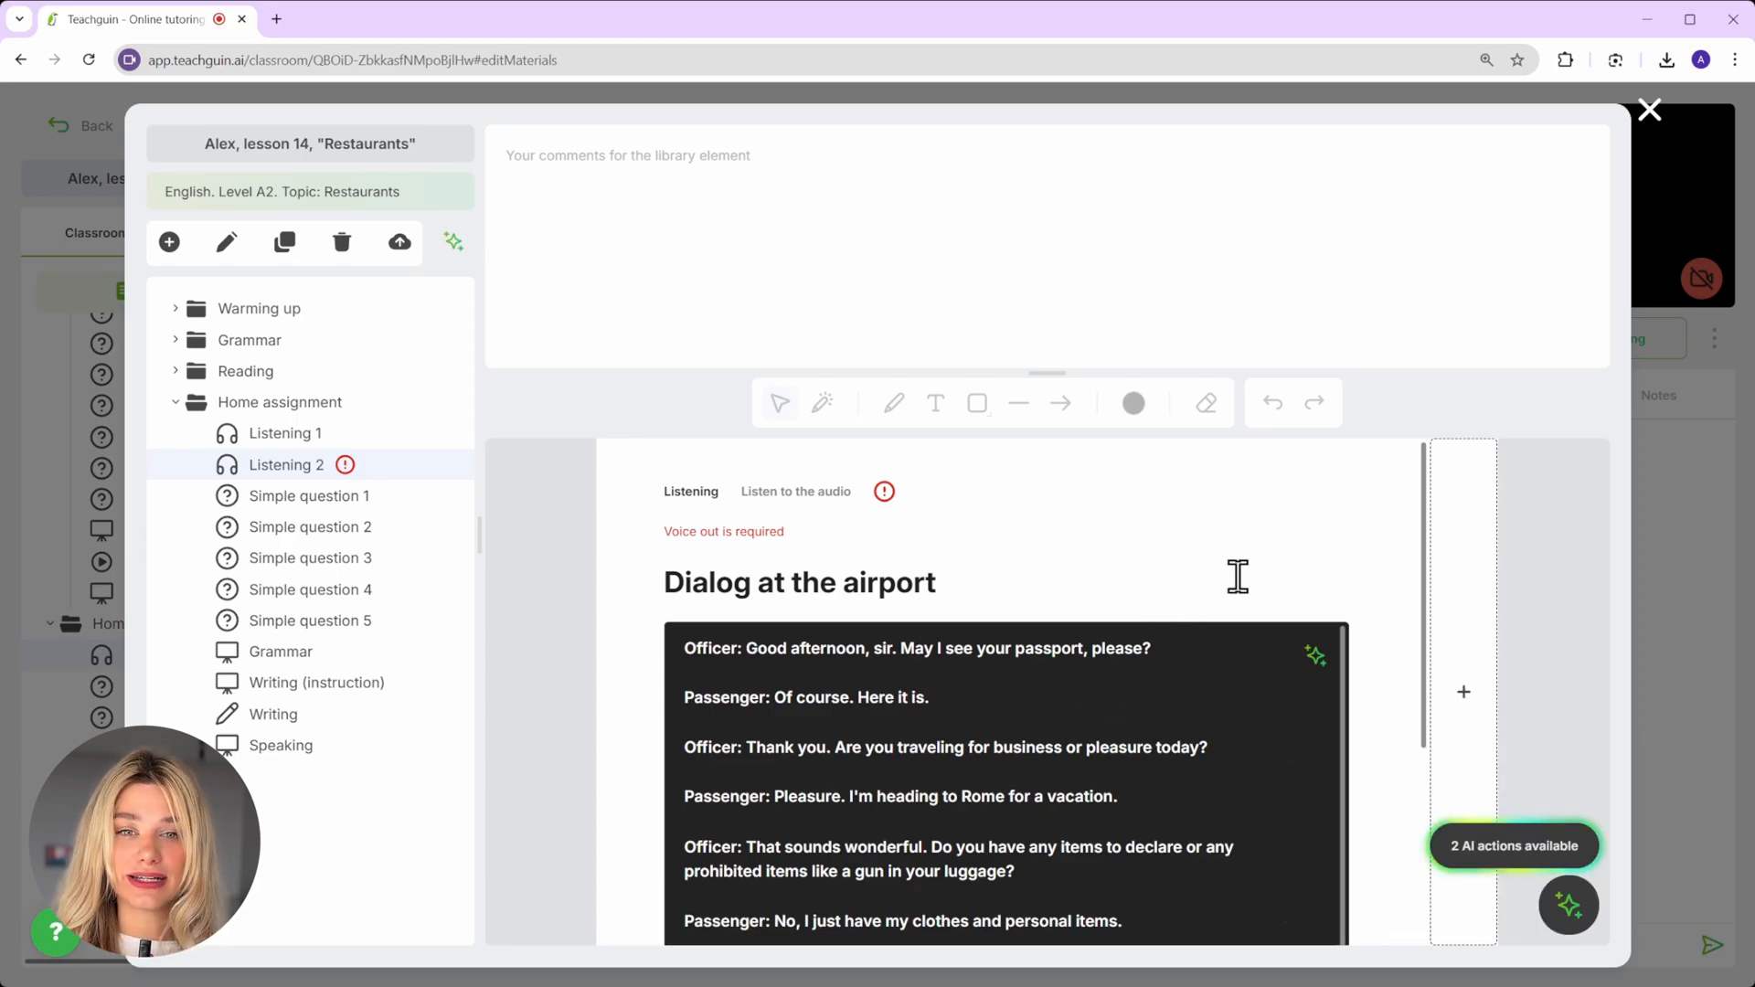
- Create a voice-over for the airport dialogue, then play it and pause playback
{"action": "scroll", "scroll_direction": "down", "scroll_amount": 3}
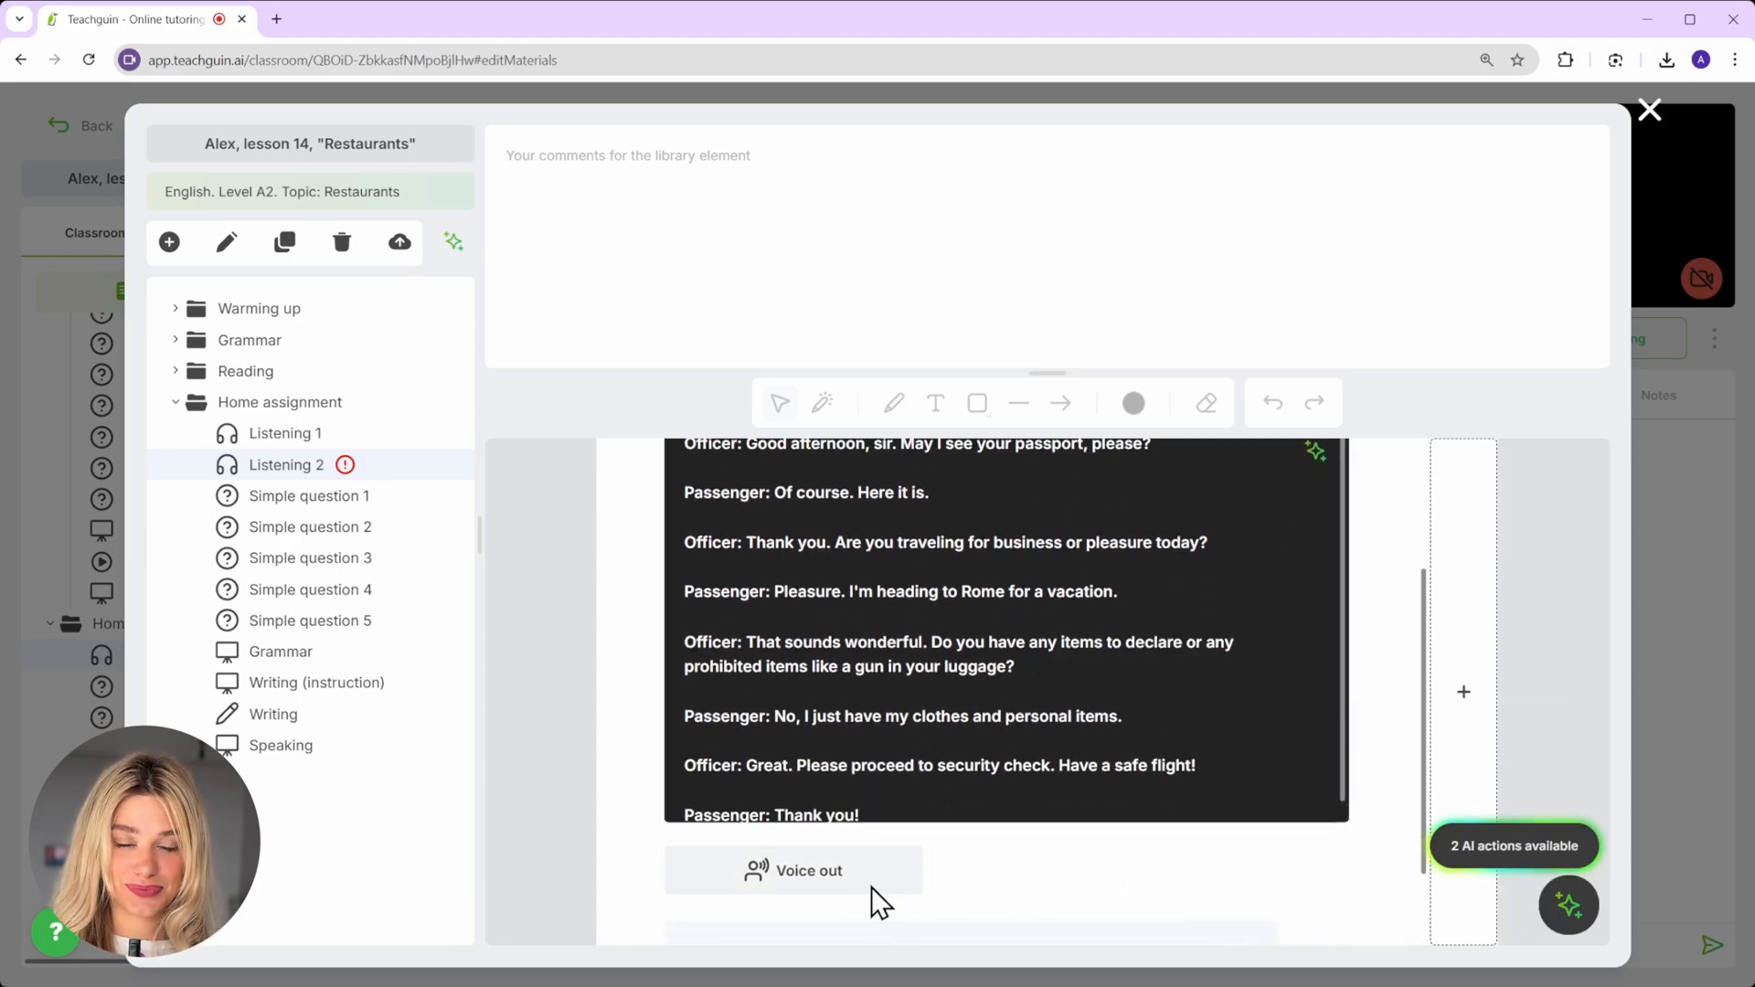
{"action": "left_click", "coordinate": [794, 869]}
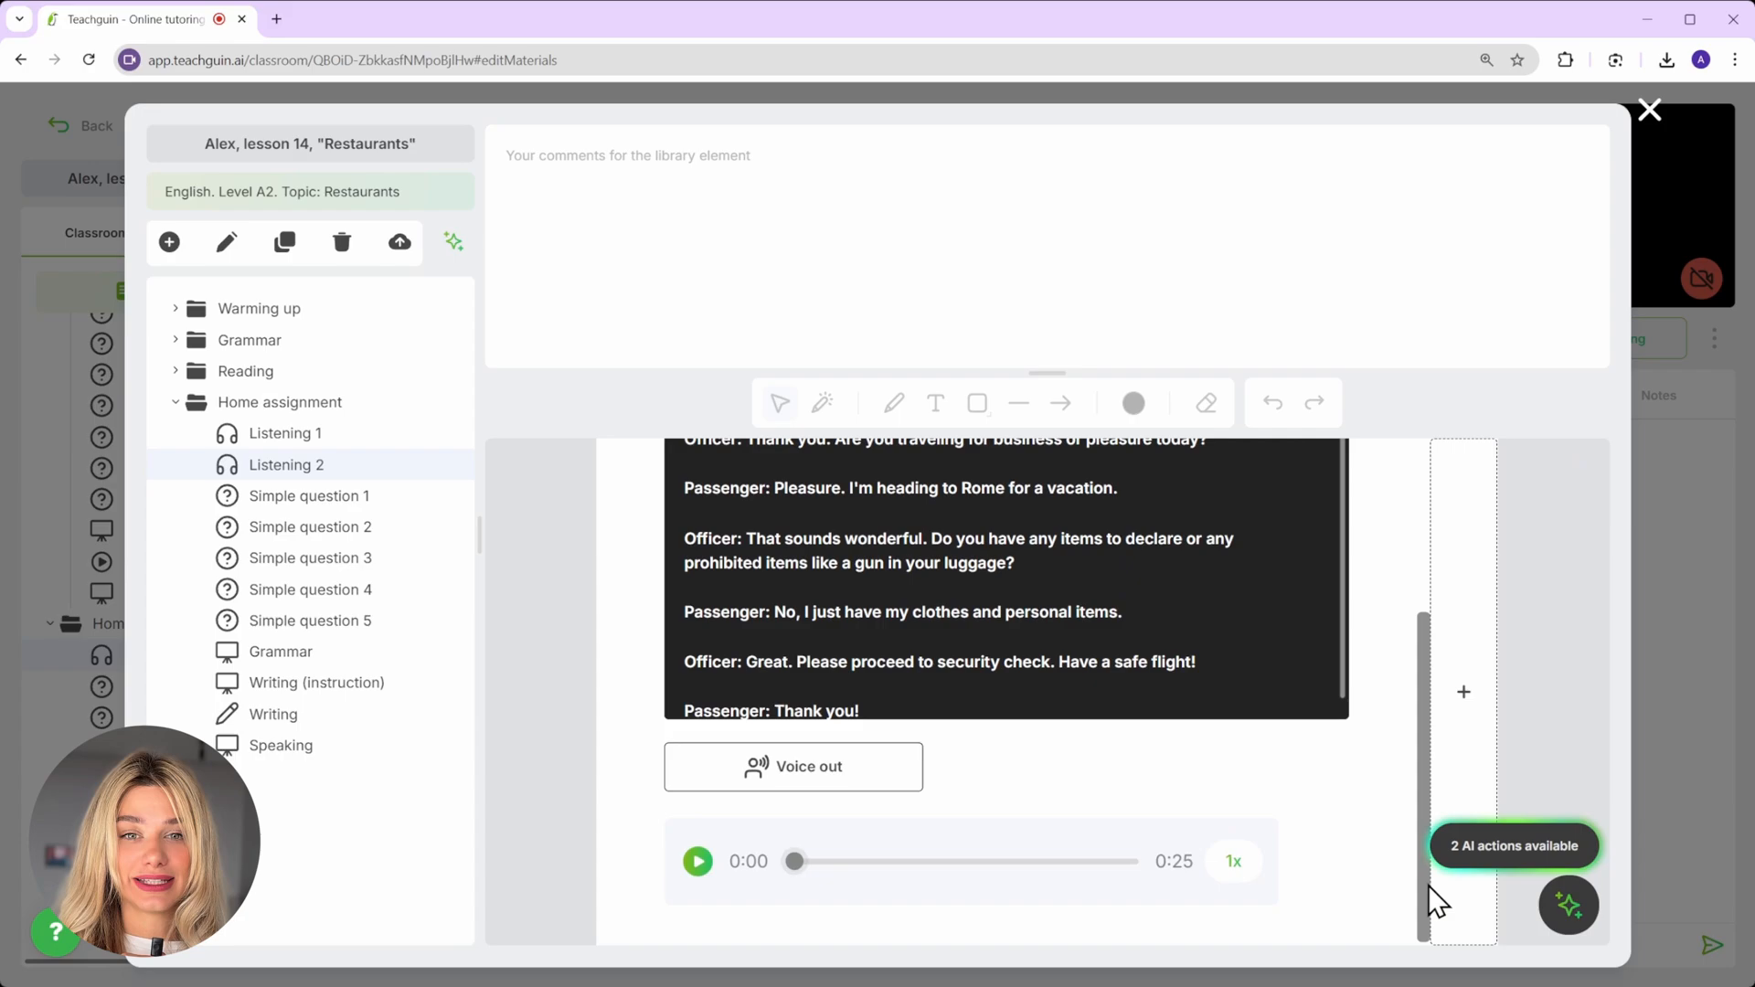
{"action": "left_click", "coordinate": [698, 861]}
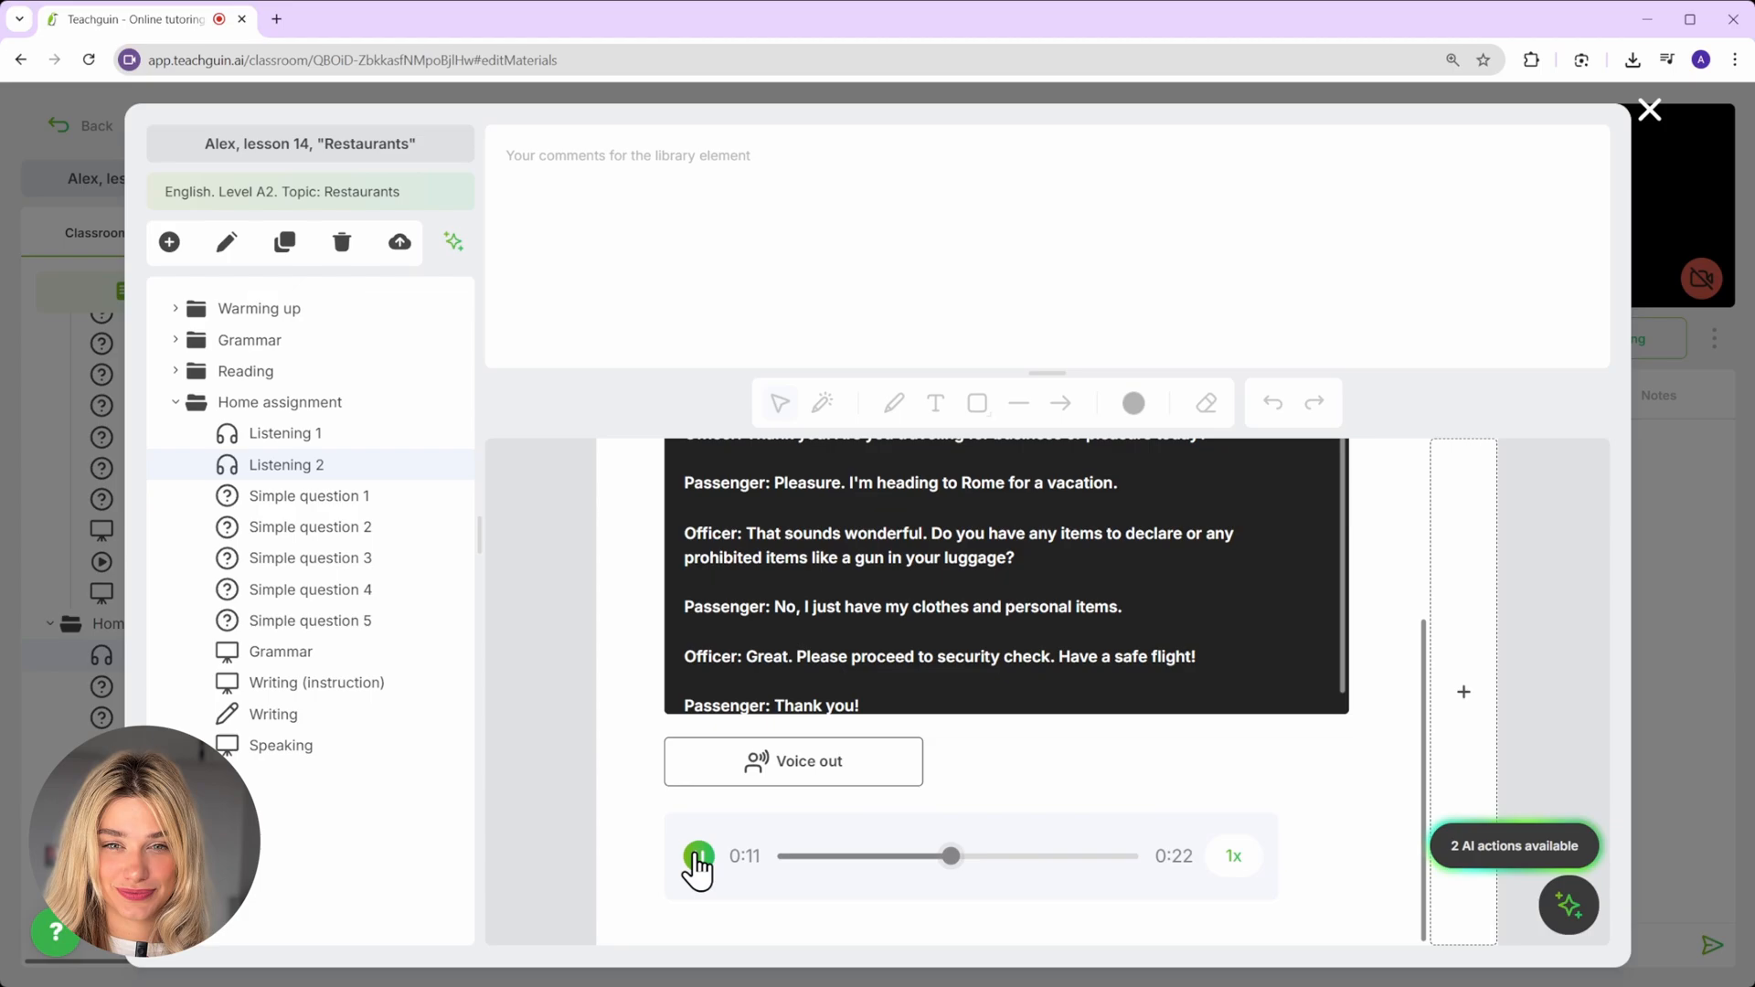
{"action": "left_click", "coordinate": [698, 855]}
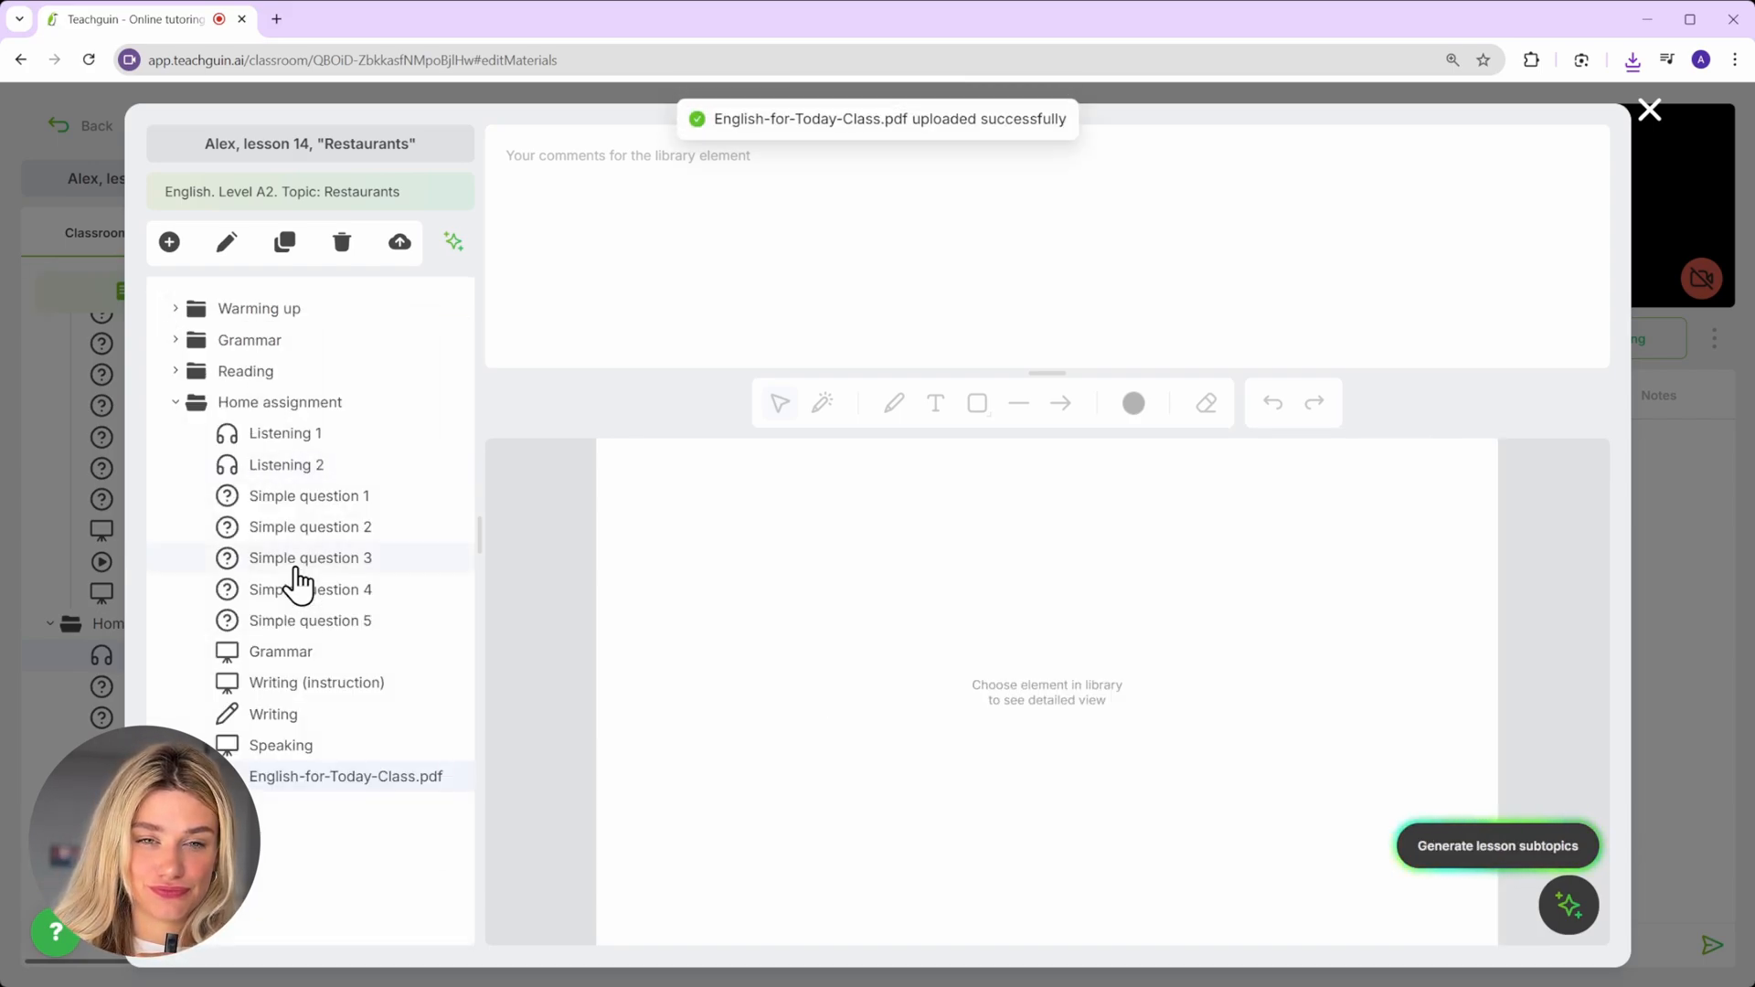
- Preview the uploaded PDF, close the editor, and scroll to page 28's Match exercise
{"action": "left_click", "coordinate": [346, 776]}
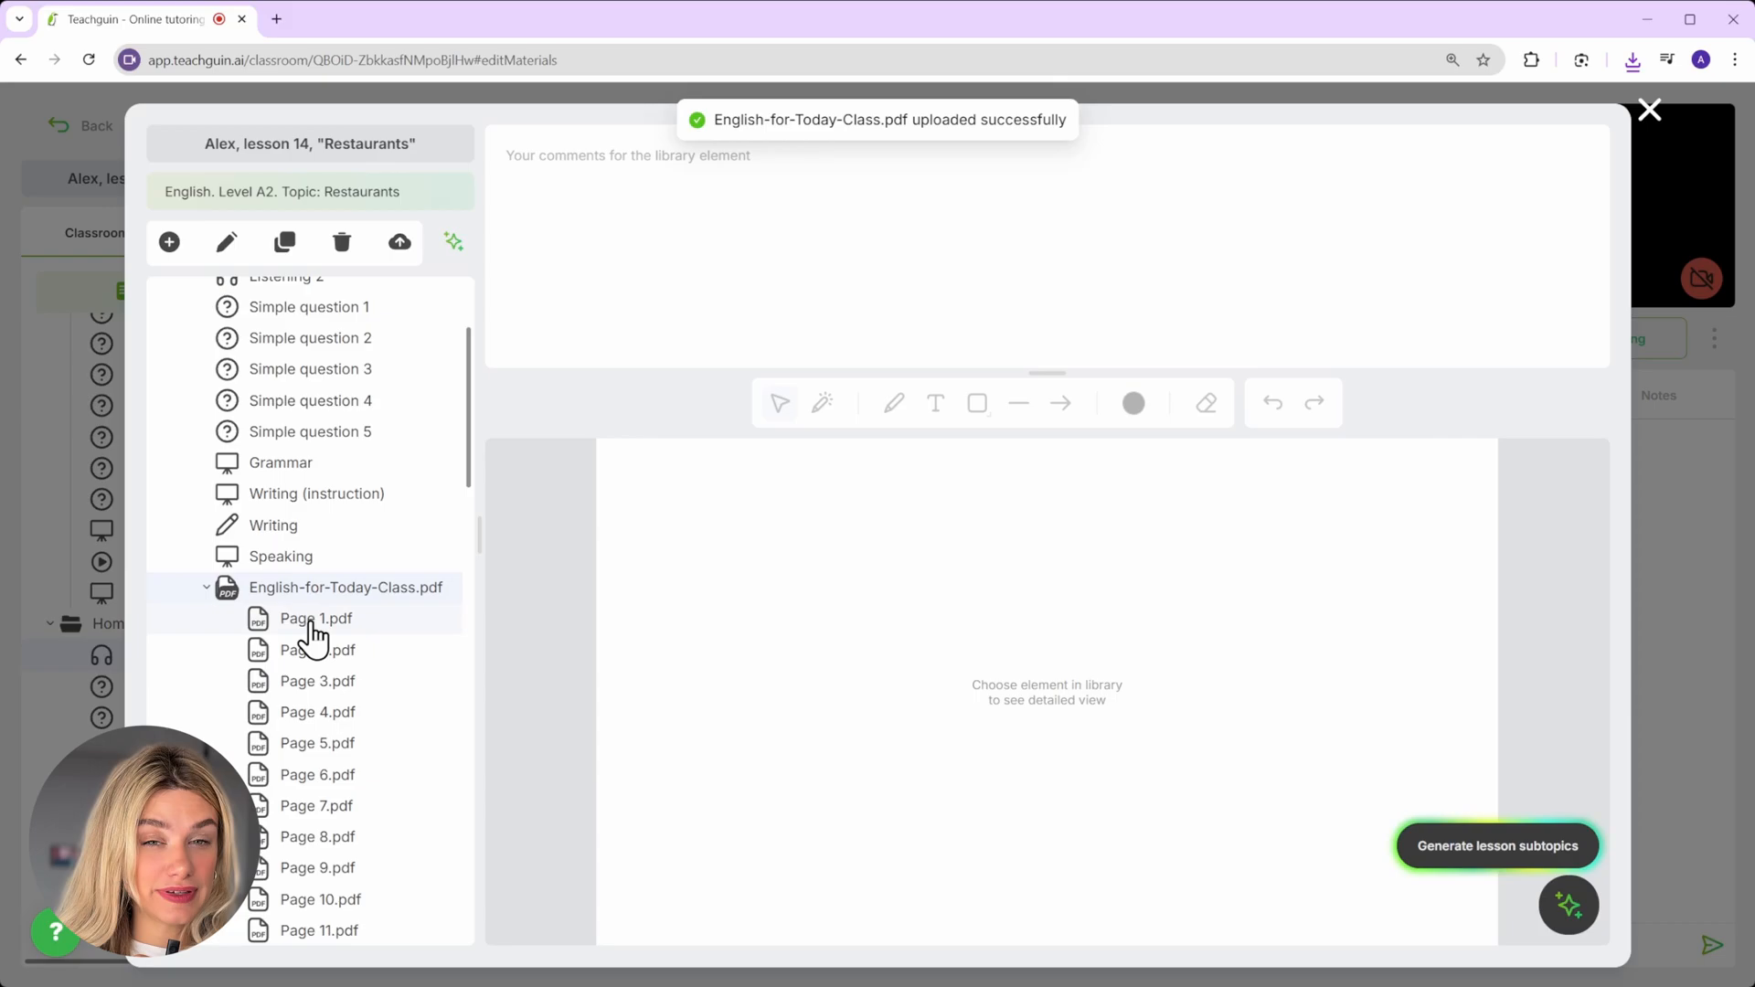
{"action": "left_click", "coordinate": [316, 618]}
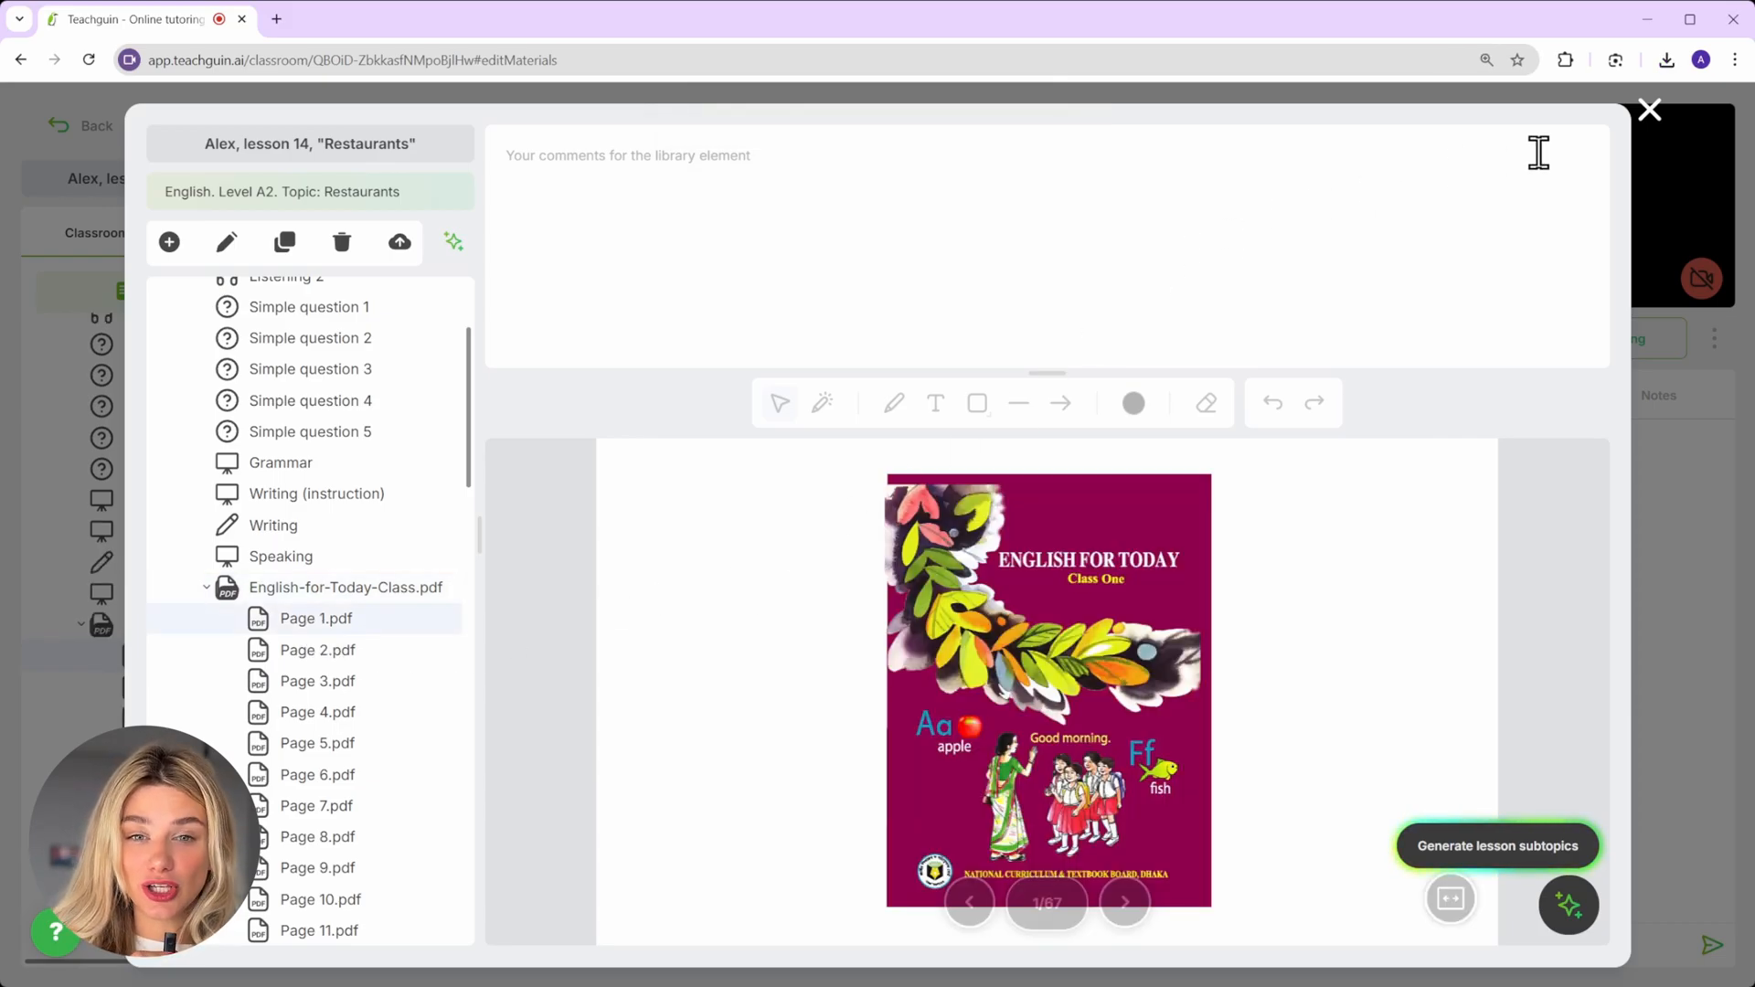
{"action": "left_click", "coordinate": [1650, 109]}
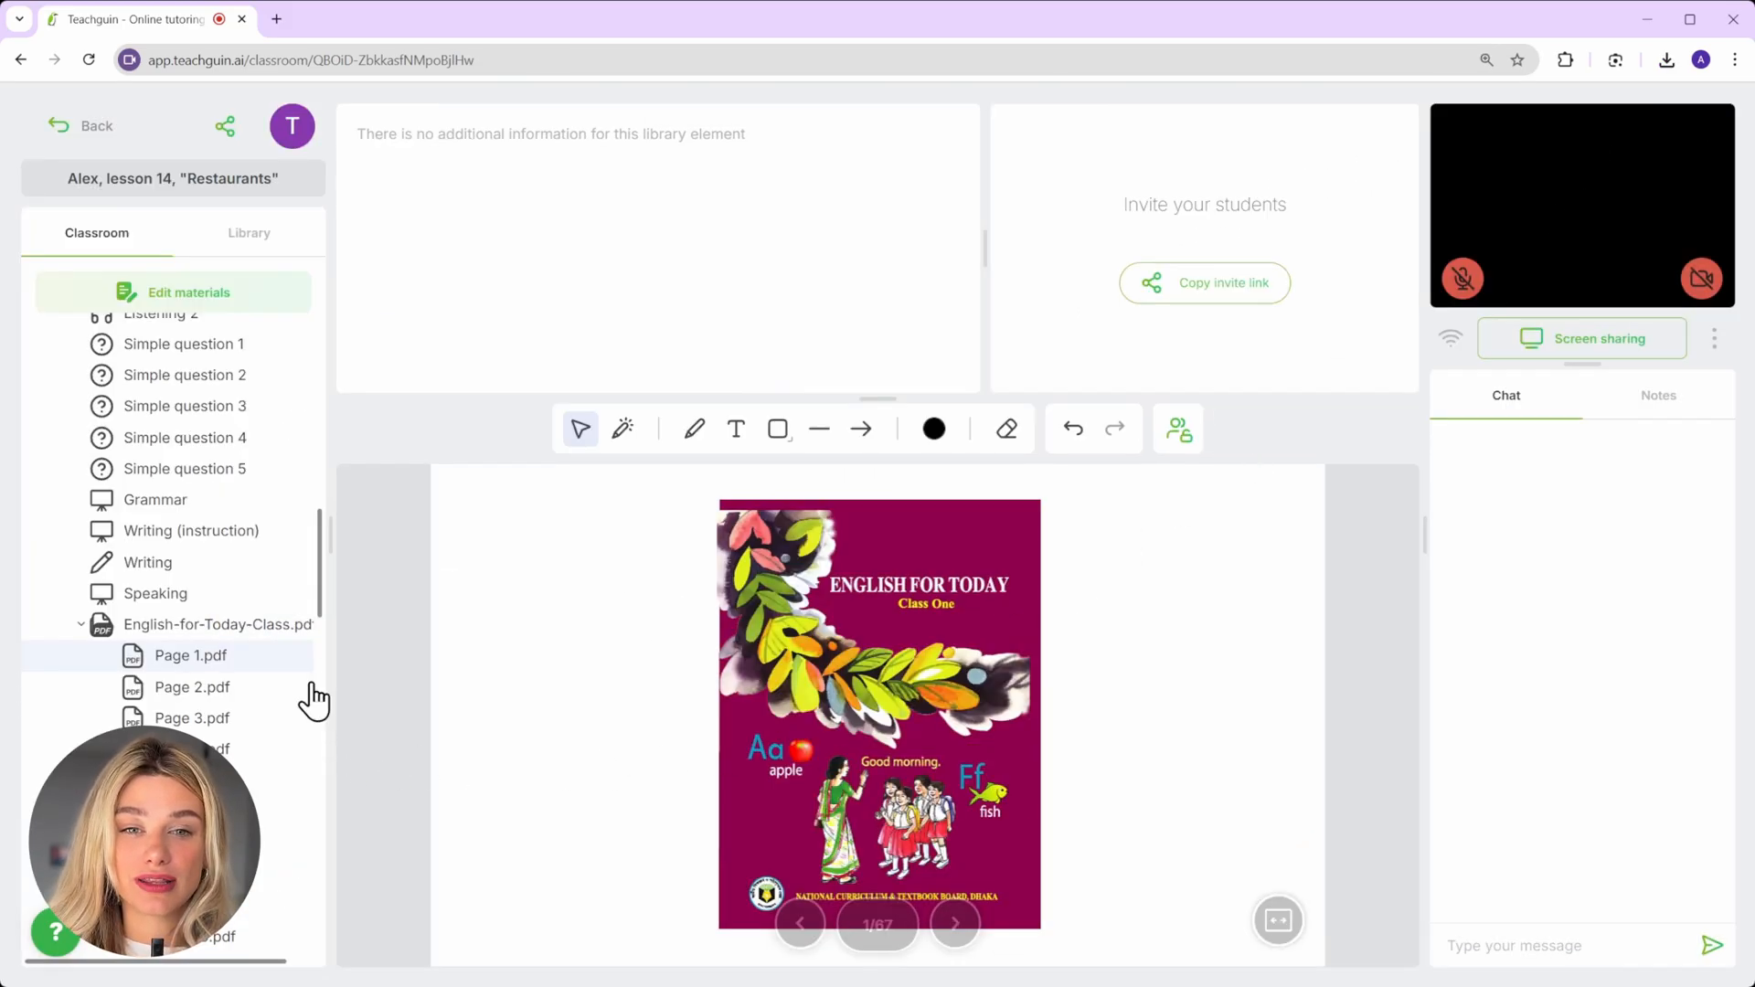
{"action": "scroll", "scroll_direction": "down", "scroll_amount": 3}
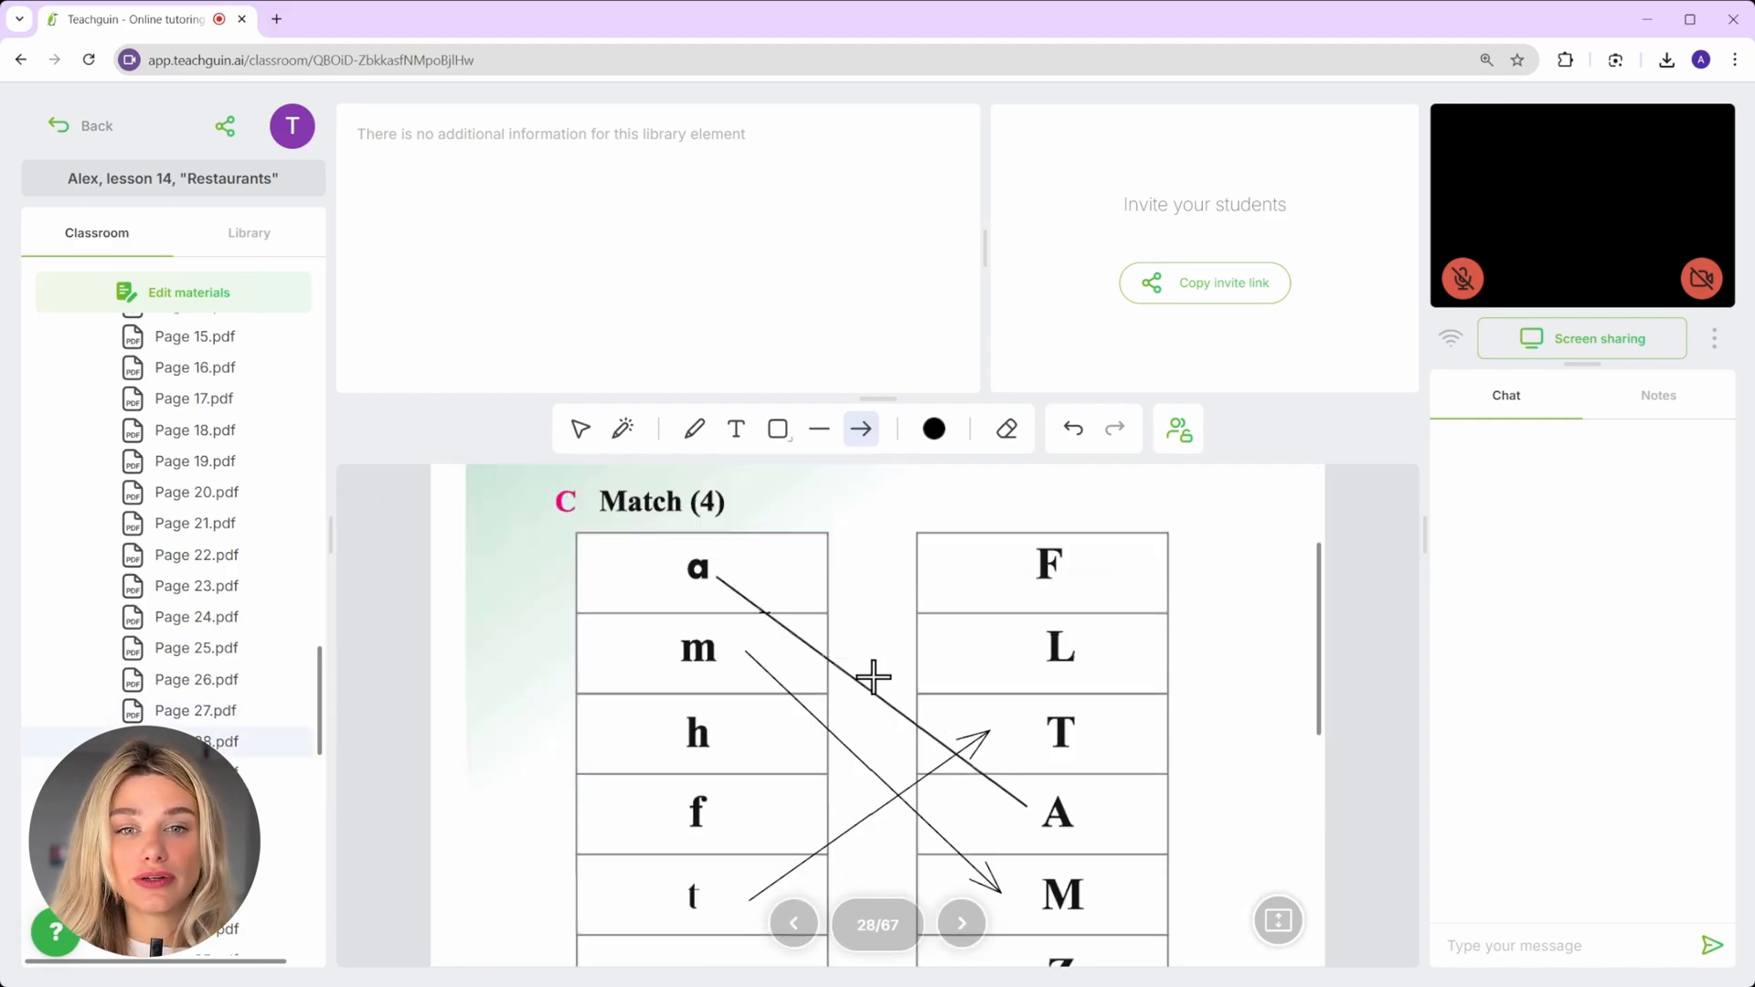
{"action": "scroll", "scroll_direction": "down", "scroll_amount": 3}
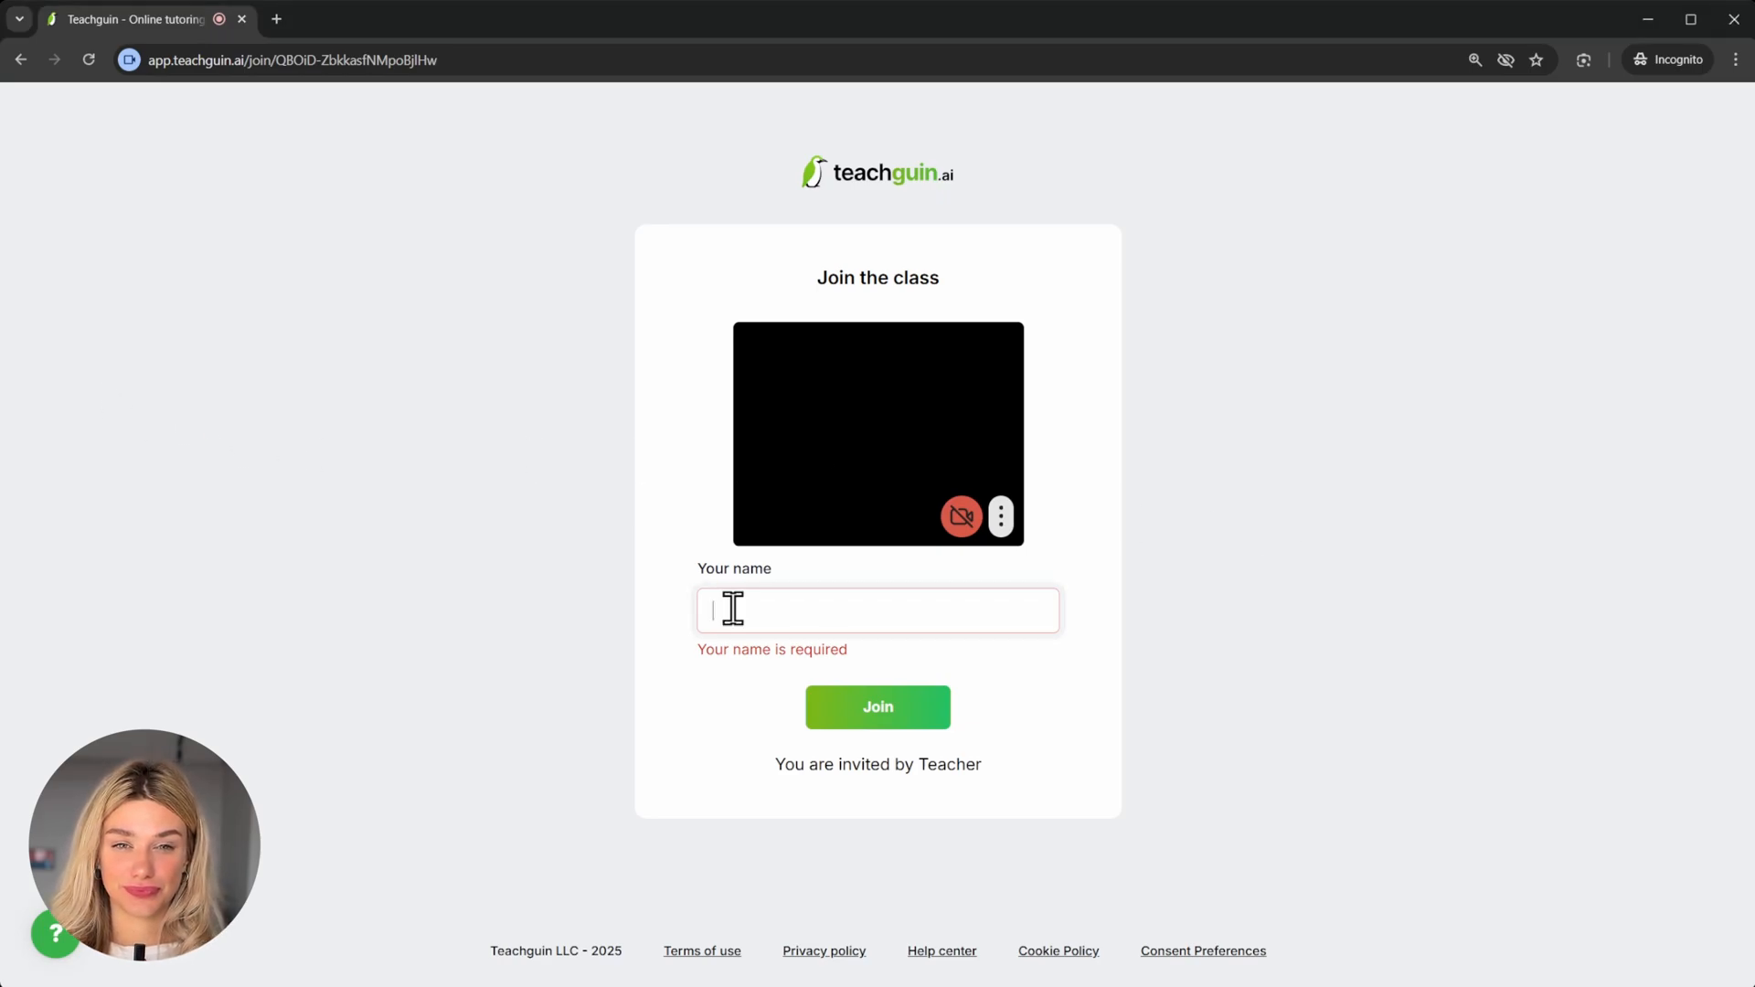
- Join the class as 'Student', circle the telephone picture, then type 'chair'
{"action": "type", "text": "Student"}
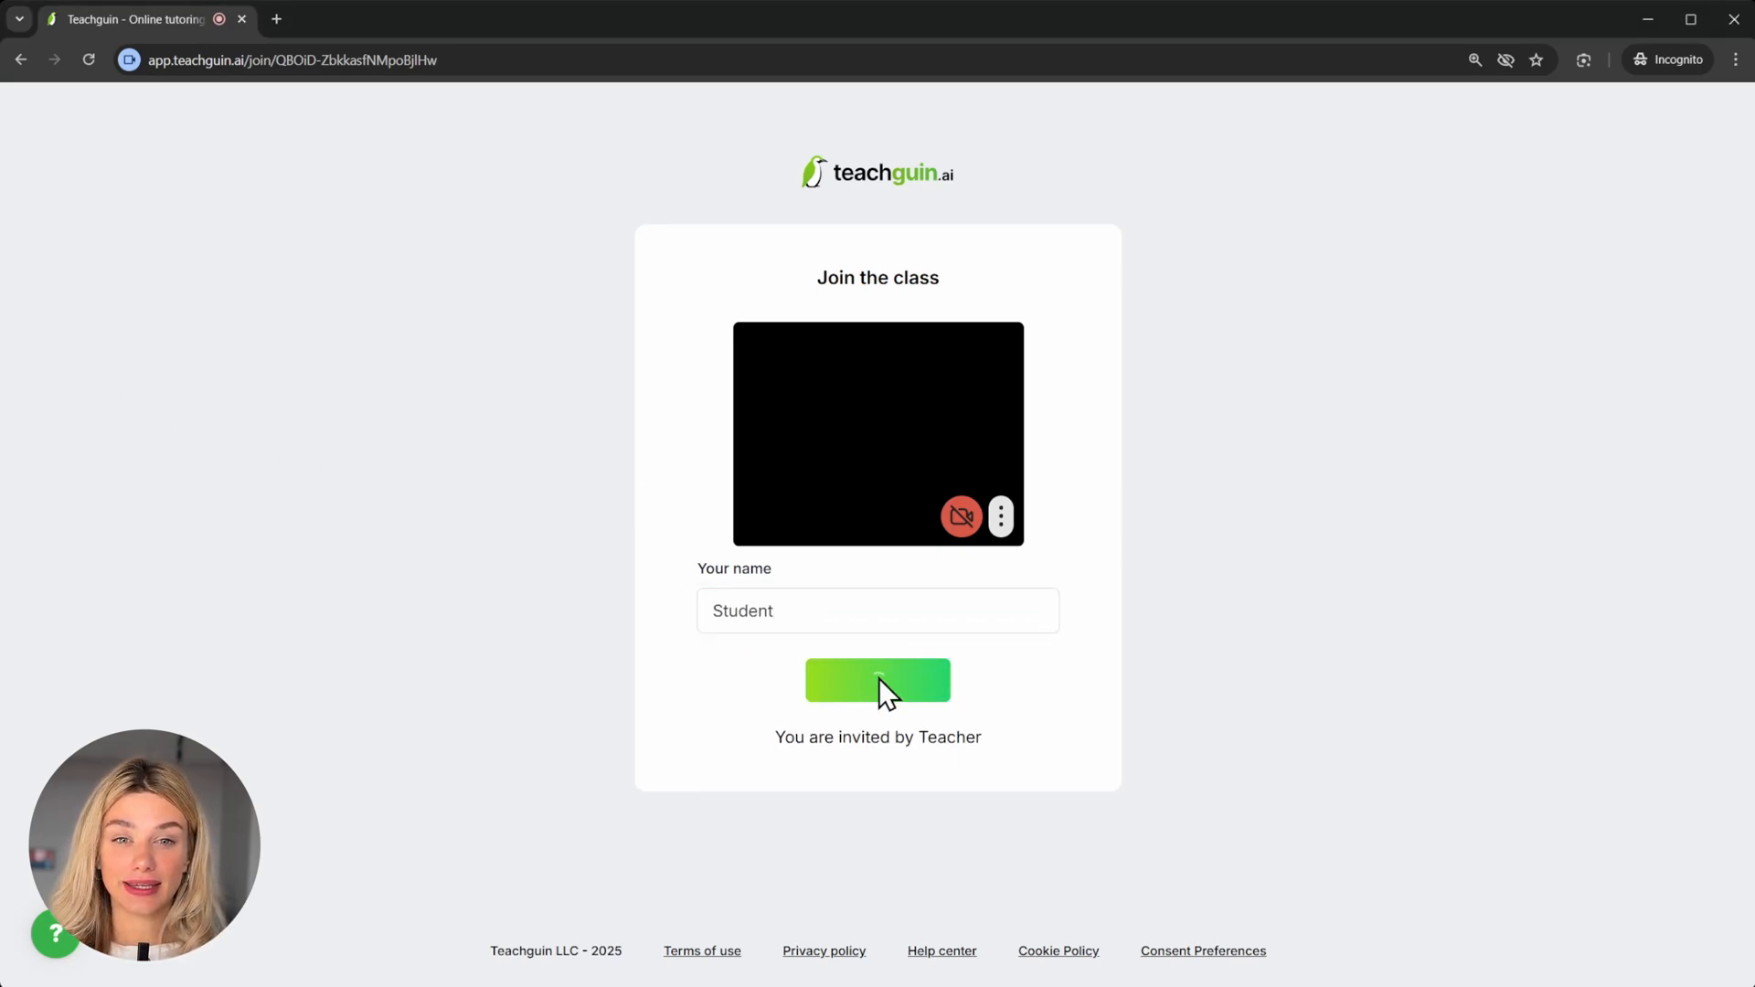
{"action": "left_click", "coordinate": [878, 680]}
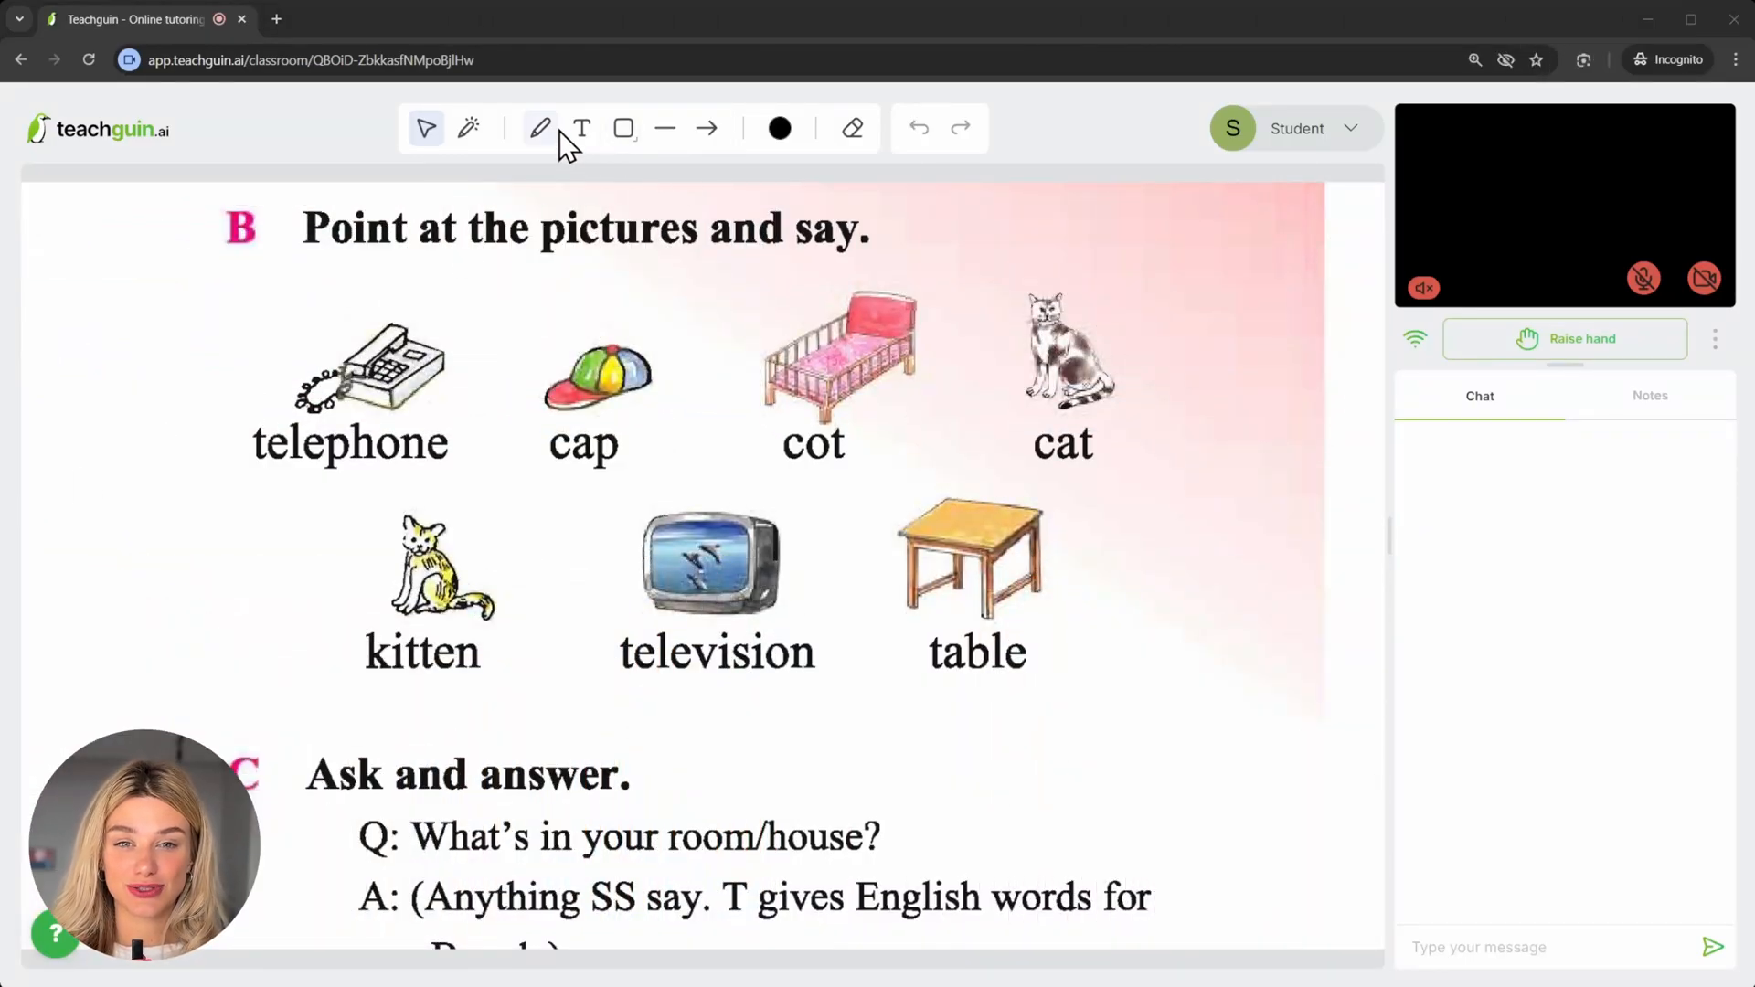
{"action": "left_click_drag", "start_coordinate": [403, 291], "coordinate": [209, 507]}
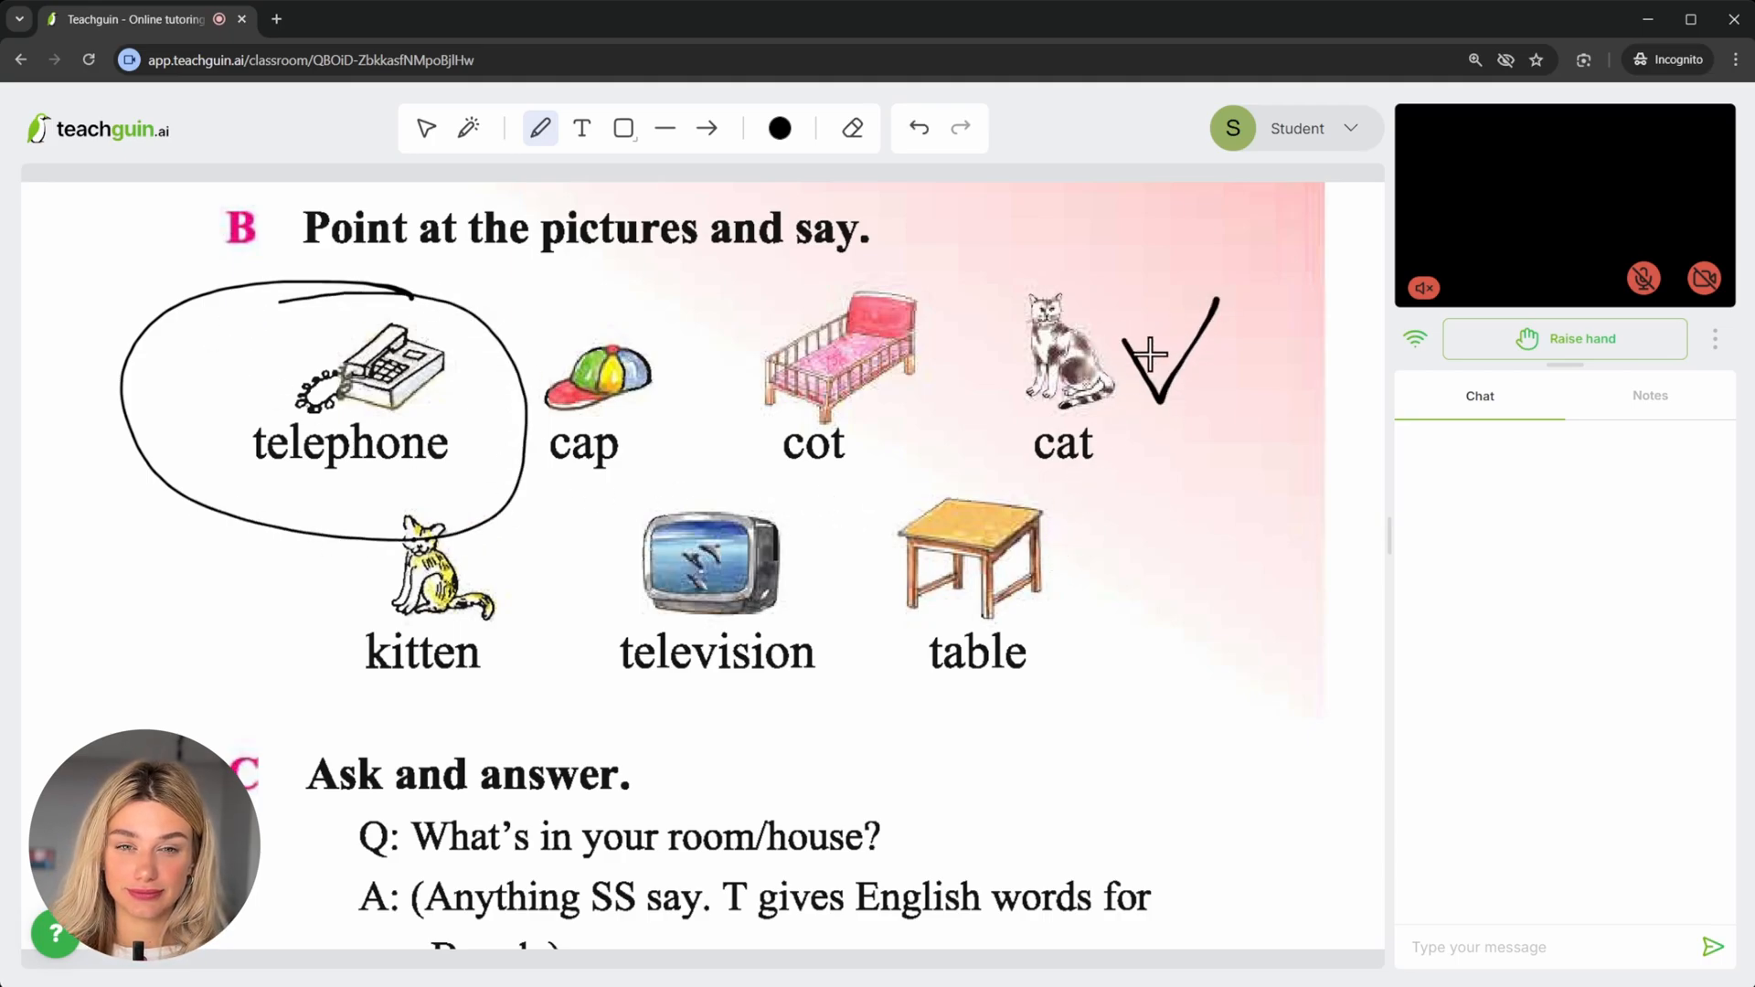
{"action": "left_click", "coordinate": [426, 128]}
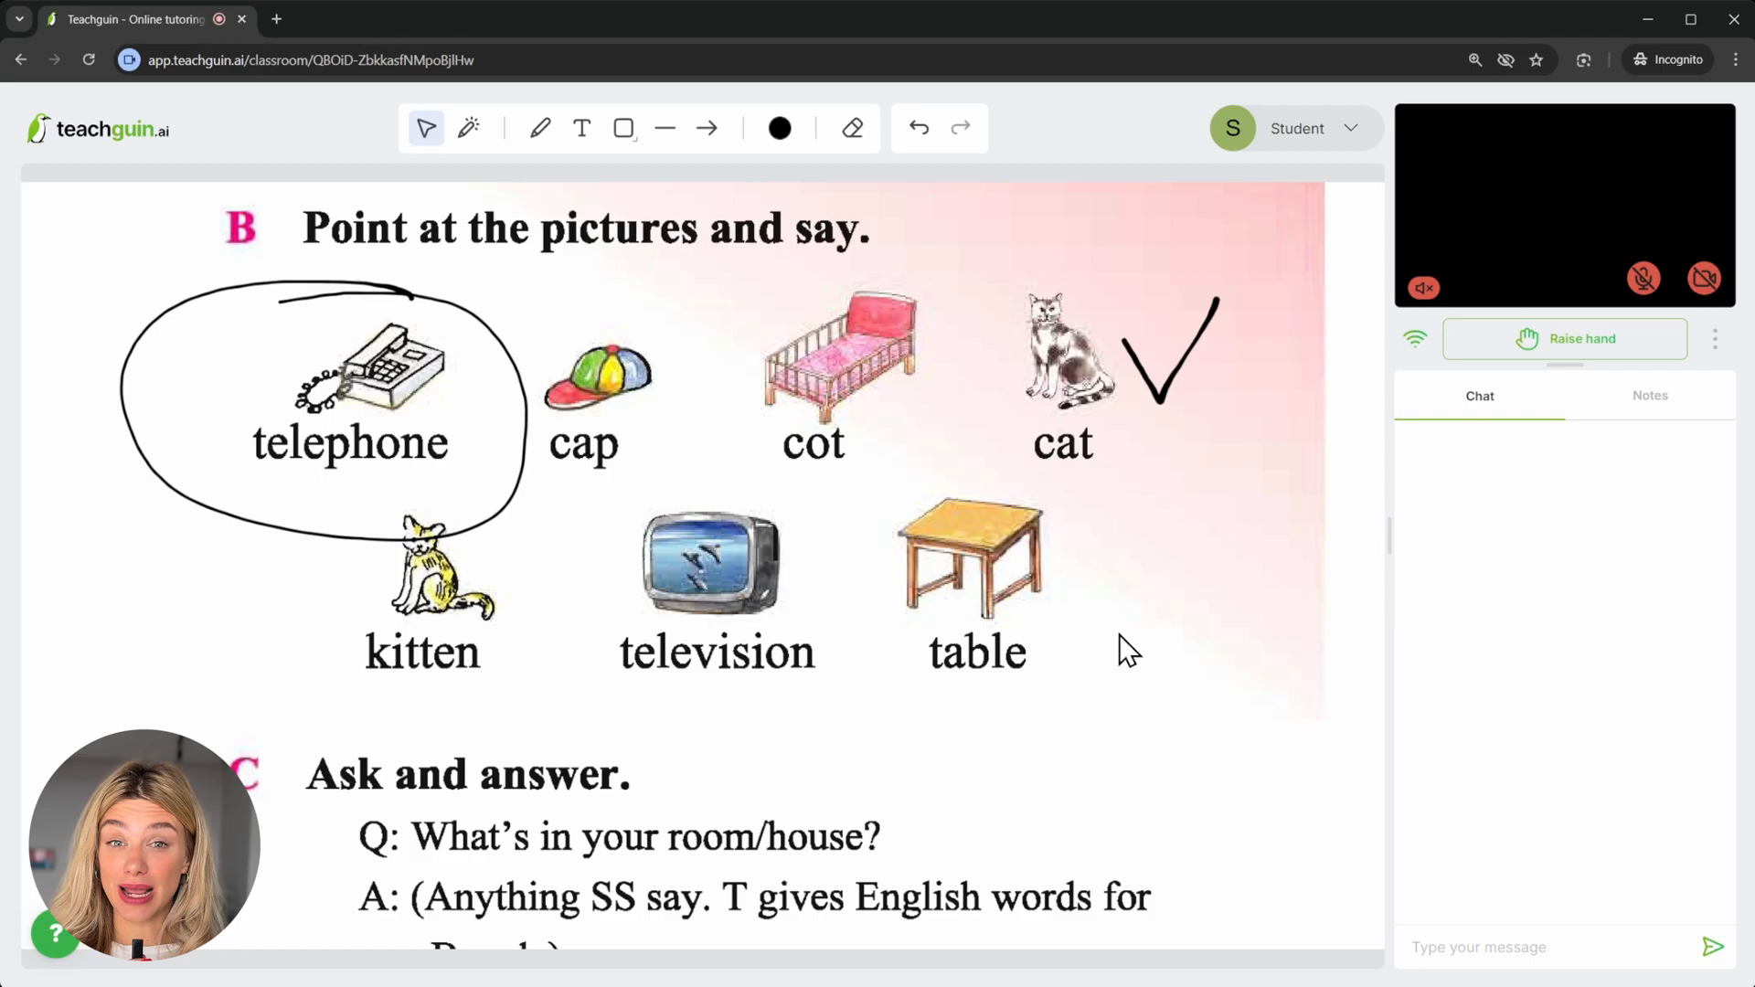
{"action": "type", "text": "chair"}
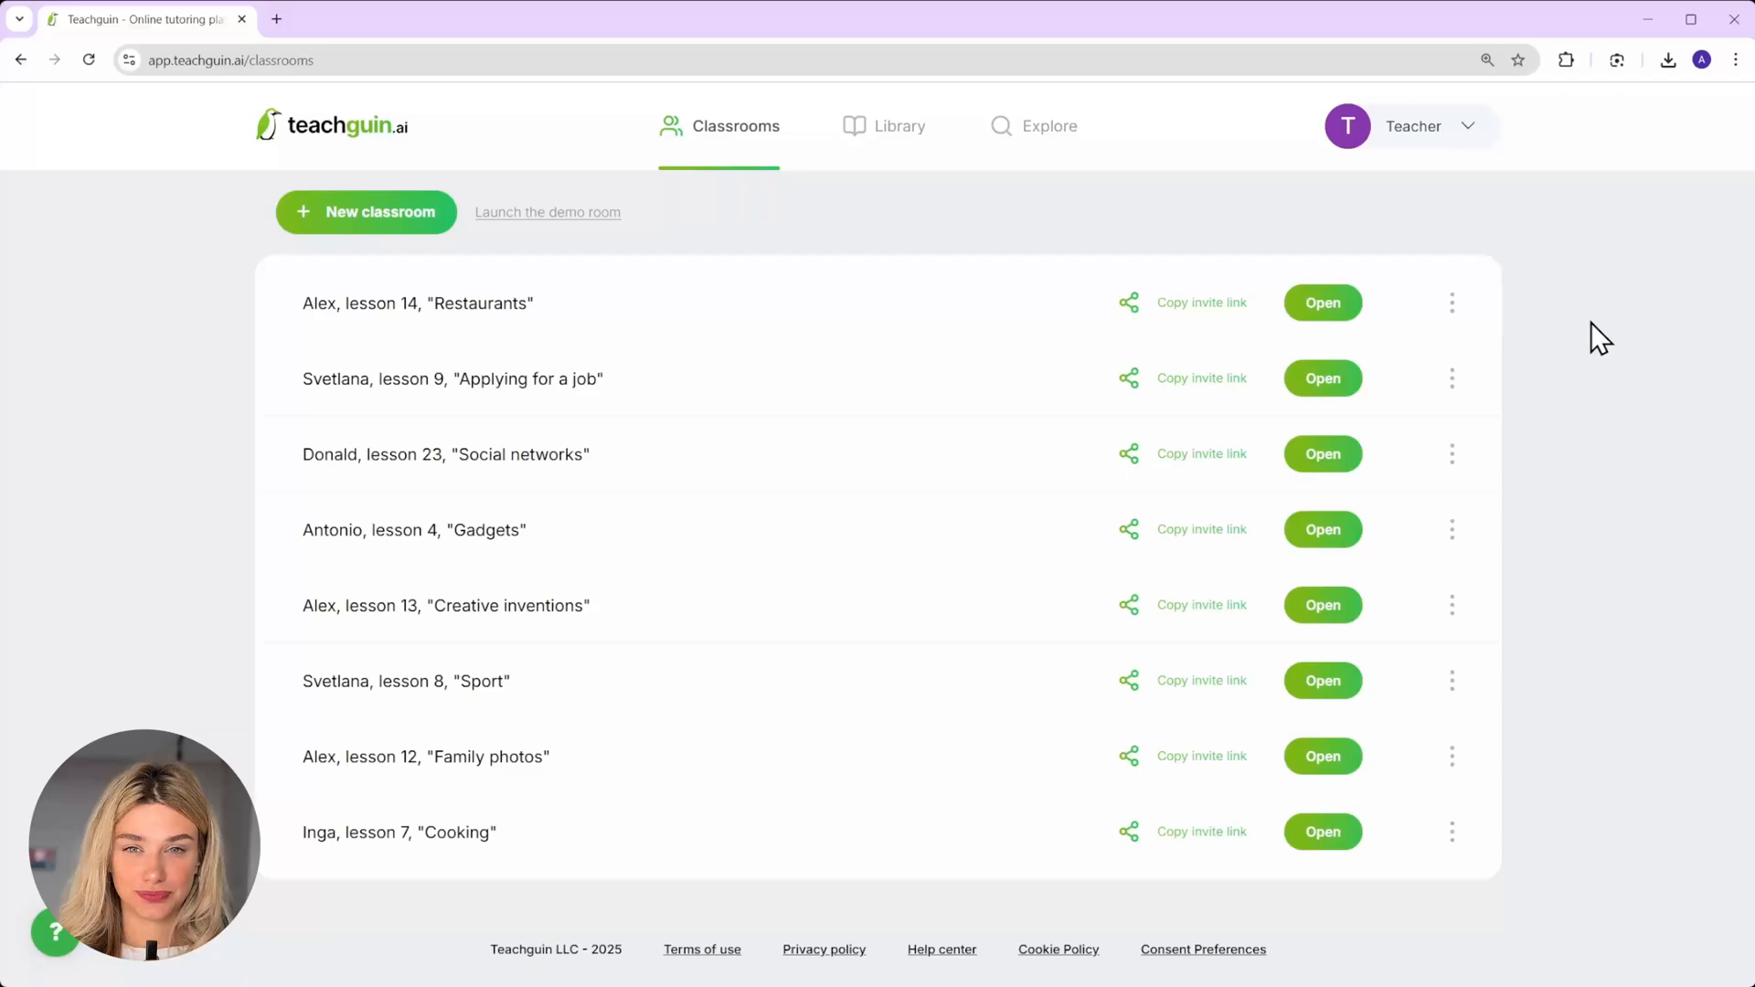
- Copy English Course A2 from Explore to the Library, verify it there, and return to Classrooms
{"action": "left_click", "coordinate": [1031, 126]}
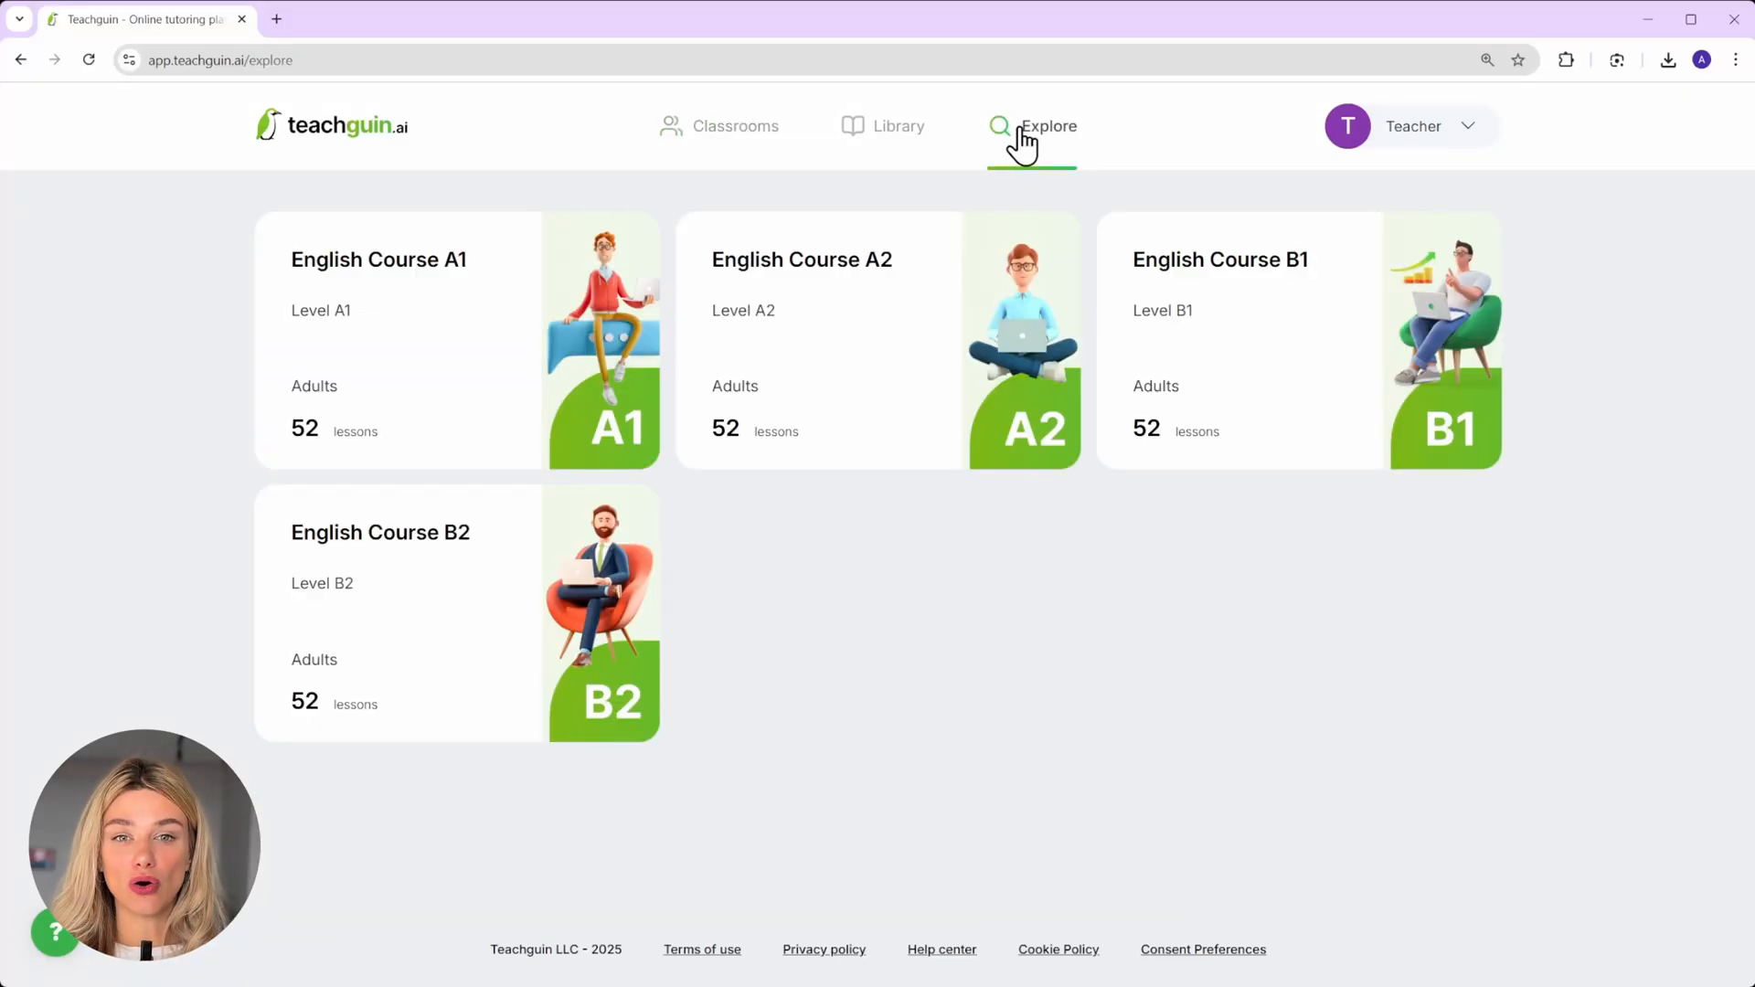
{"action": "mouse_move", "coordinate": [890, 453]}
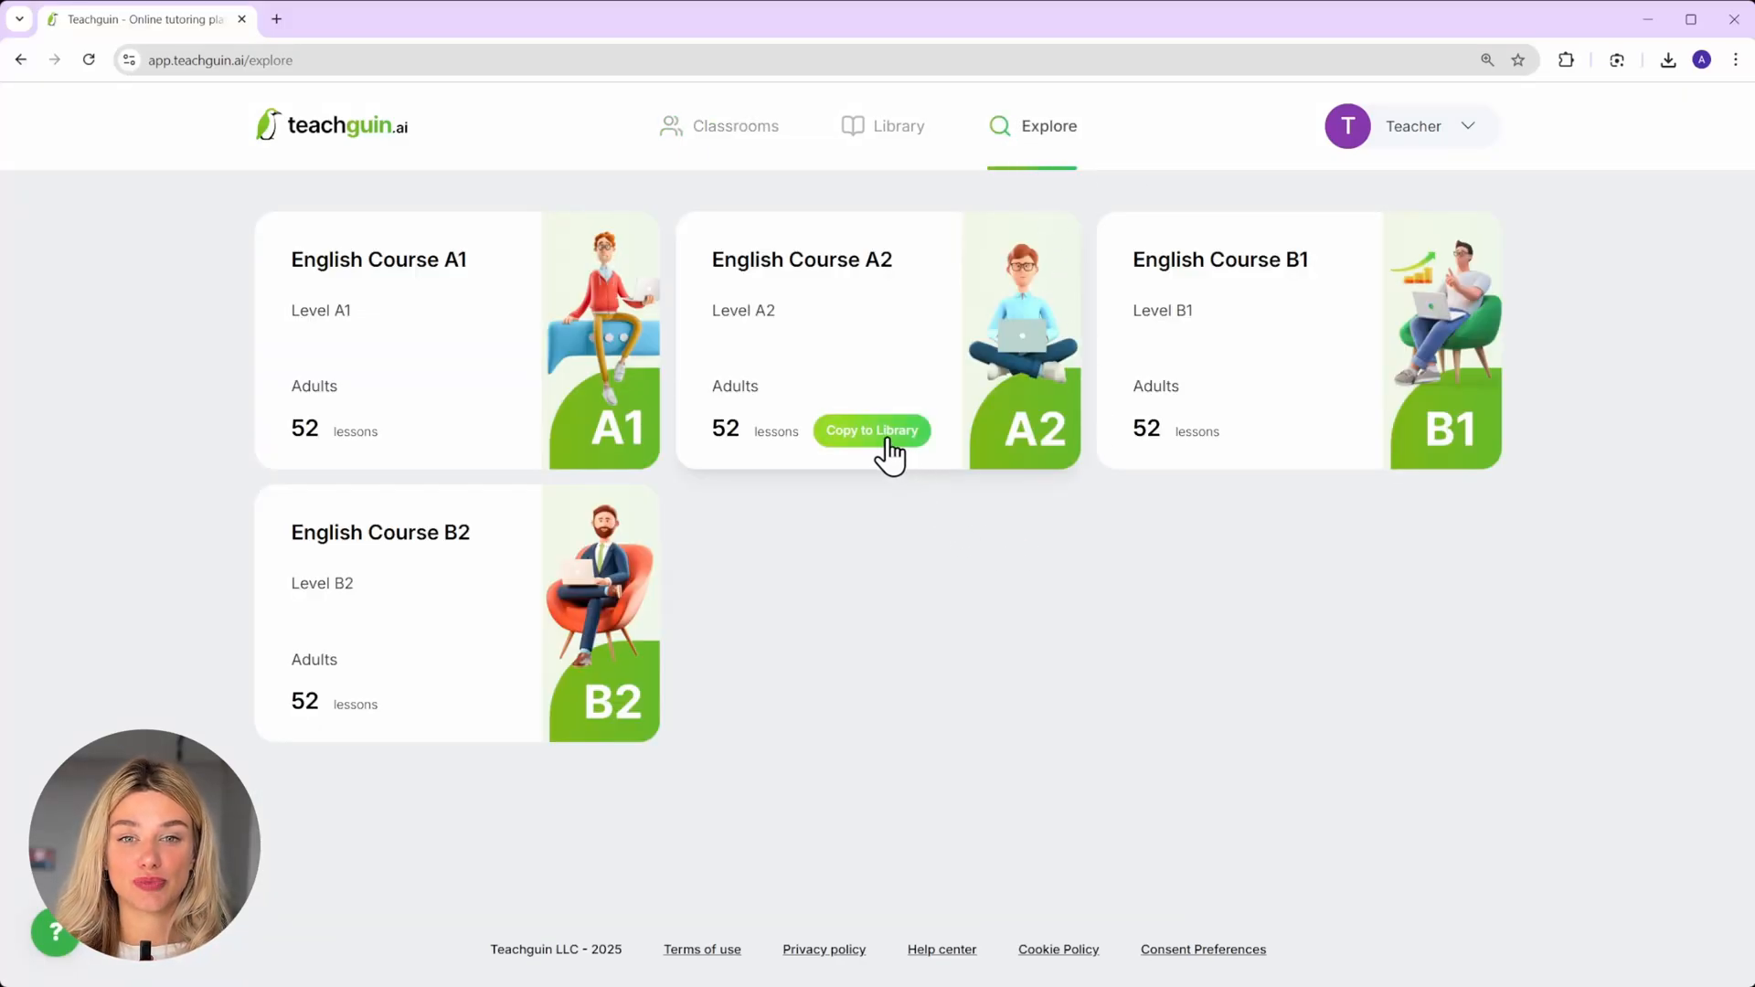
{"action": "left_click", "coordinate": [872, 430]}
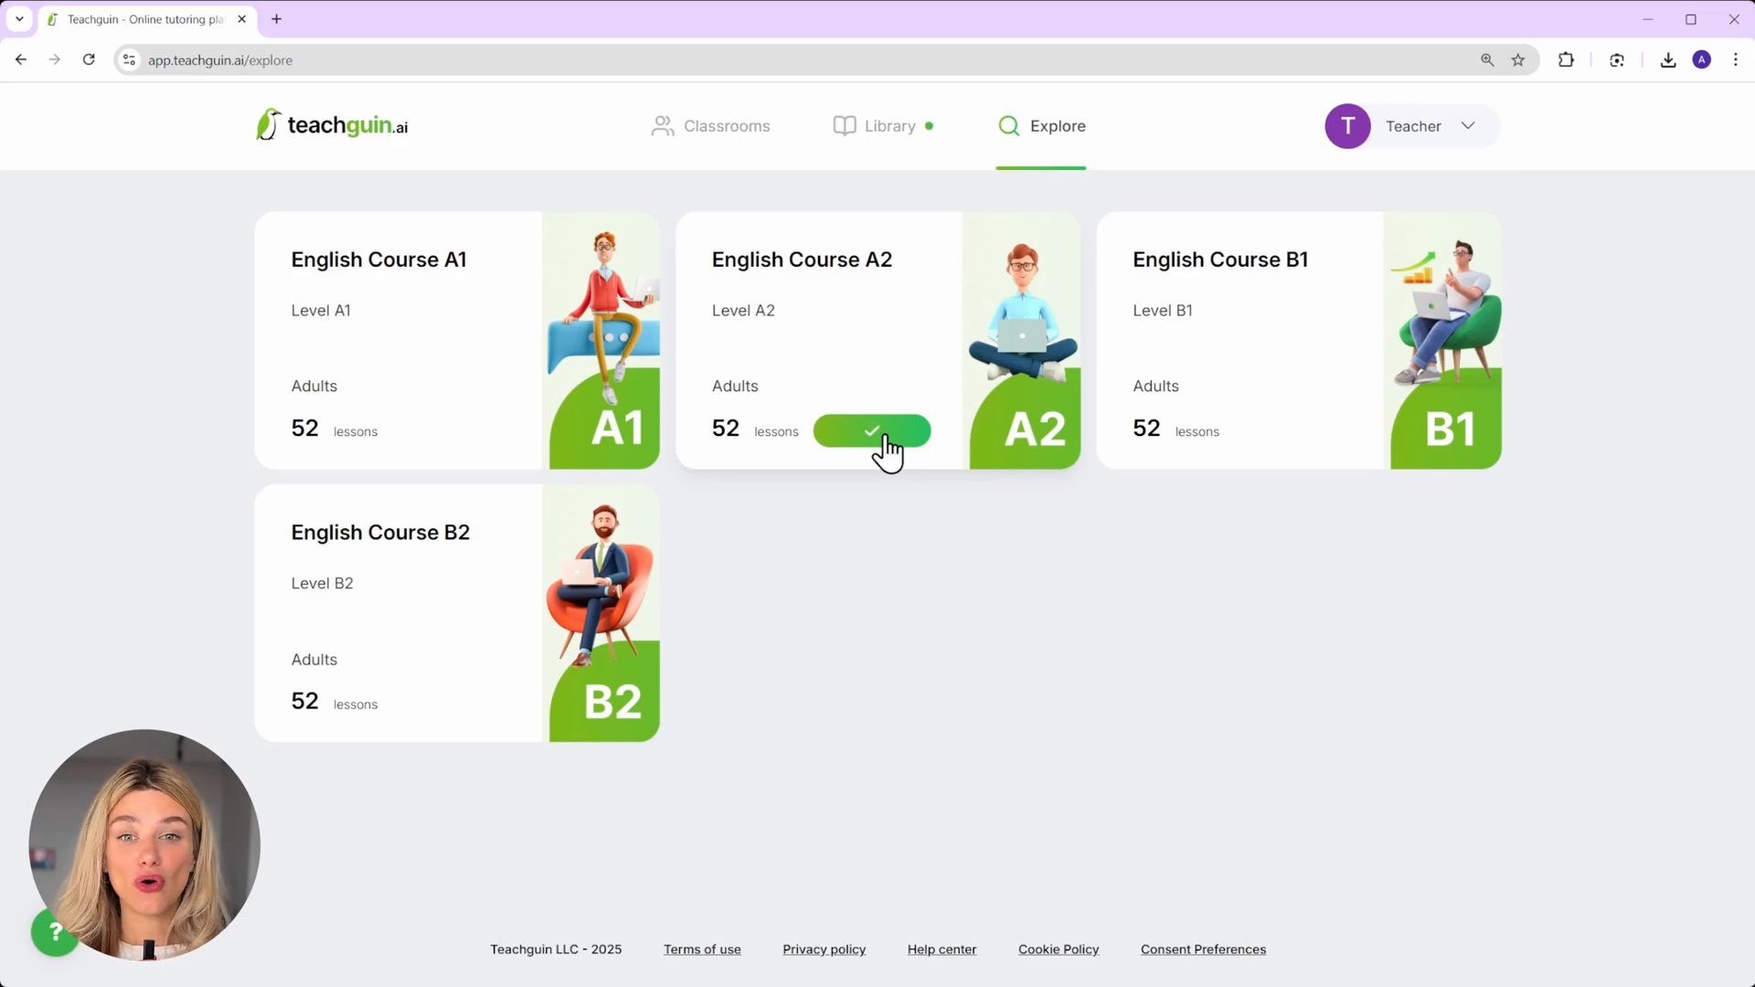
{"action": "left_click", "coordinate": [884, 125]}
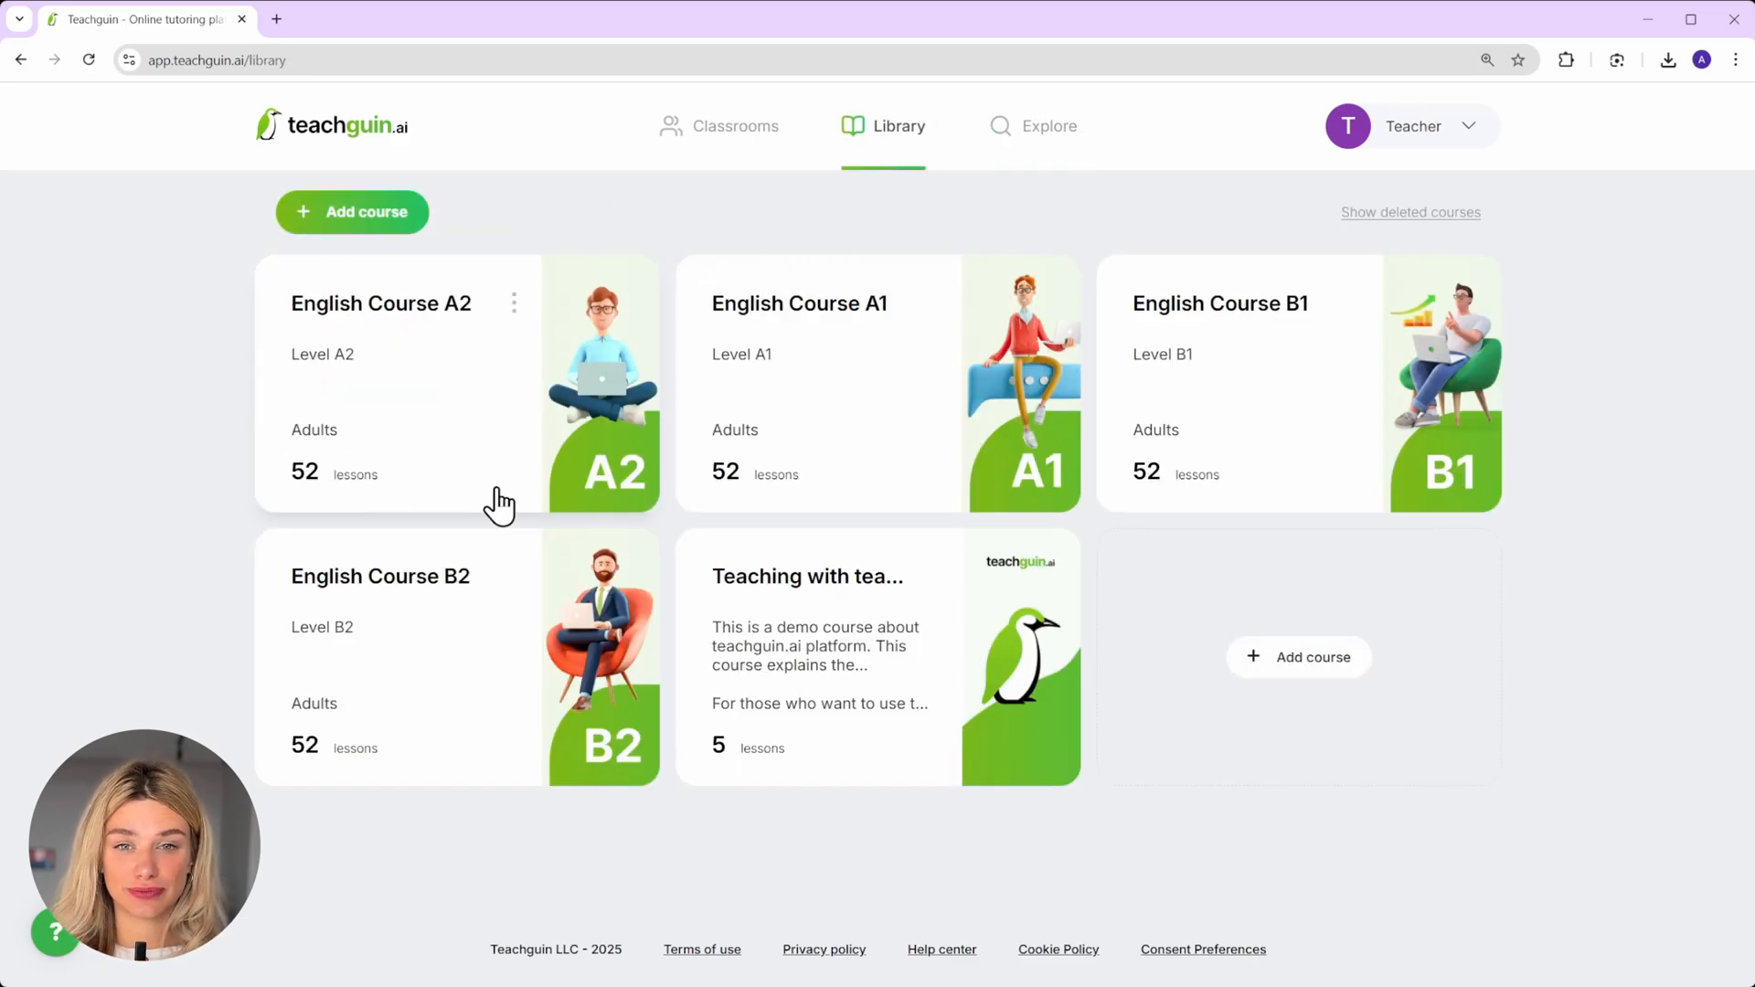
{"action": "left_click", "coordinate": [735, 125]}
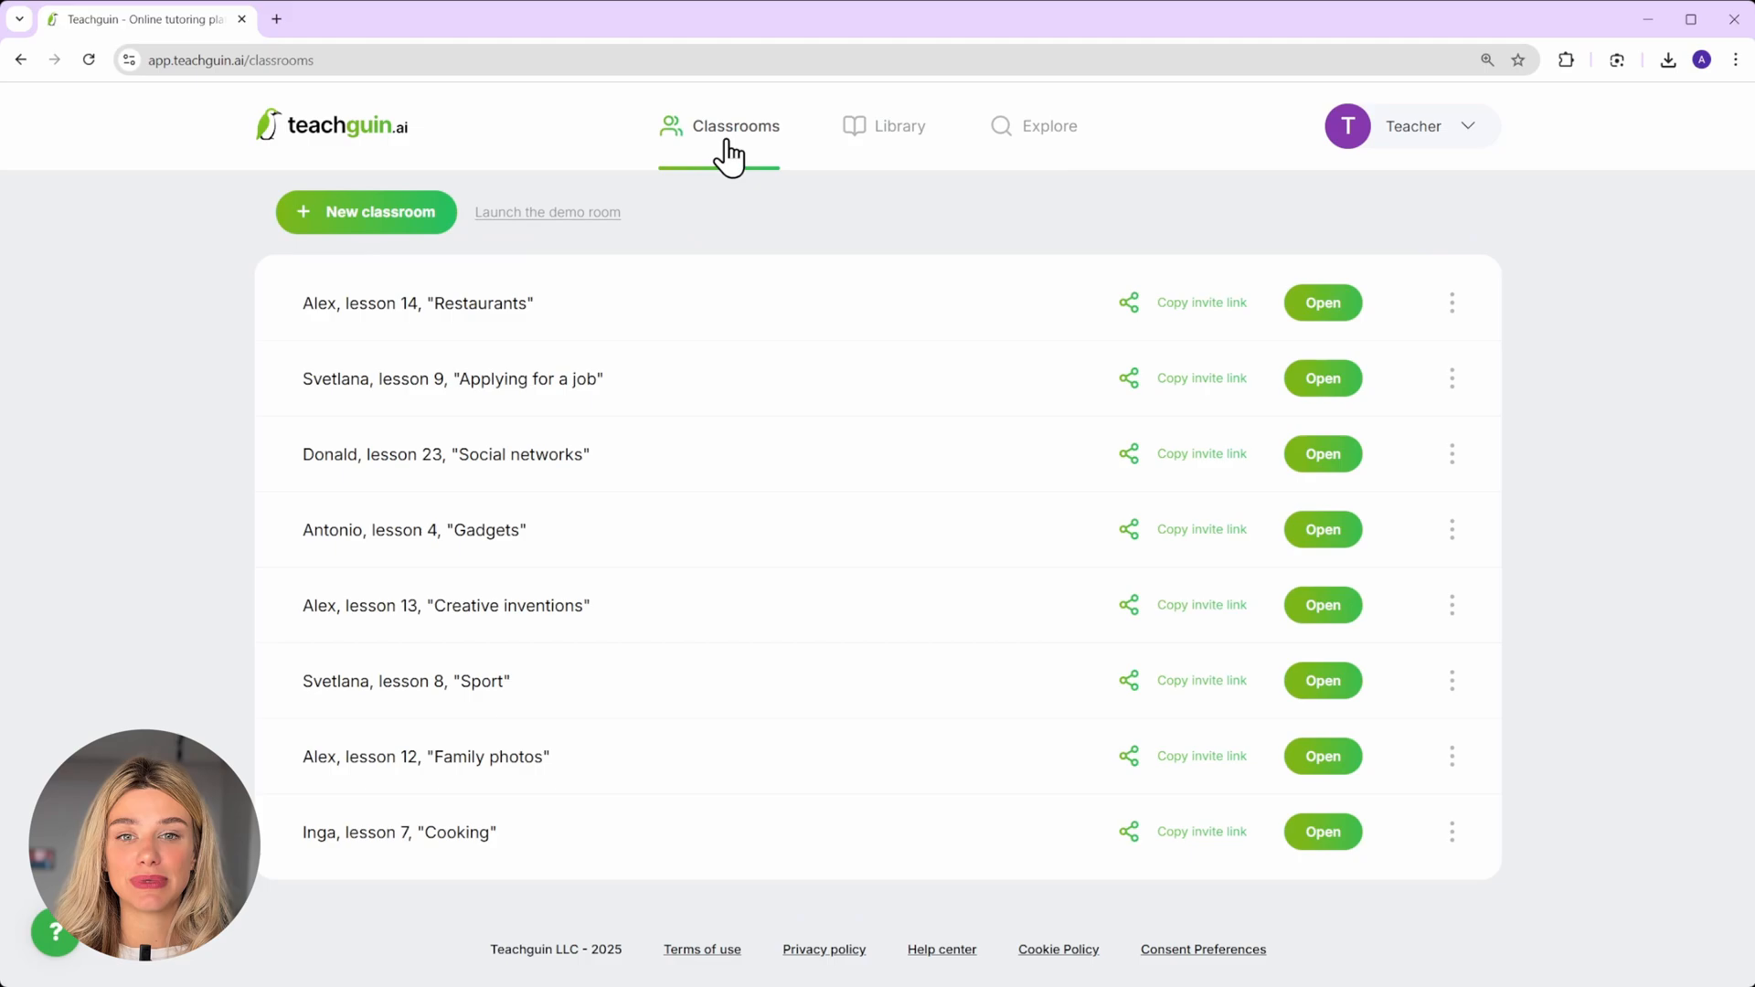
{"action": "mouse_move", "coordinate": [616, 324]}
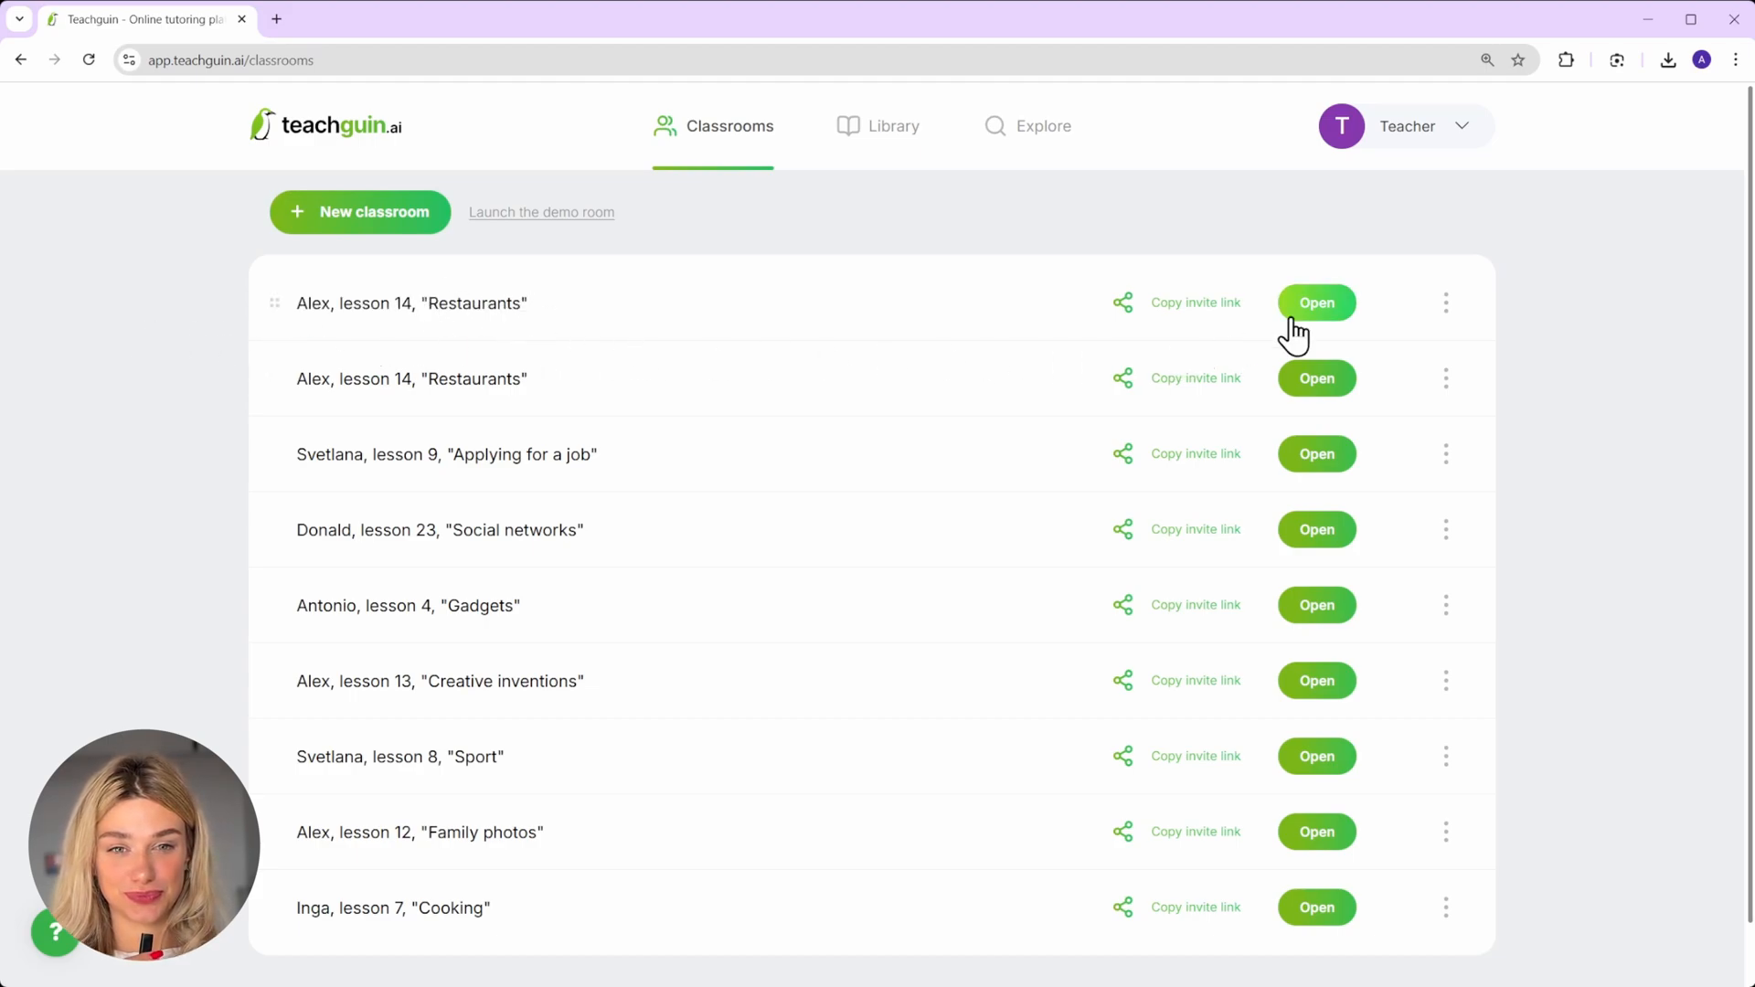
- Open the new classroom, copy the library's 'Restaurants' lesson in, and expand Warming up and Grammar
{"action": "left_click", "coordinate": [1317, 303]}
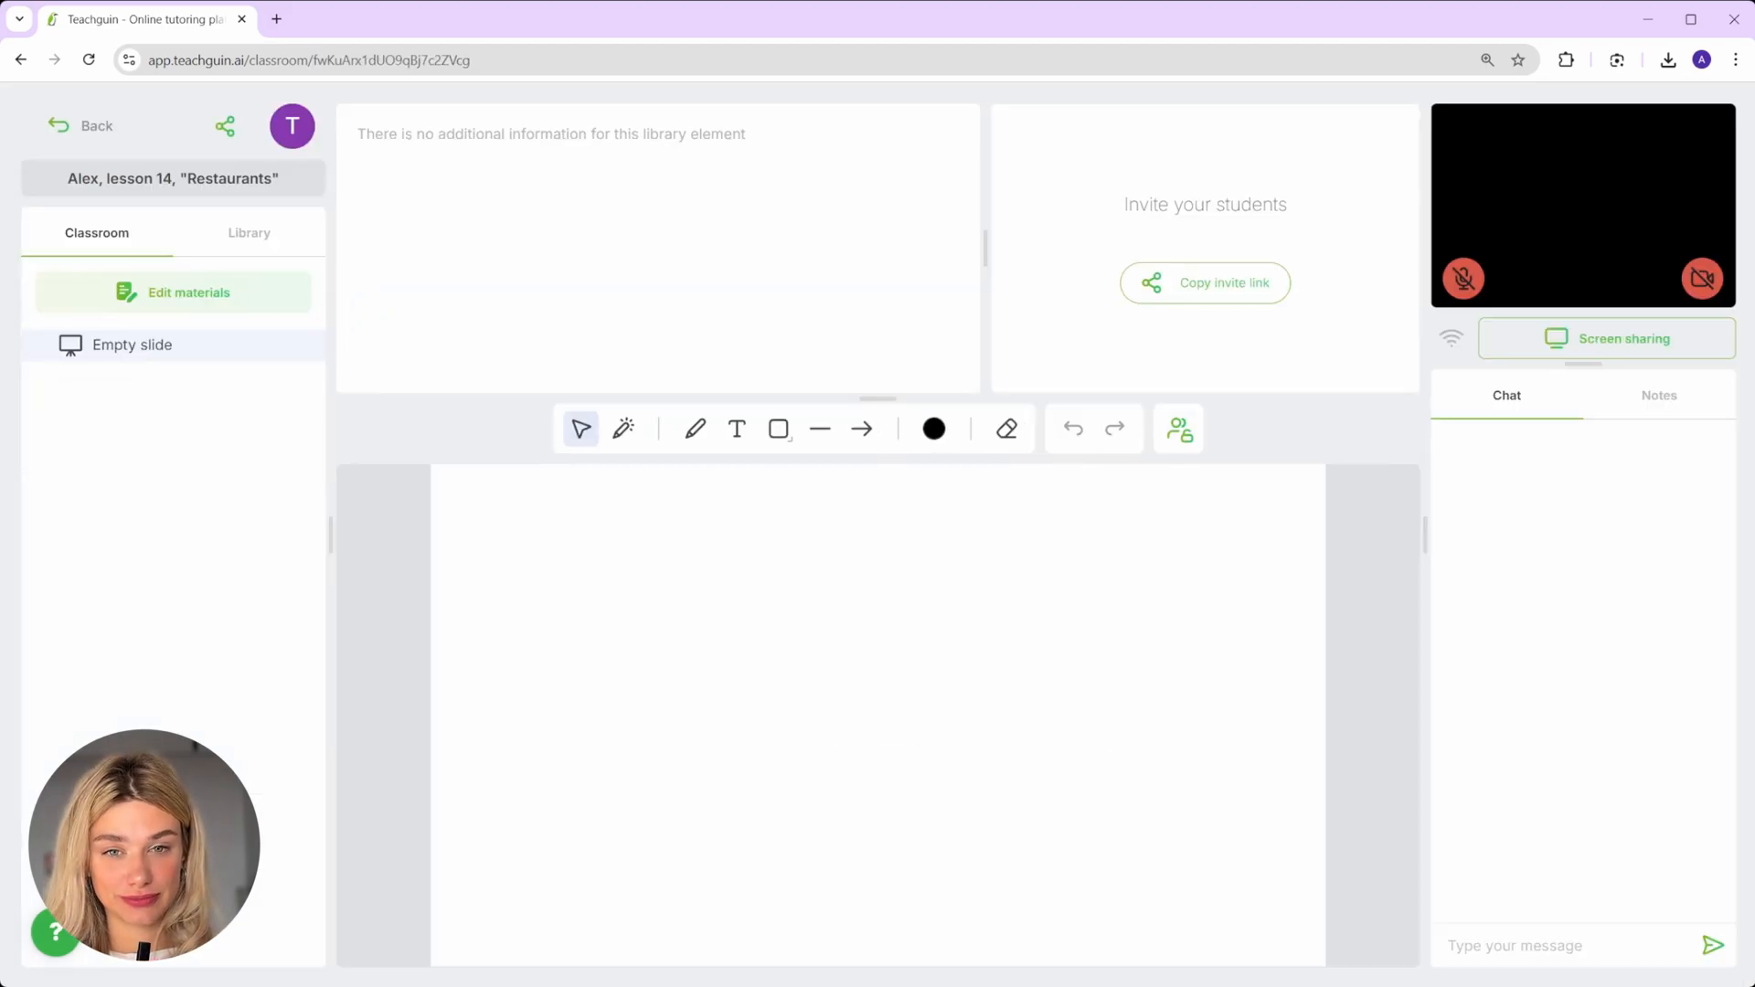
{"action": "left_click", "coordinate": [249, 233]}
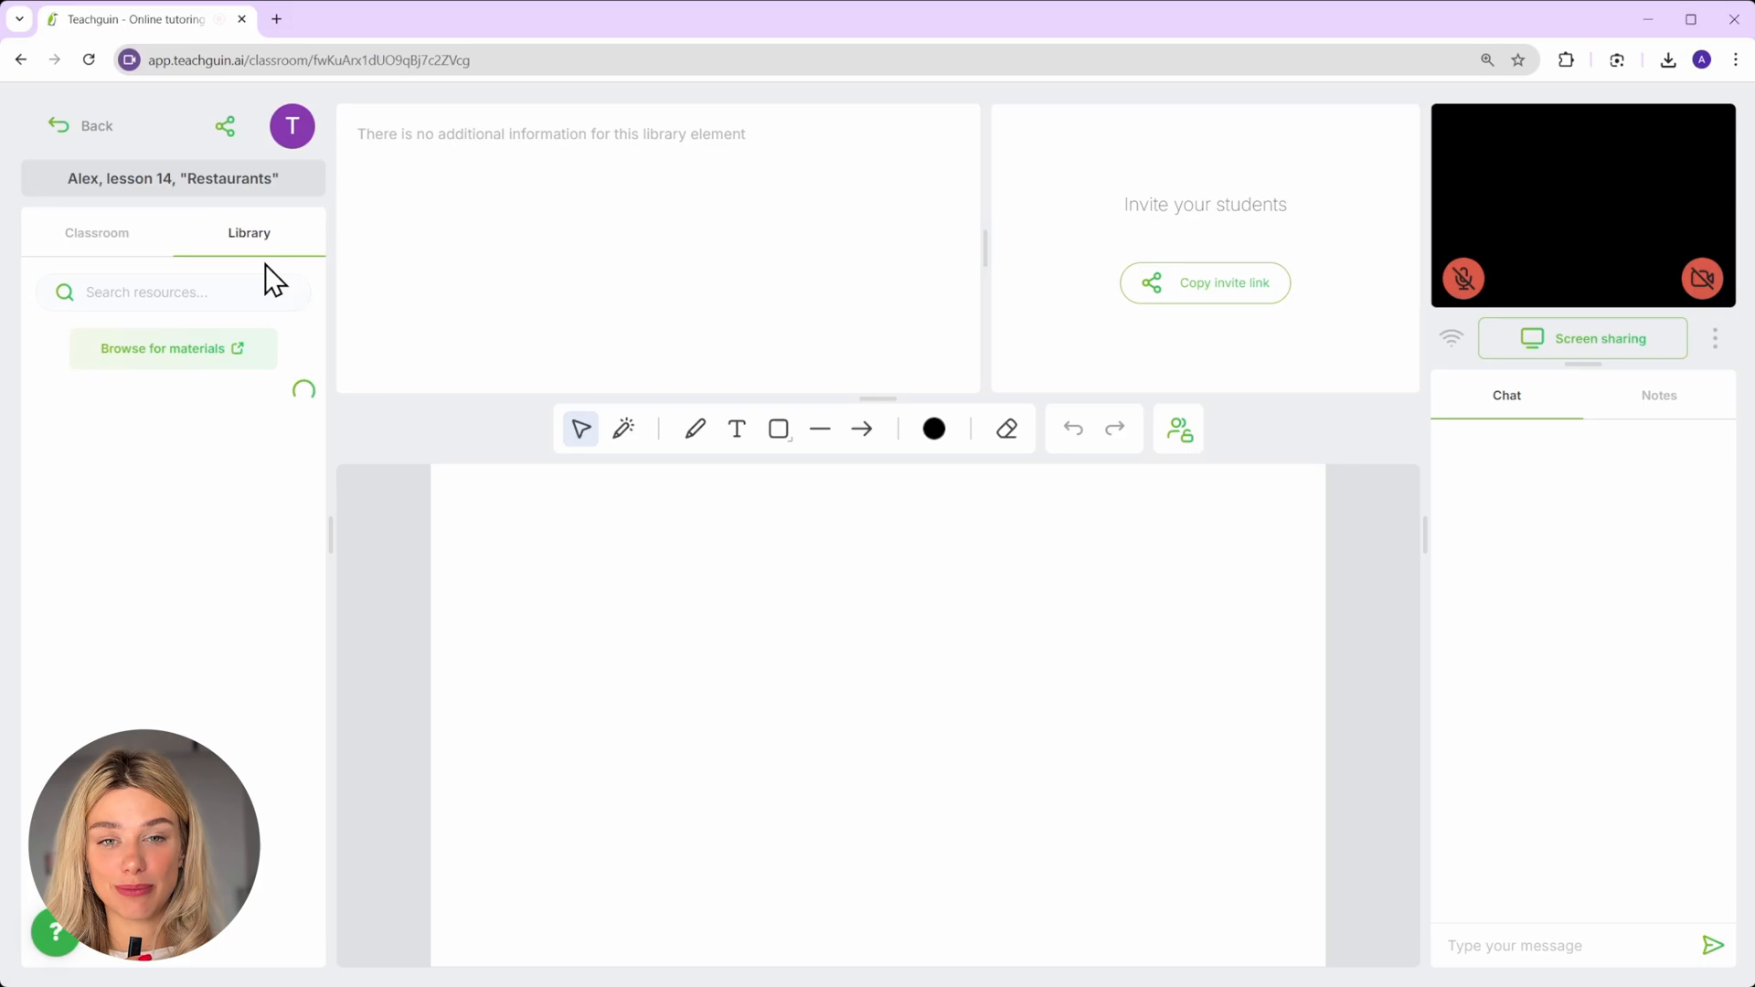
{"action": "type", "text": "Restaurants"}
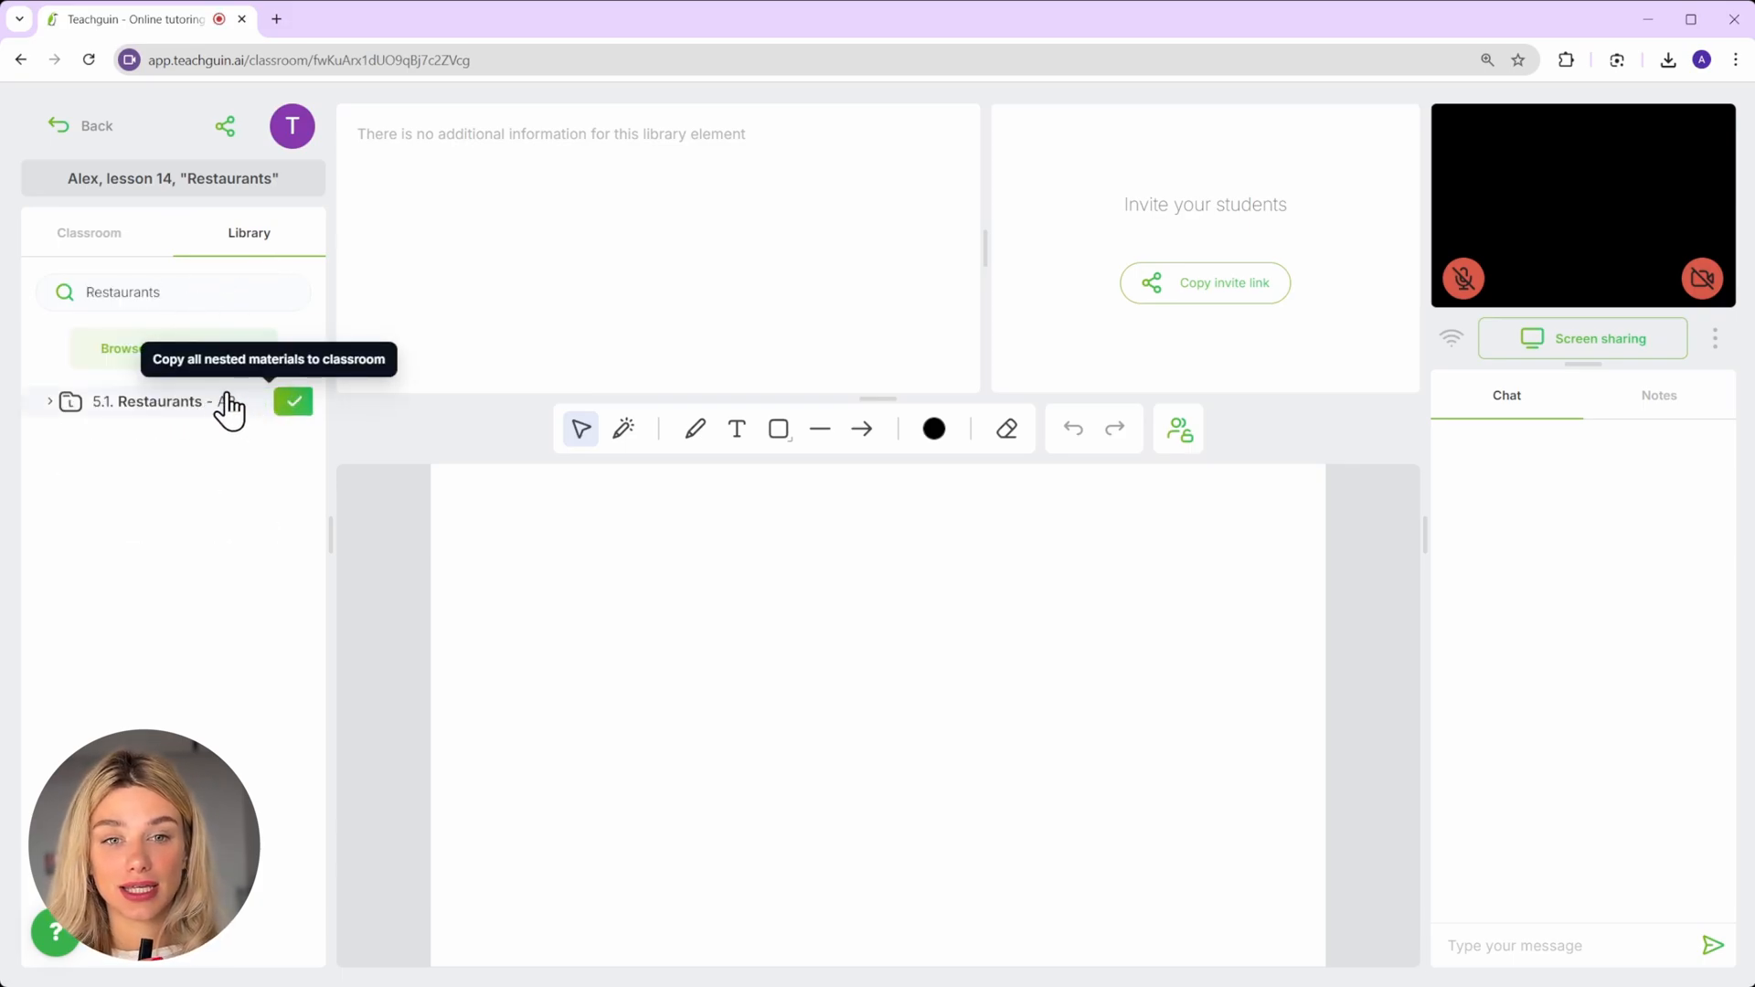
{"action": "left_click", "coordinate": [95, 233]}
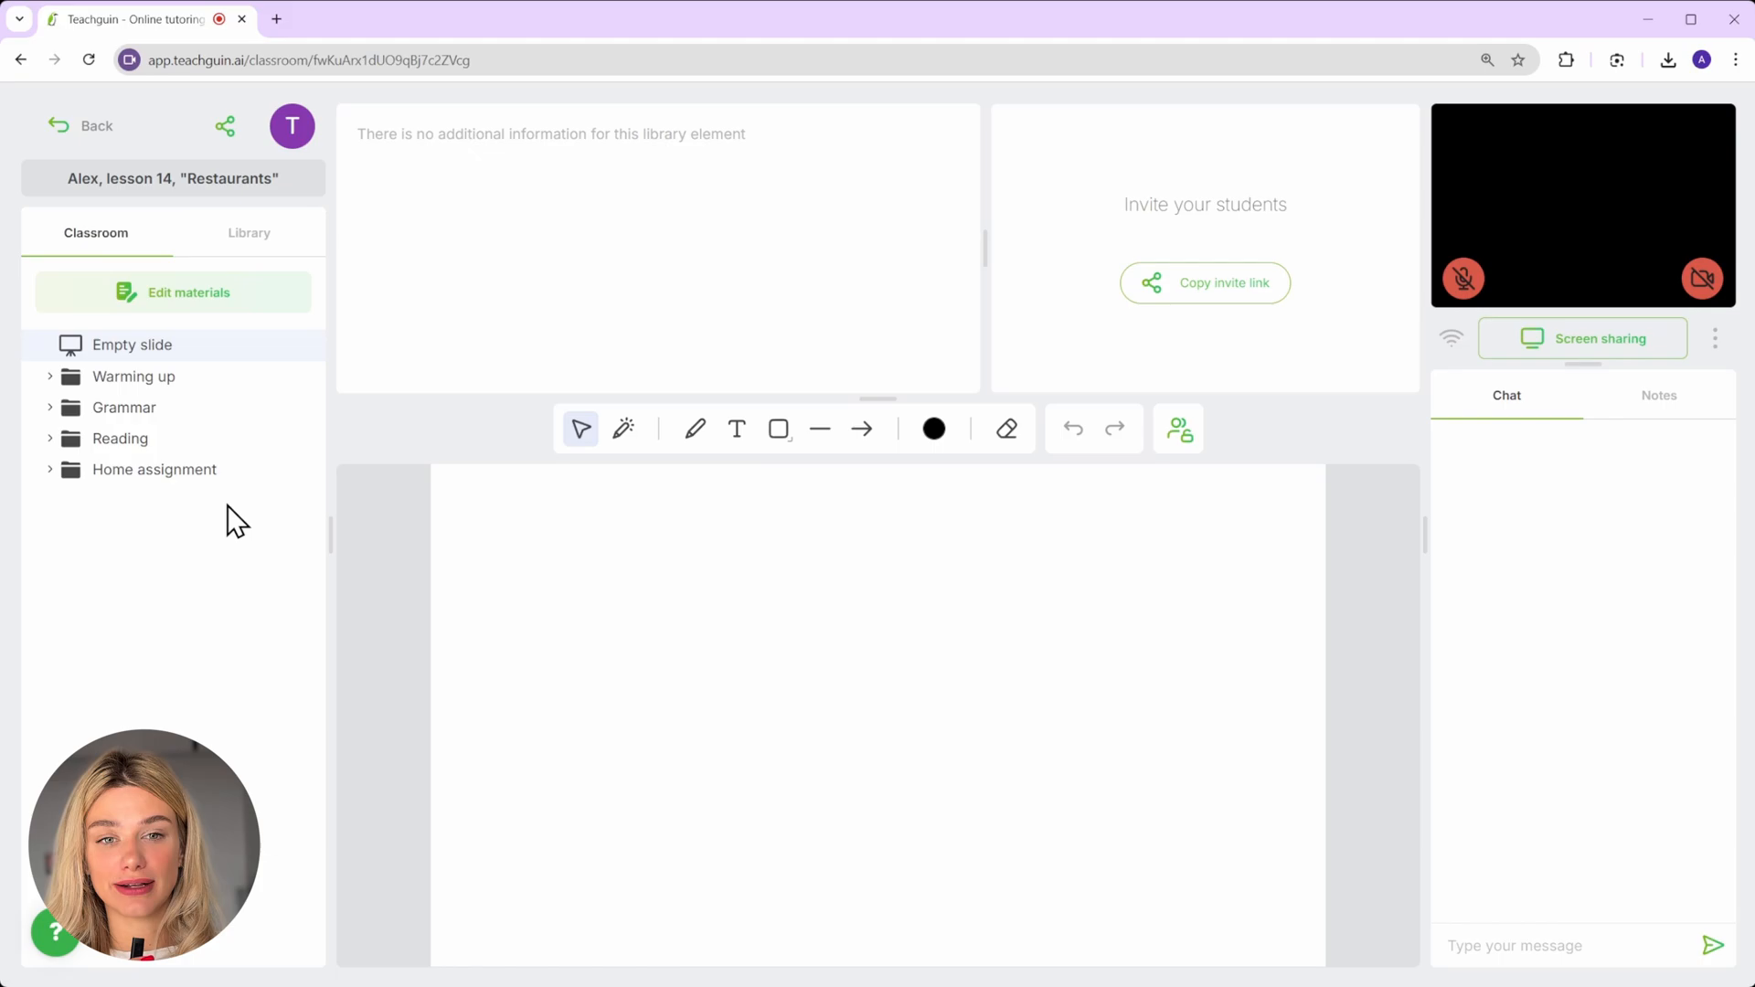
{"action": "left_click", "coordinate": [134, 375]}
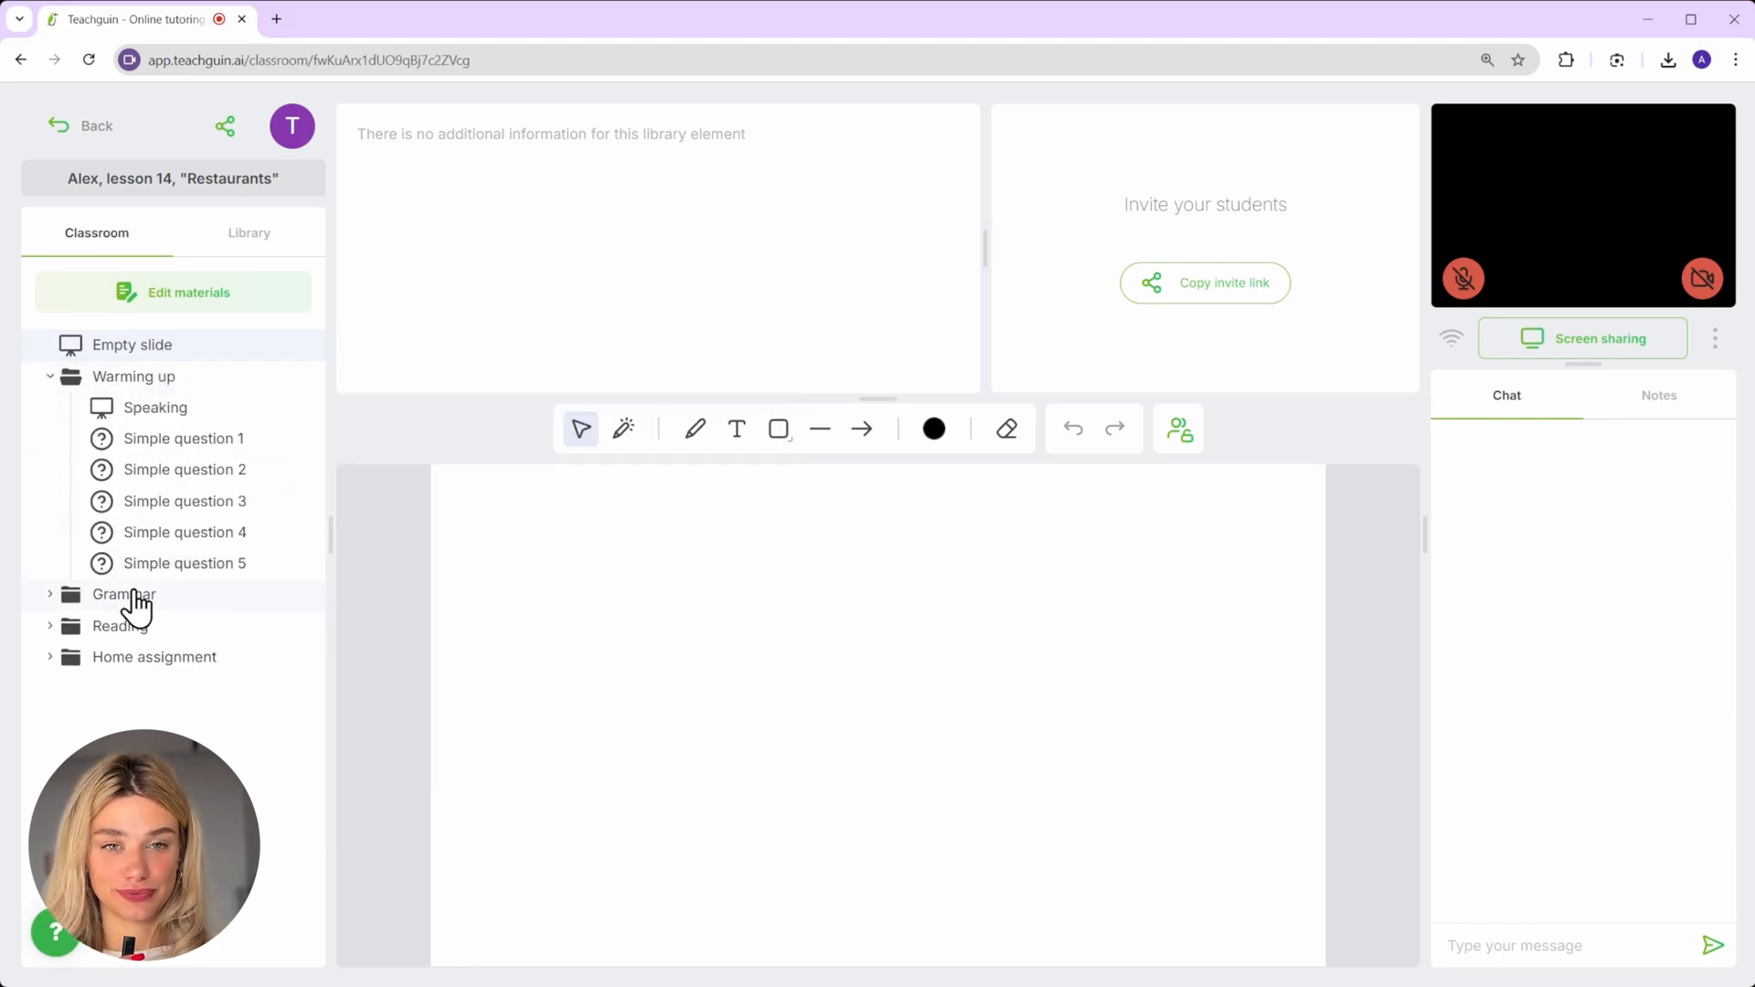
{"action": "left_click", "coordinate": [124, 593]}
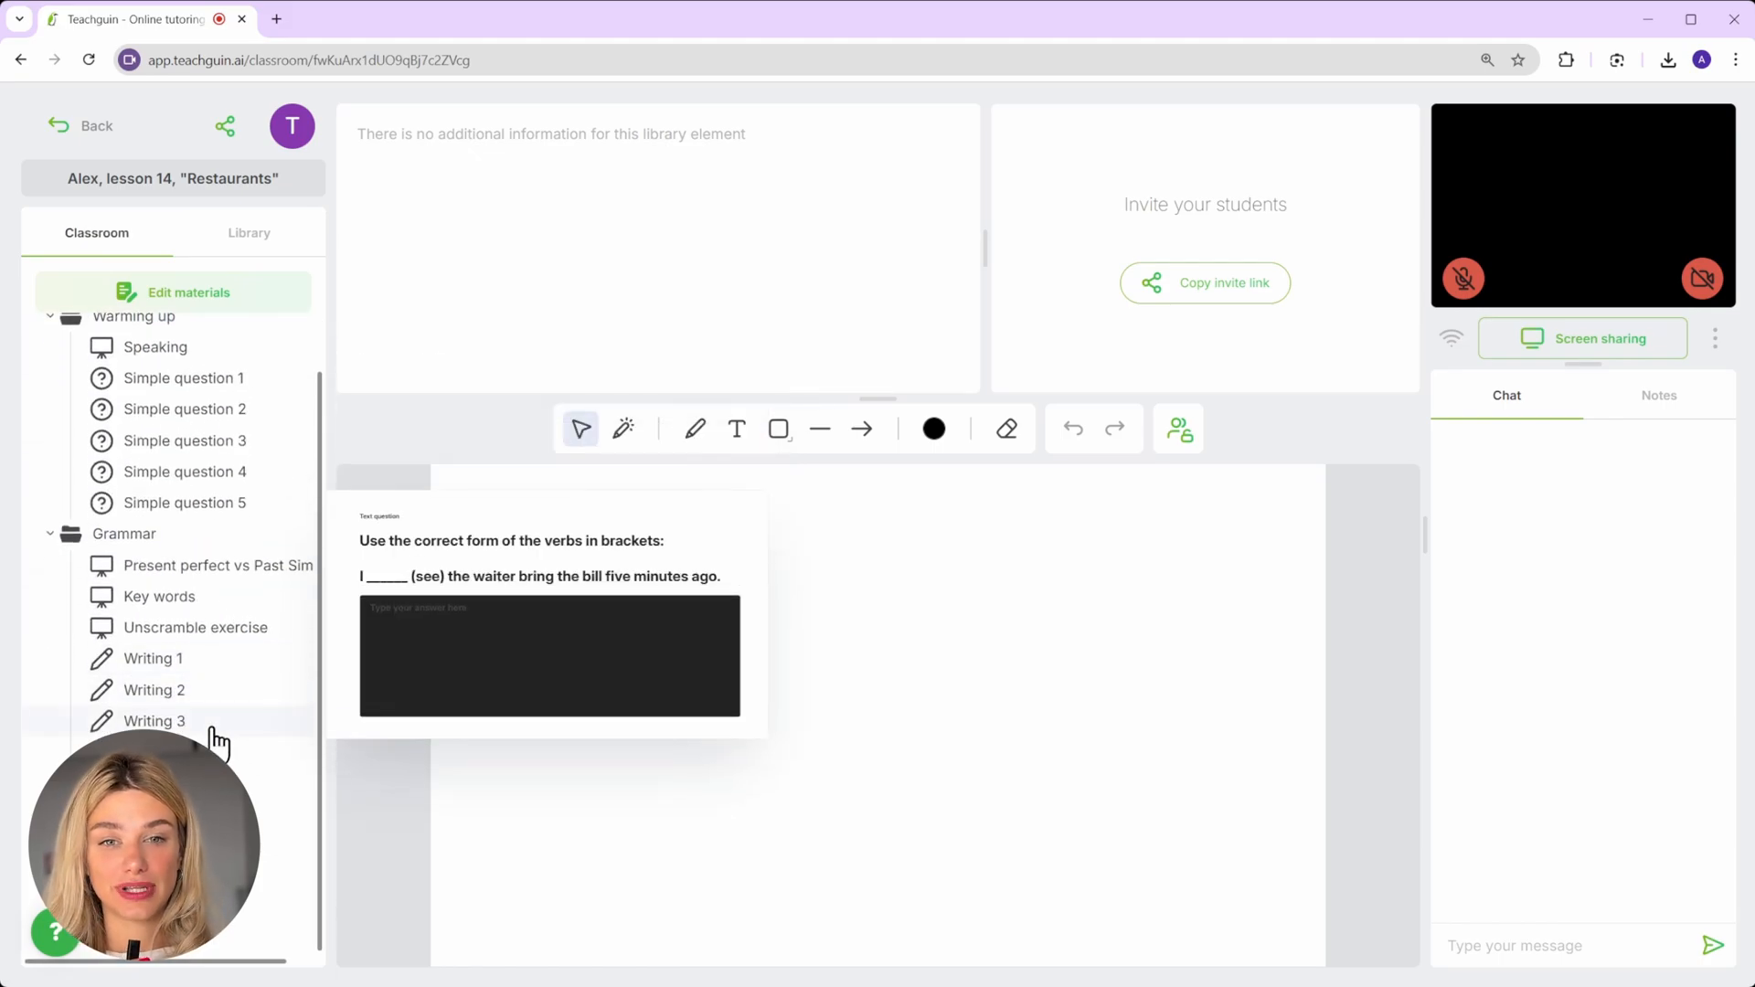